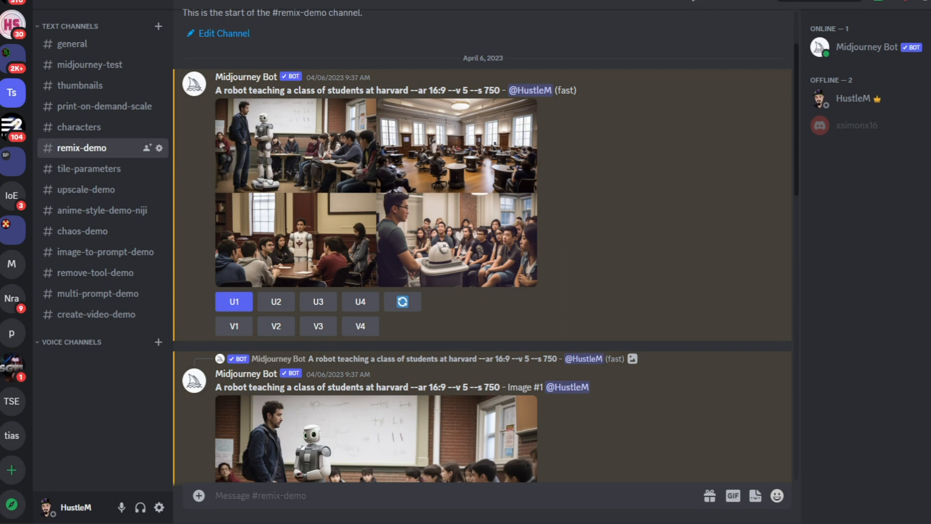
- Scroll down and highlight the prefer remix command in the message
scroll("down", 3)
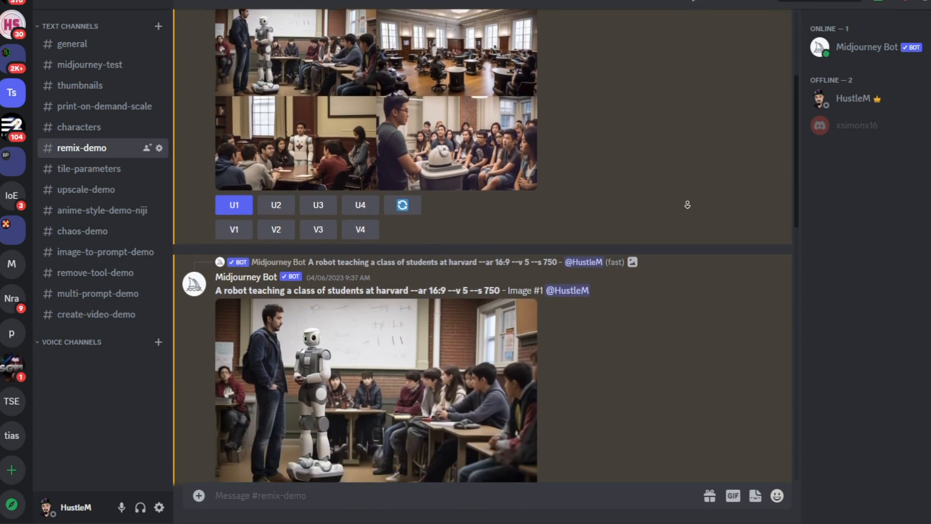
scroll("down", 3)
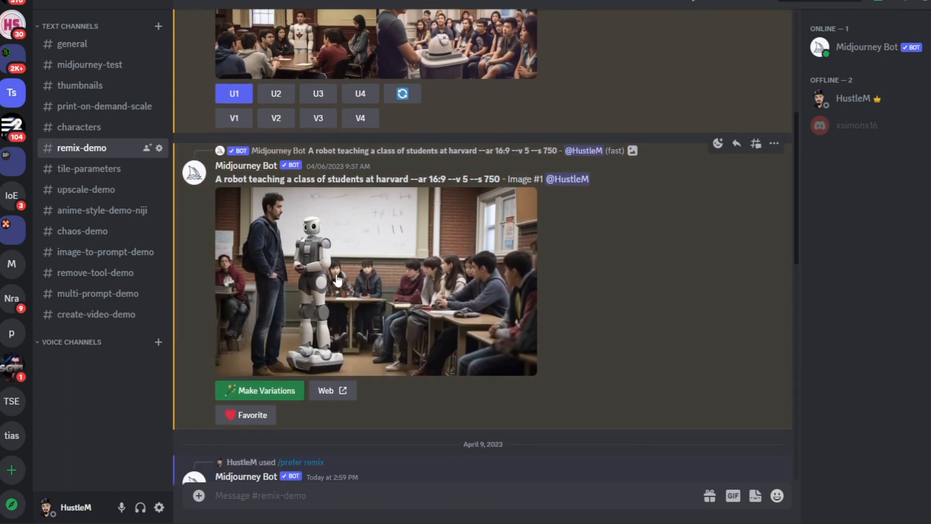
mouse_move(435, 290)
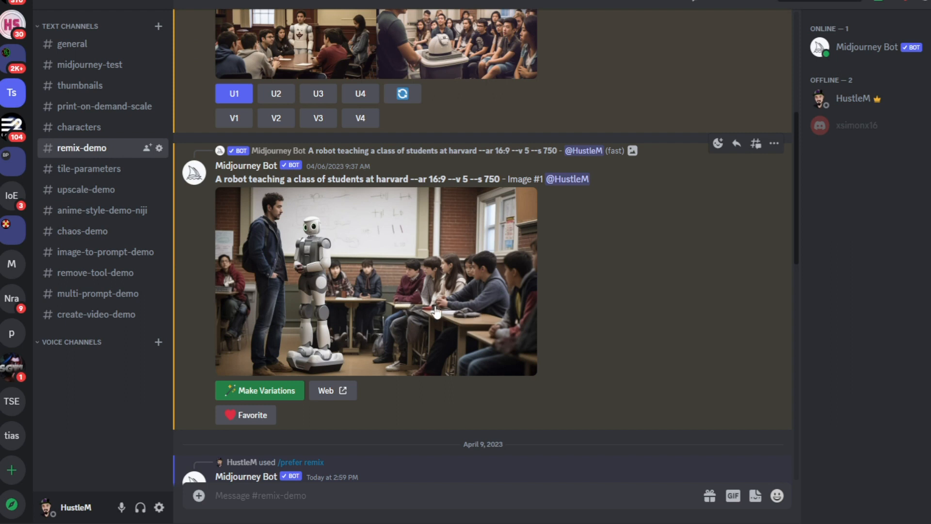
mouse_move(374, 284)
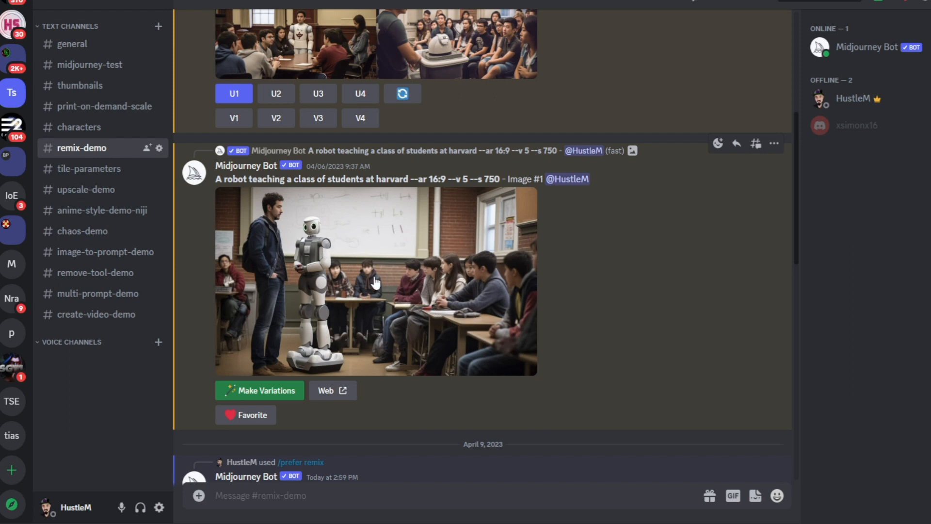
mouse_move(333, 296)
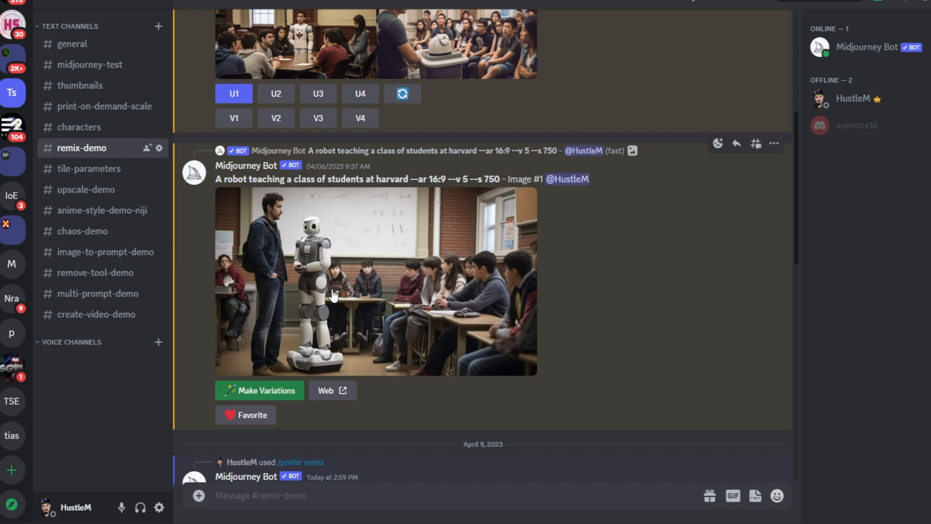
mouse_move(283, 256)
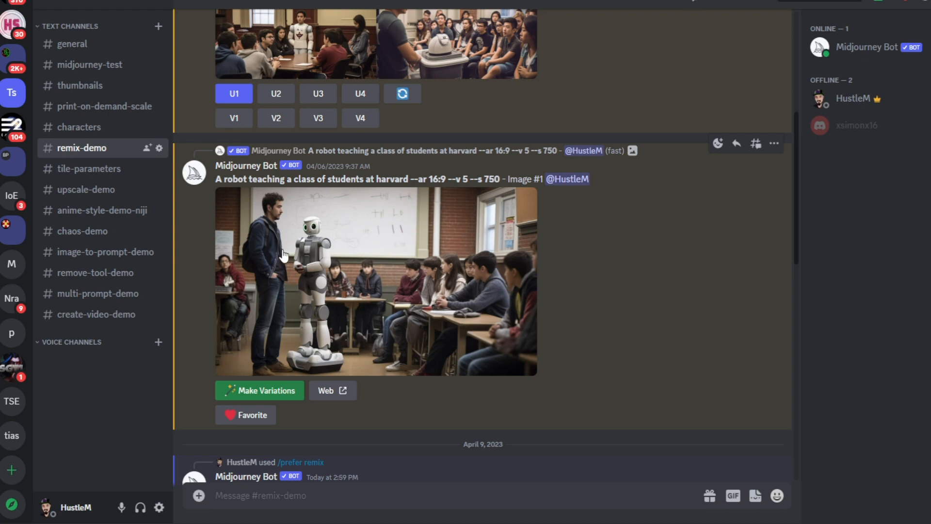
mouse_move(609, 238)
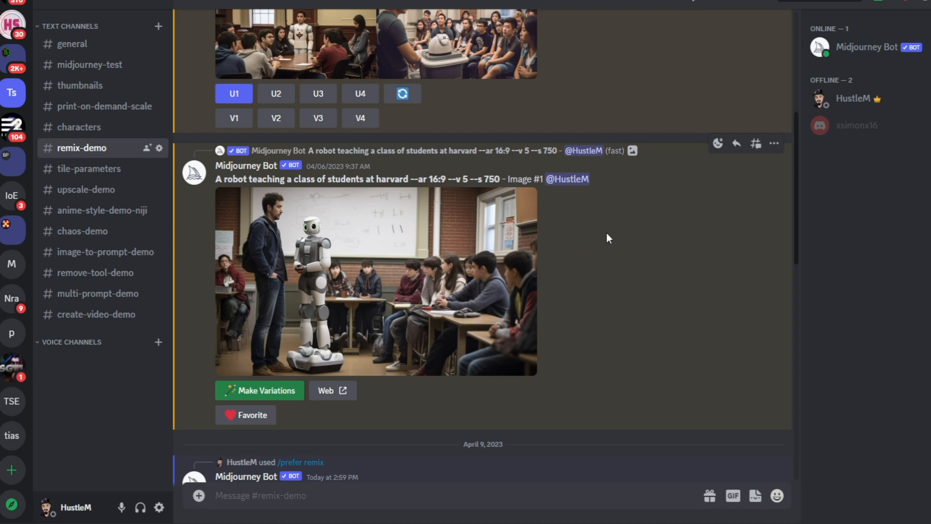
scroll("down", 3)
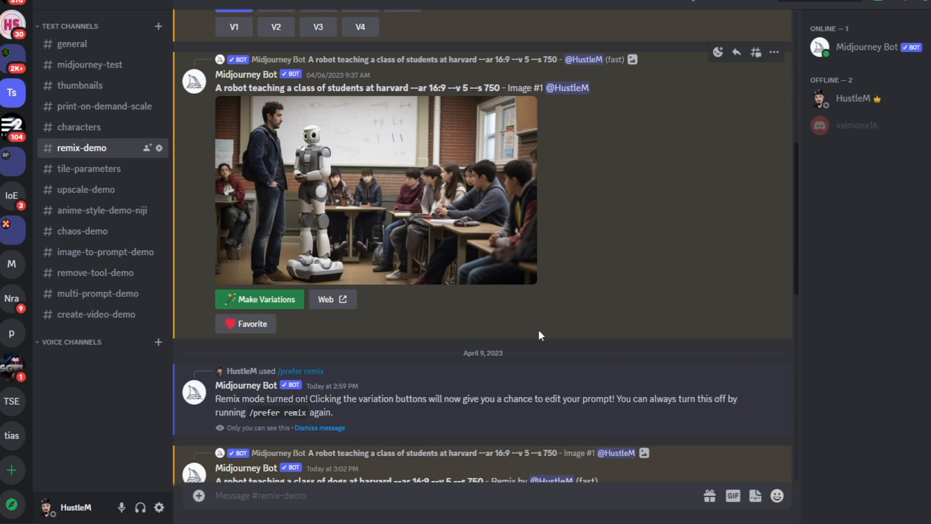
mouse_move(375, 401)
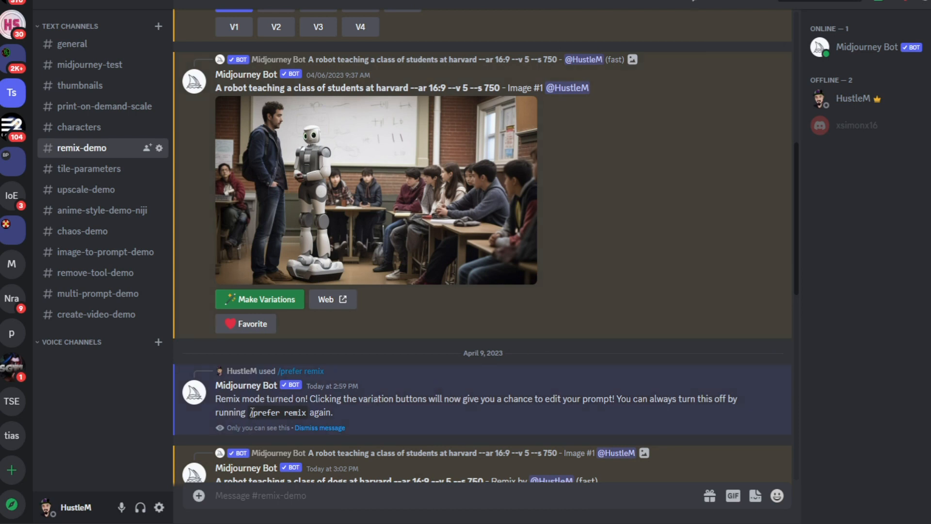
double_click(278, 413)
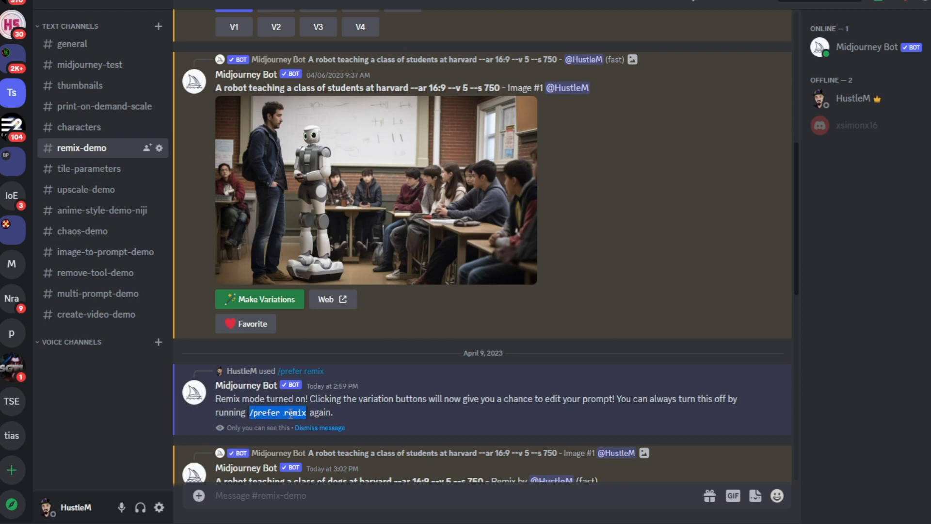
mouse_move(349, 418)
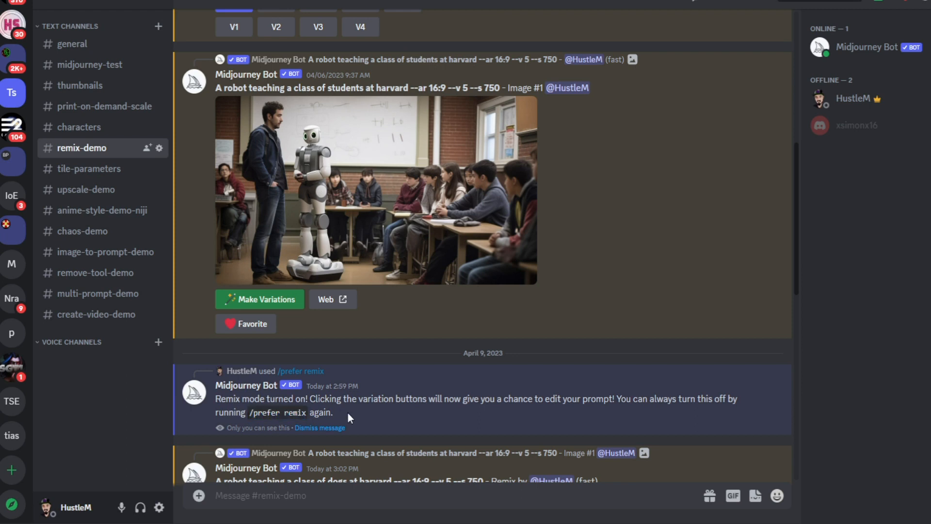
mouse_move(326, 402)
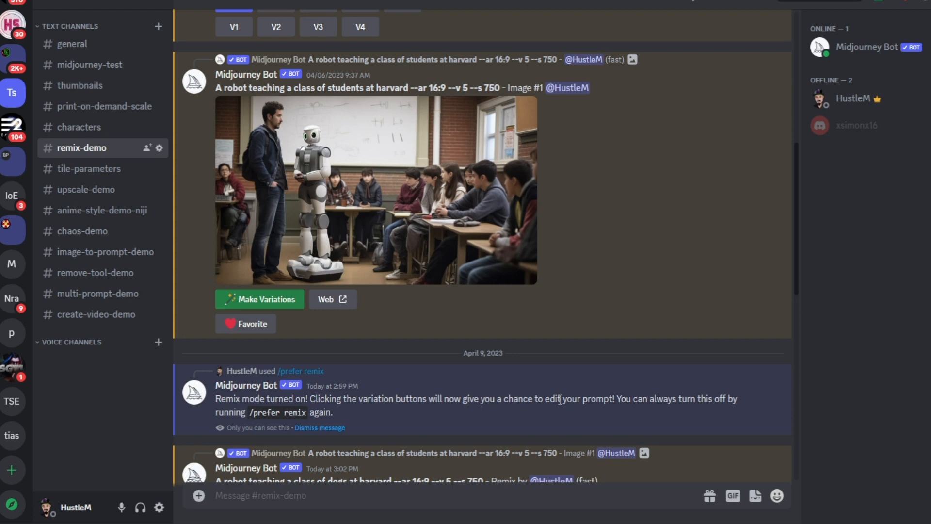
mouse_move(534, 425)
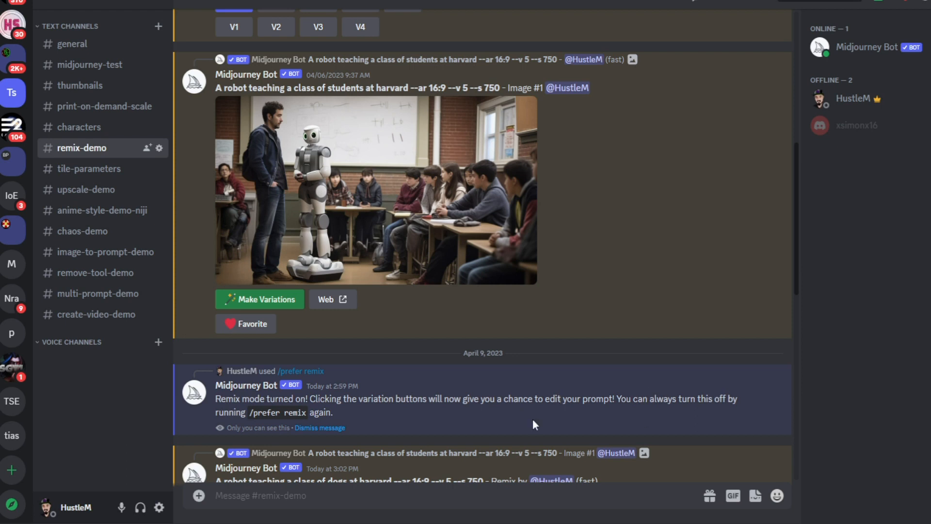
mouse_move(564, 335)
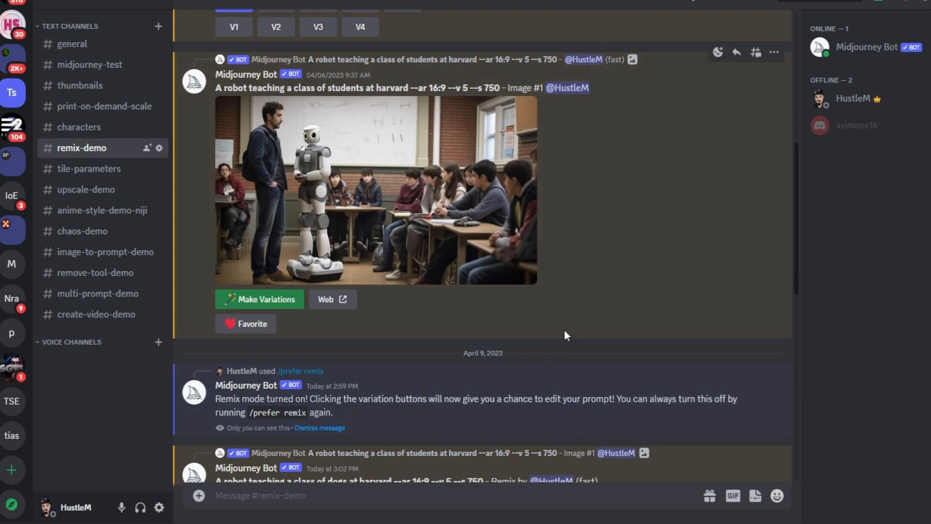
- Open the V3 remix form for the third dog-classroom image and click into its prompt
scroll("down", 3)
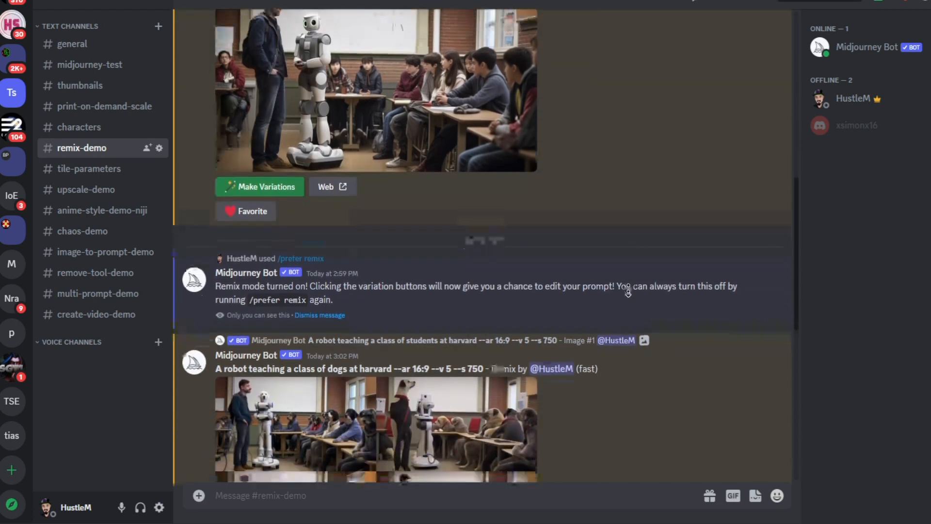
scroll("down", 3)
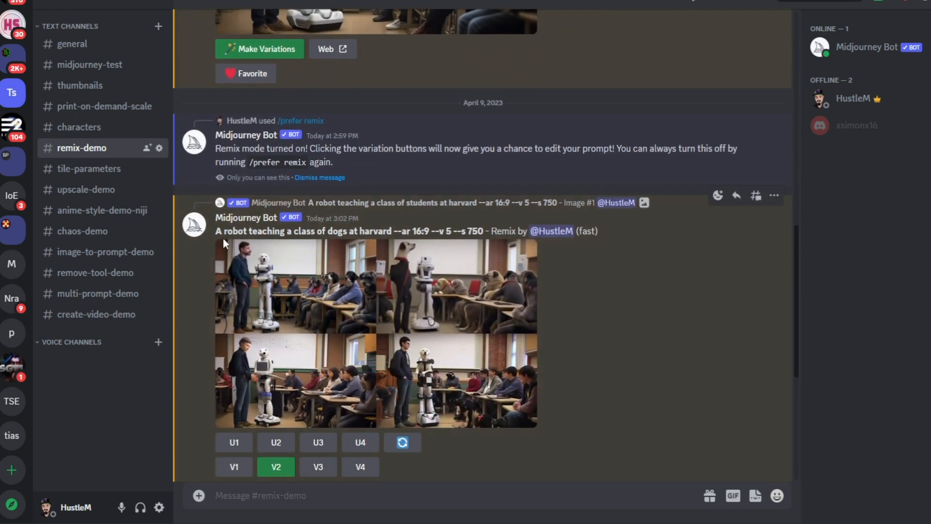
mouse_move(319, 230)
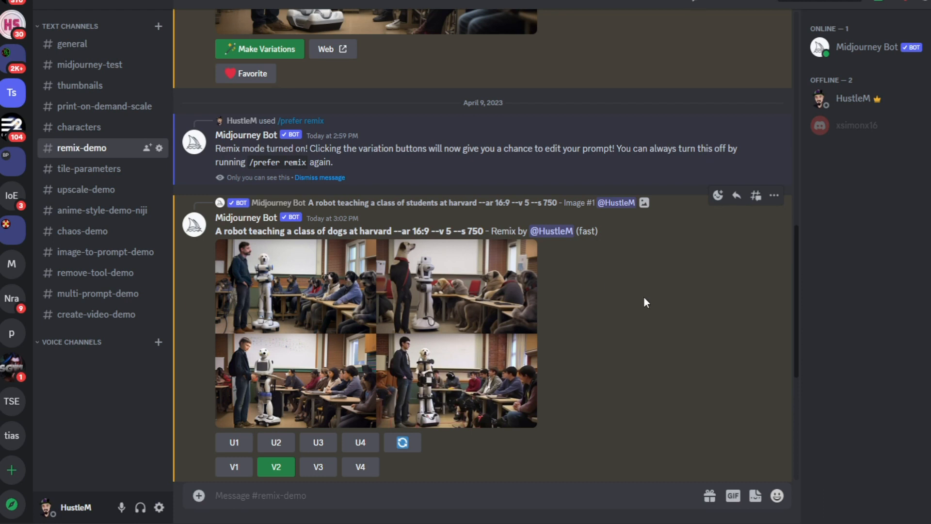
mouse_move(447, 461)
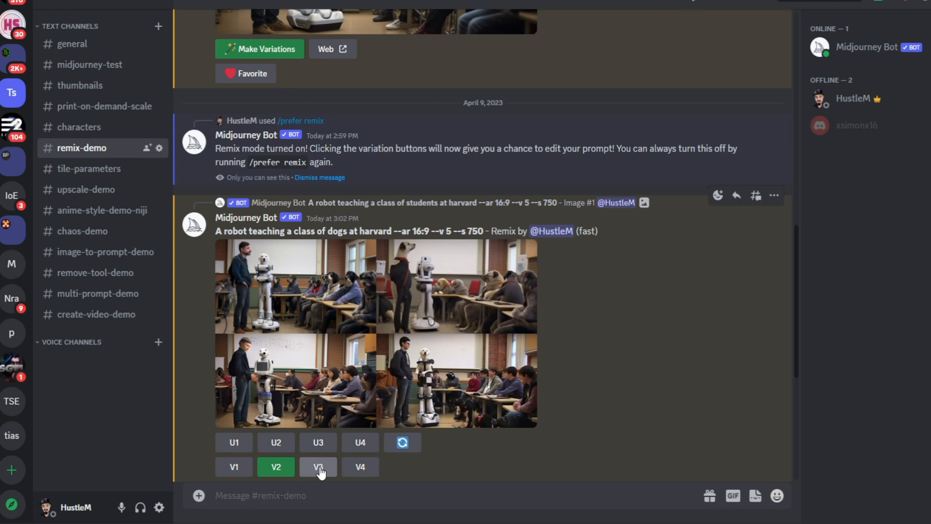
left_click(318, 467)
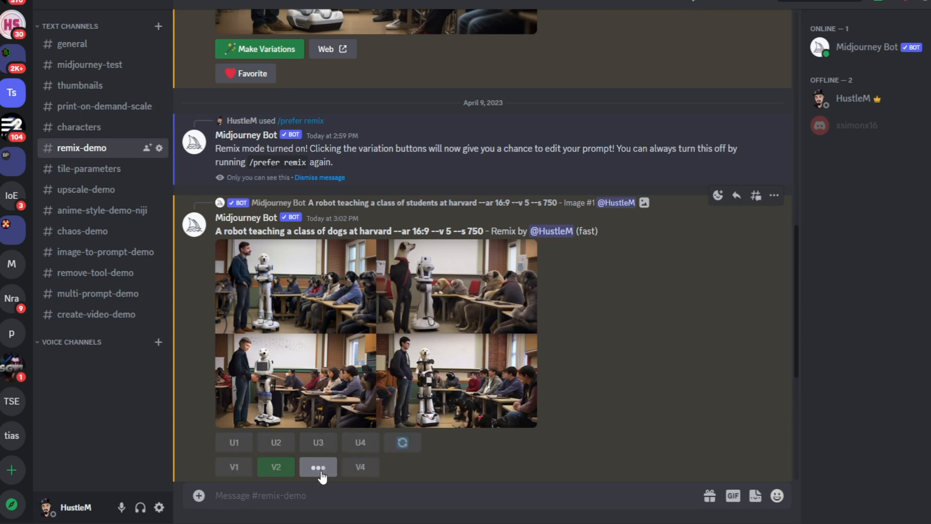
left_click(318, 466)
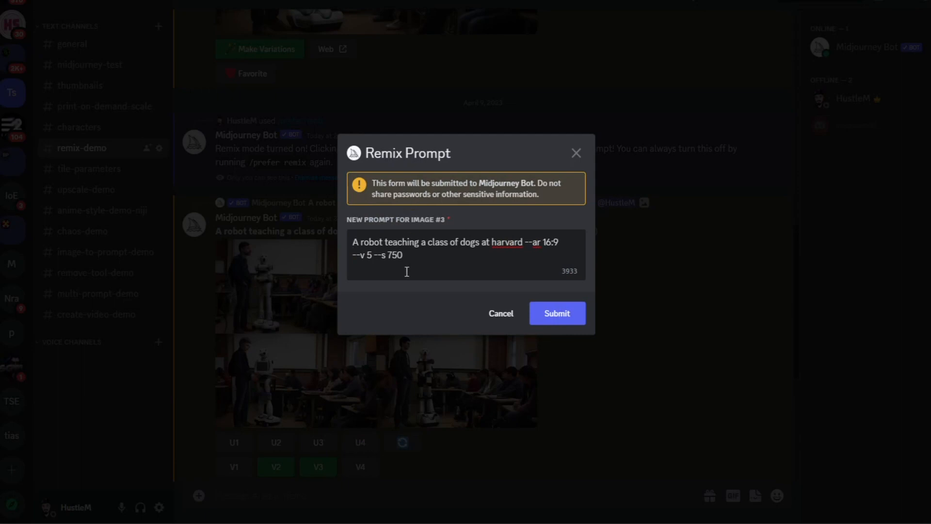
mouse_move(258, 308)
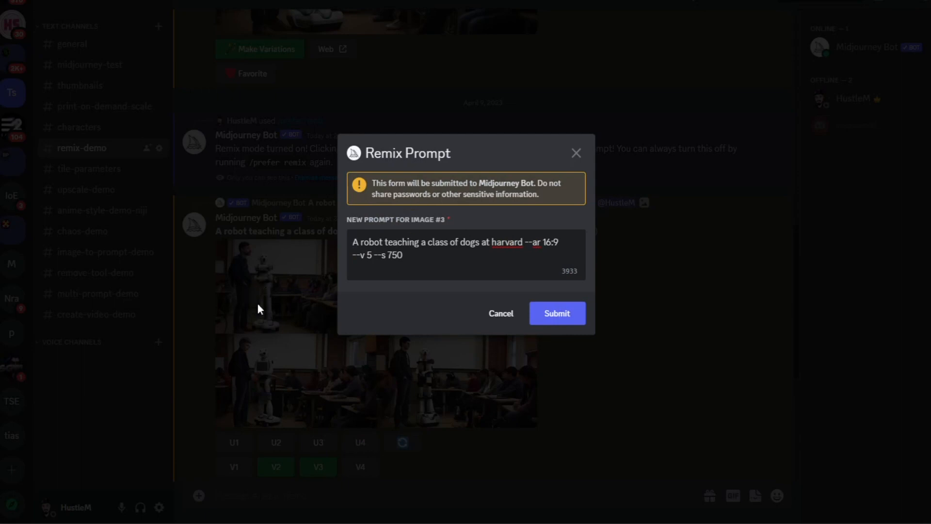
left_click(352, 262)
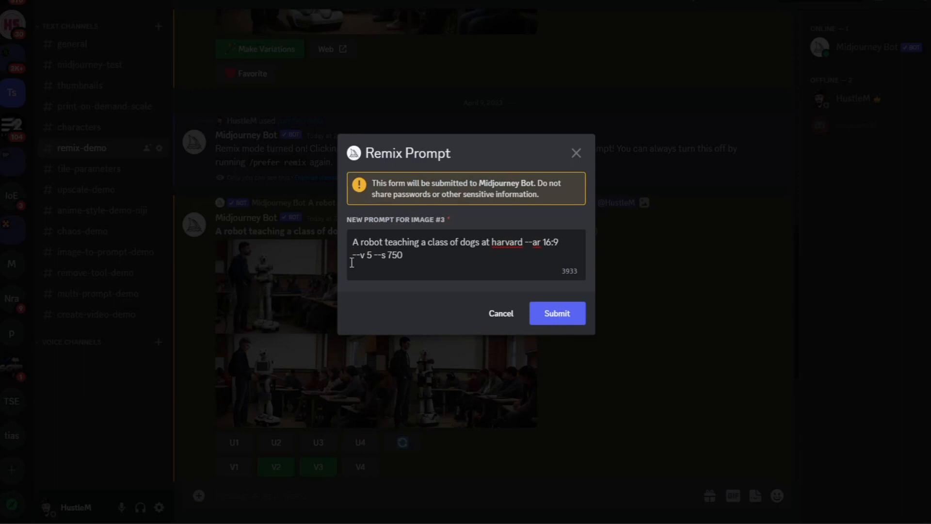
left_click(556, 313)
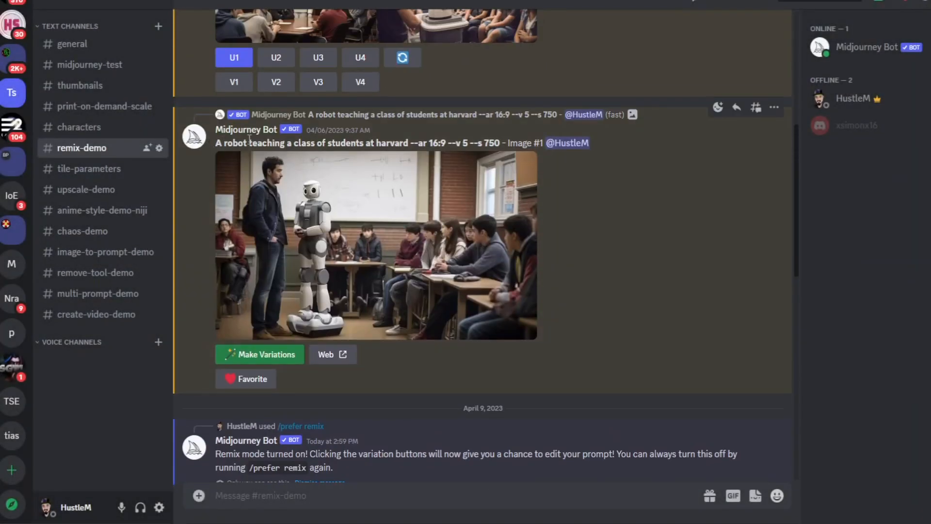
mouse_move(629, 200)
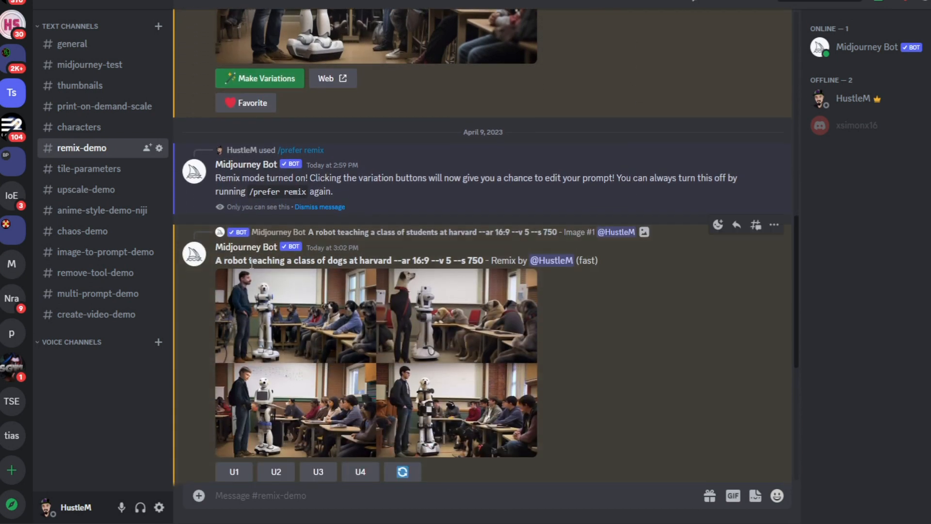
mouse_move(365, 355)
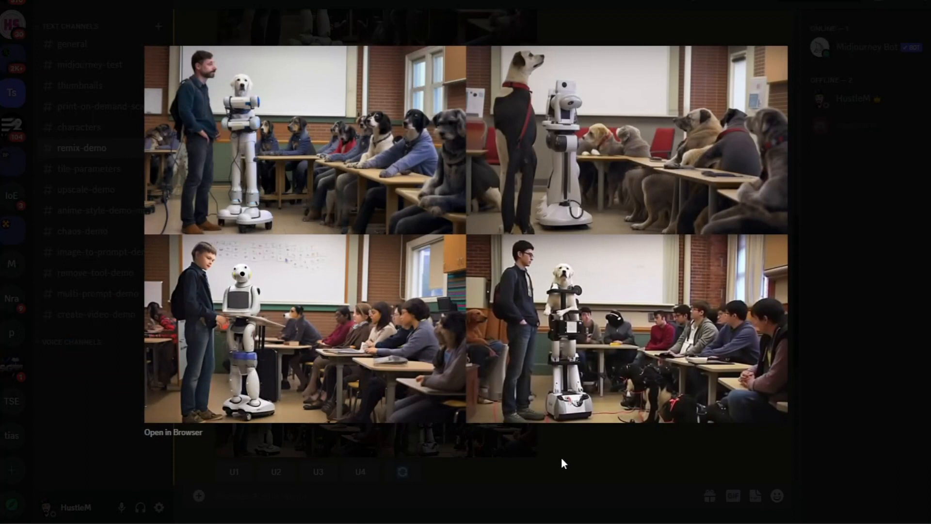
mouse_move(589, 469)
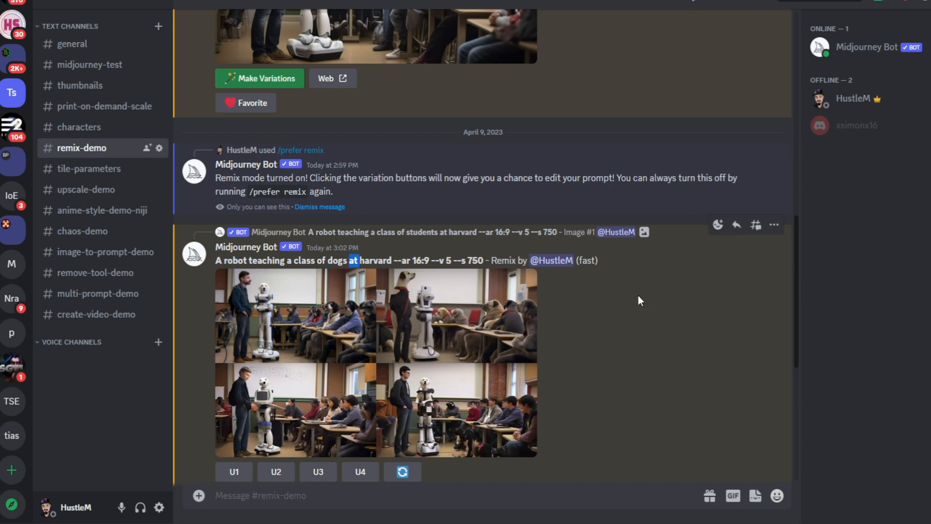
scroll("down", 3)
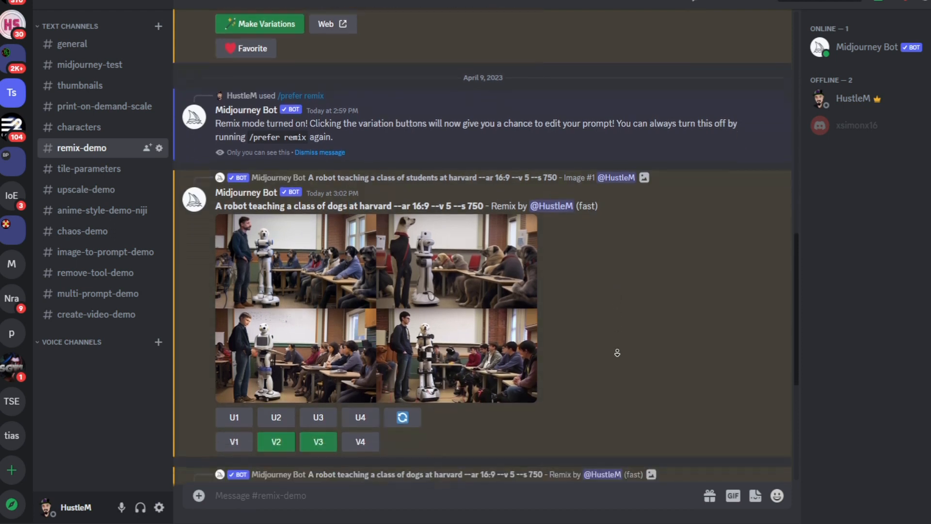
scroll("down", 3)
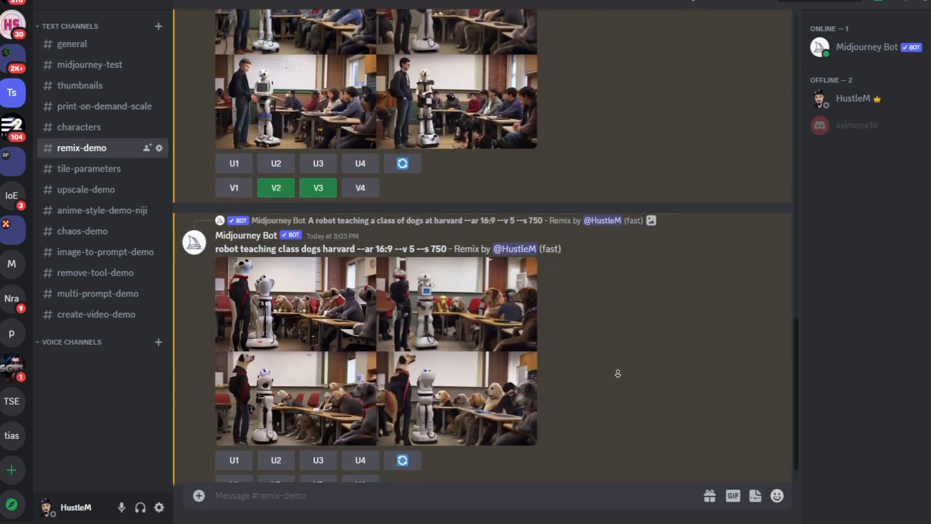
scroll("down", 3)
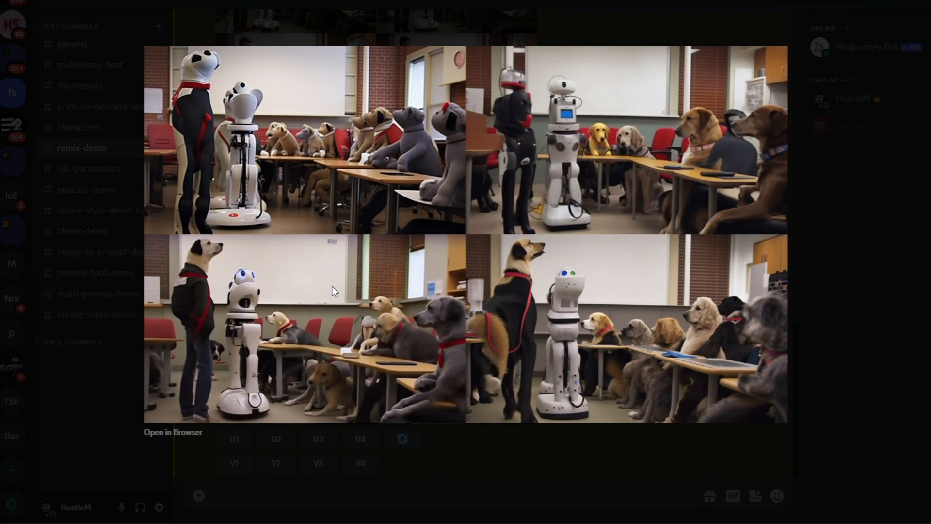
mouse_move(555, 456)
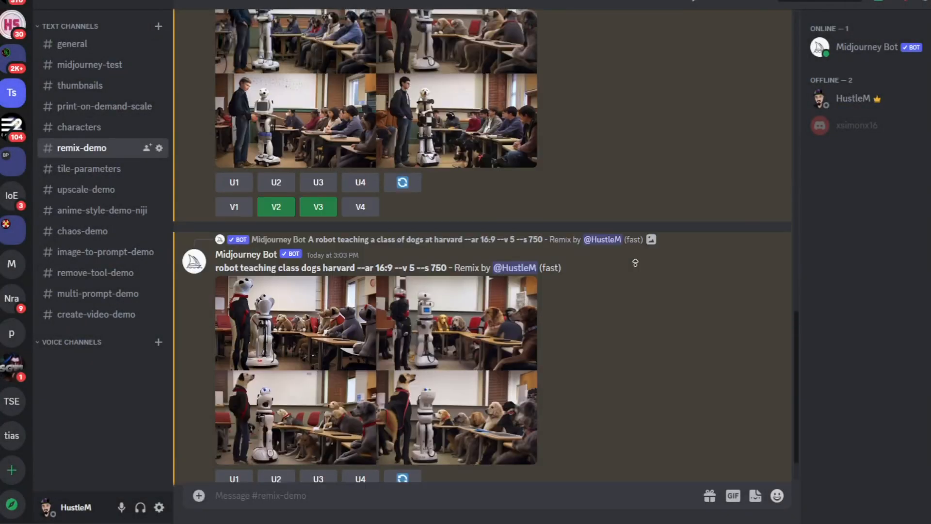
scroll("up", 3)
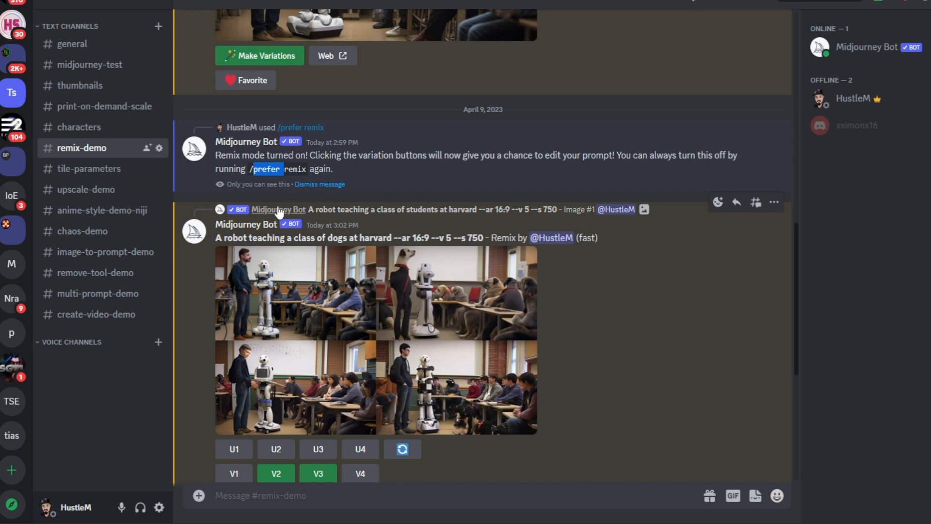
left_click(89, 168)
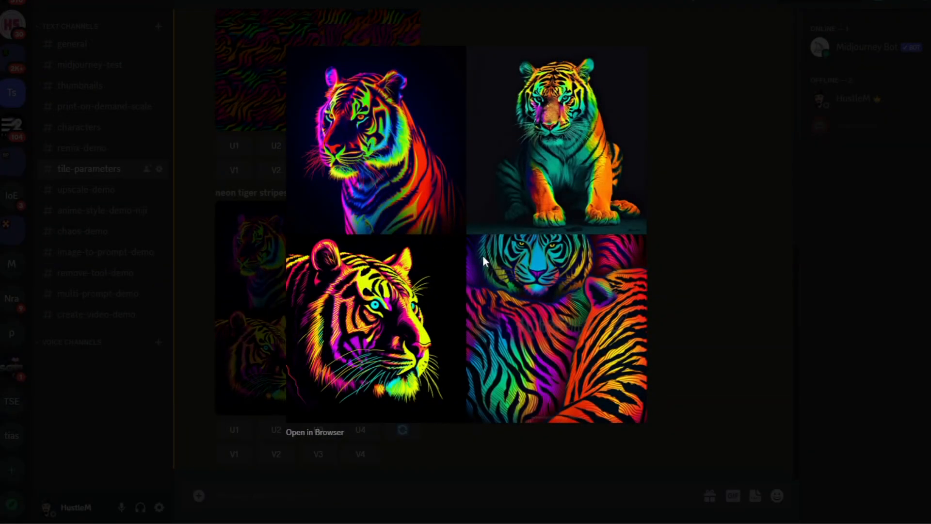
mouse_move(486, 288)
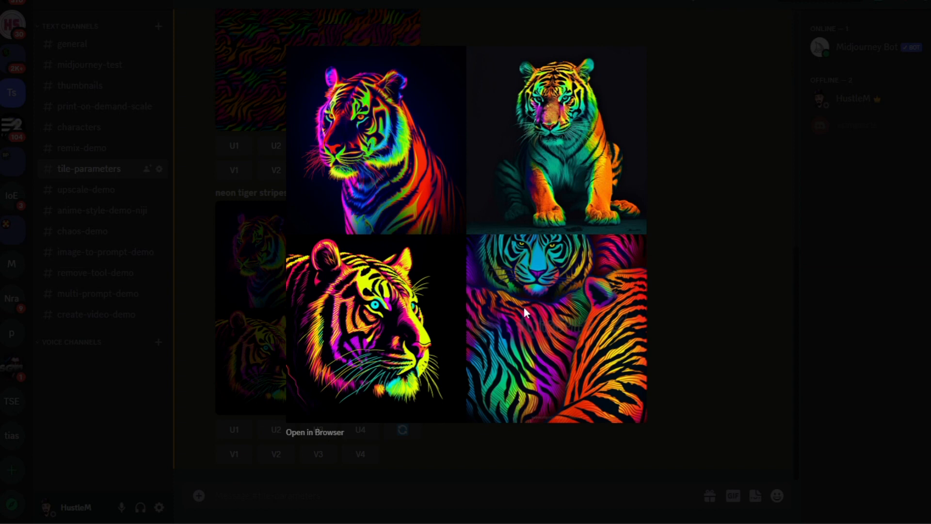
mouse_move(609, 308)
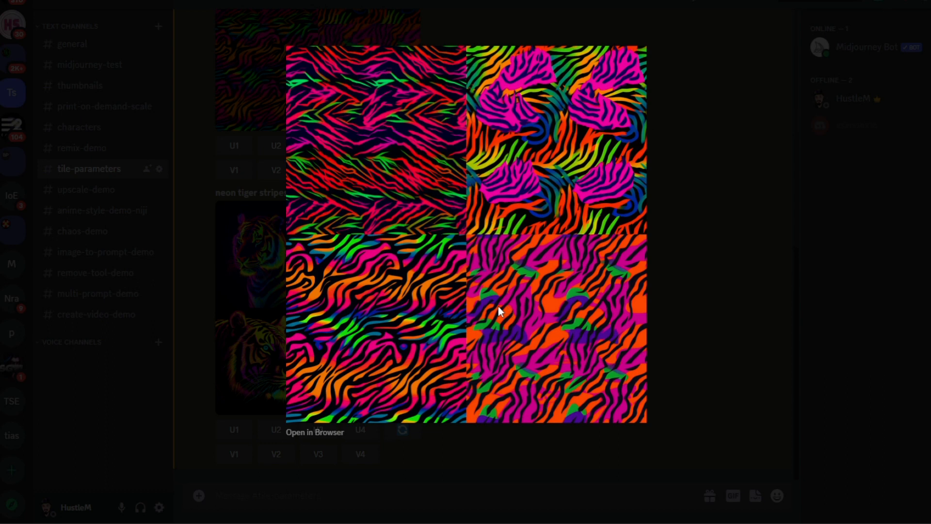
mouse_move(498, 315)
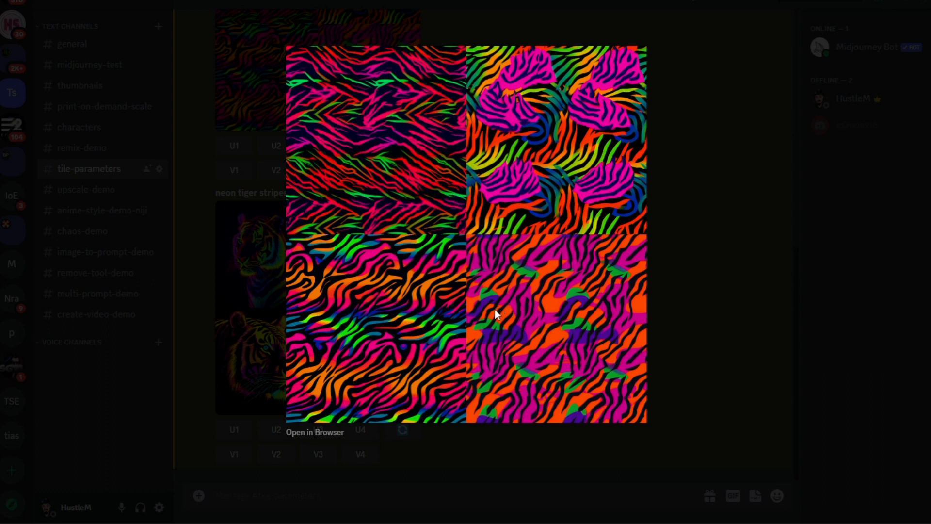
mouse_move(681, 291)
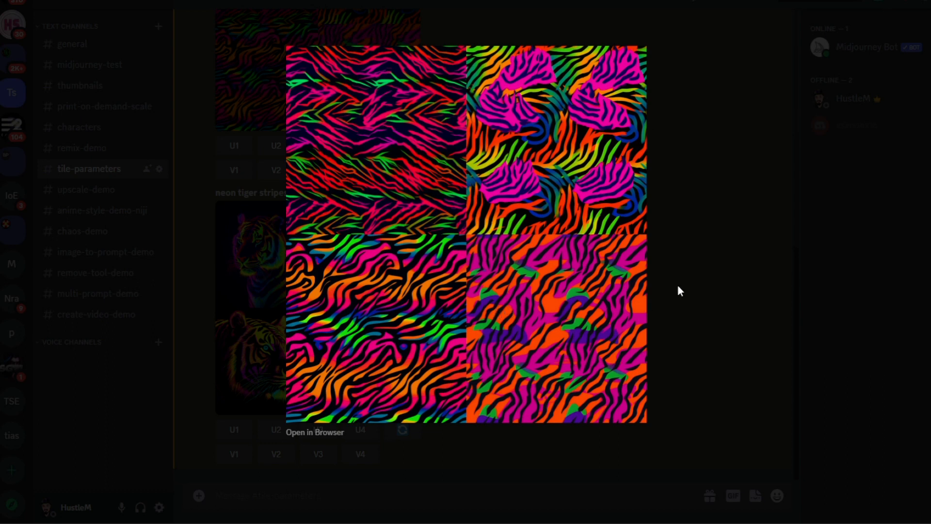
left_click(680, 291)
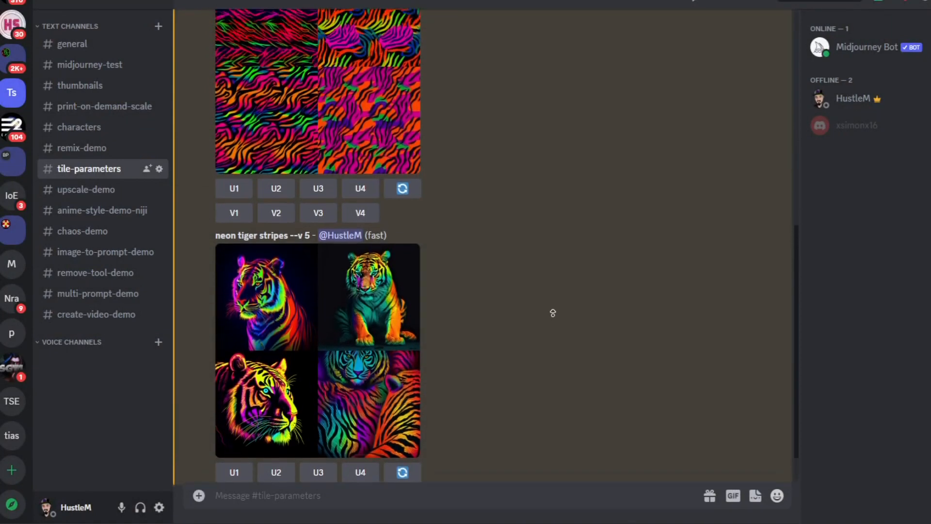
scroll("up", 3)
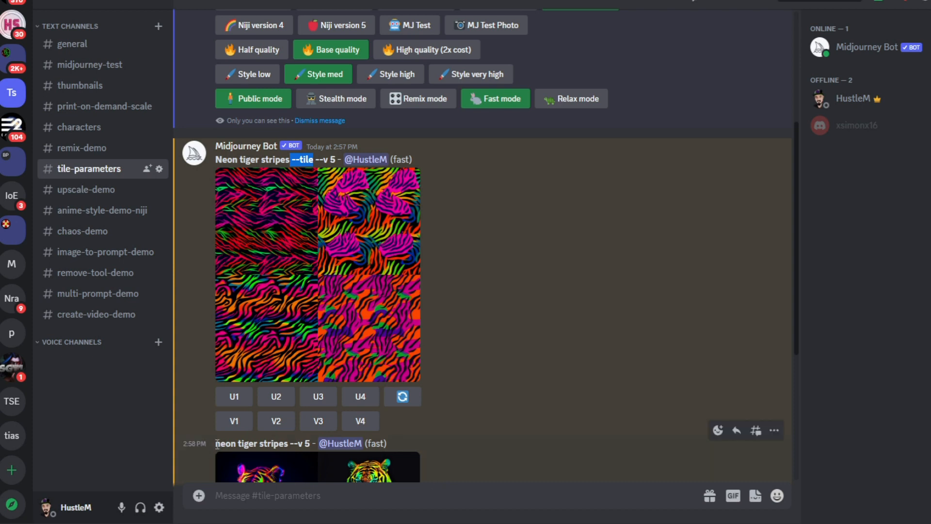
double_click(251, 443)
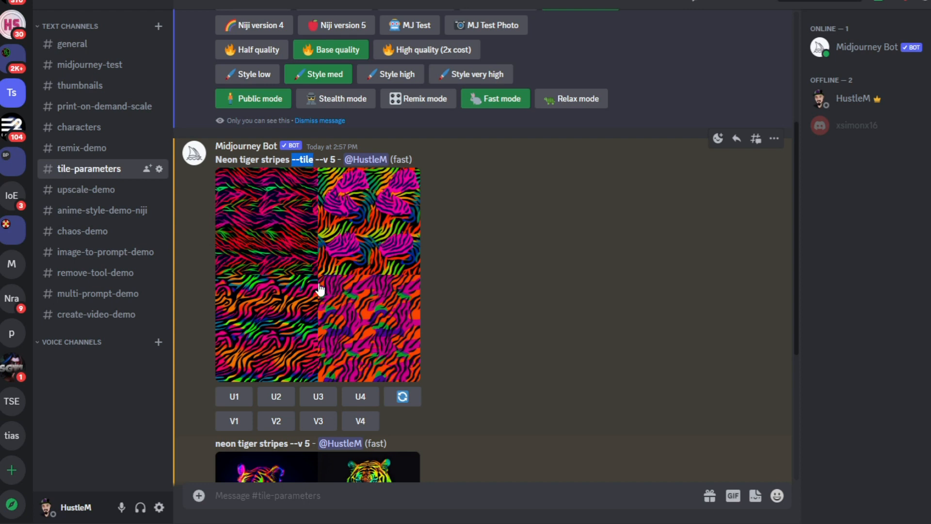
left_click(318, 273)
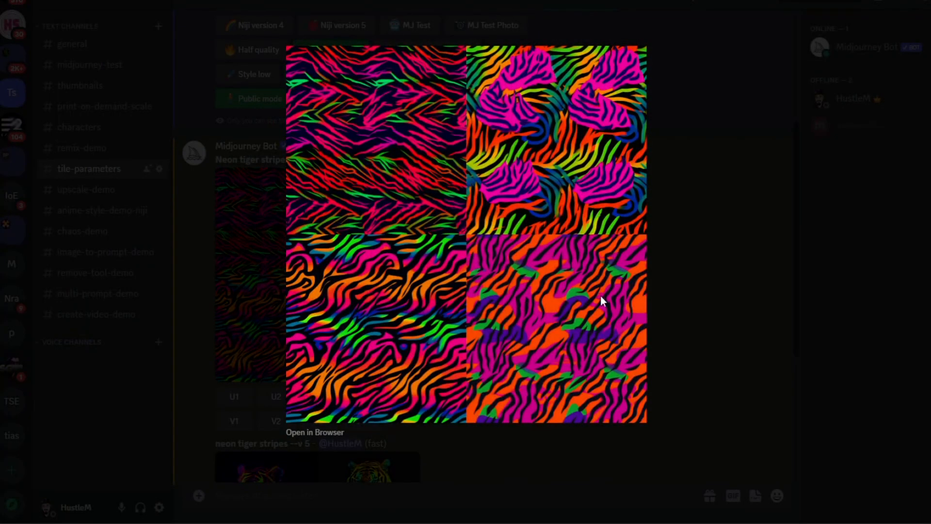
mouse_move(715, 292)
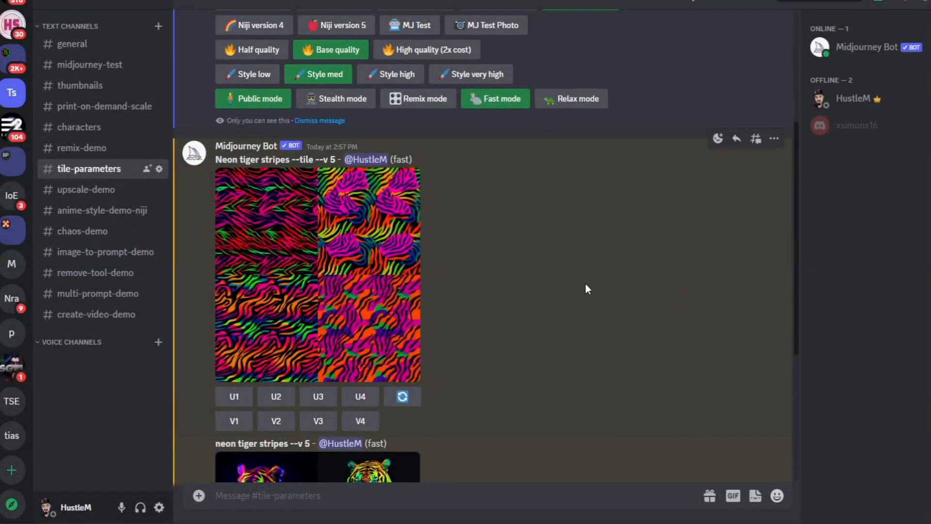
- Switch to #upscale-demo and enlarge the theater audience grid and its U4 upscale
left_click(86, 188)
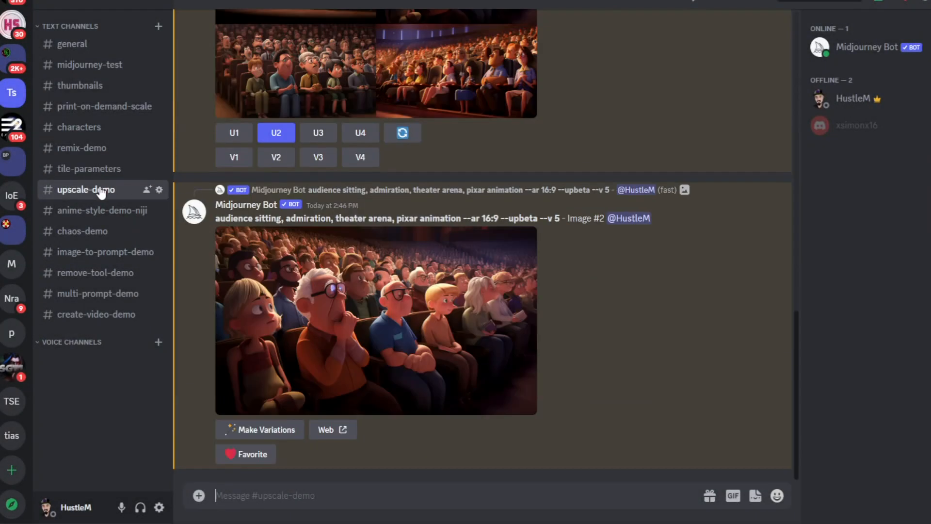
scroll("down", 3)
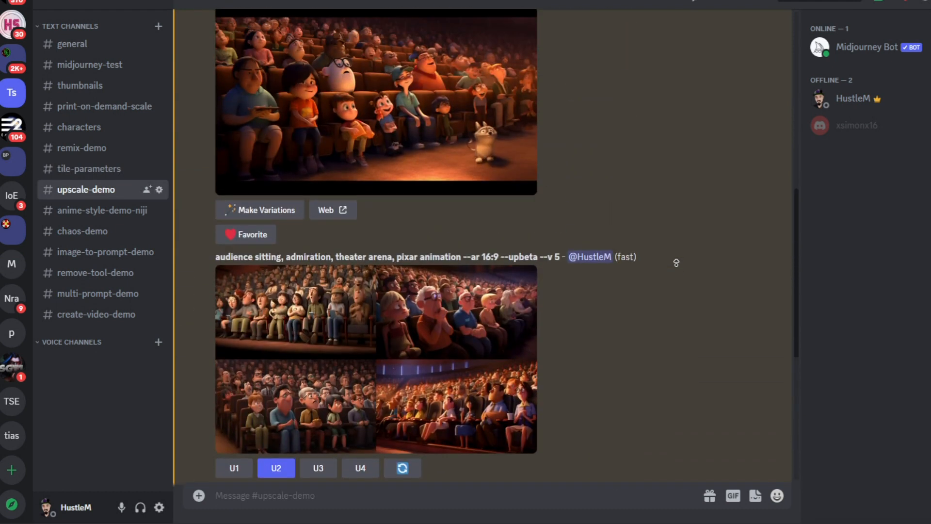
scroll("up", 3)
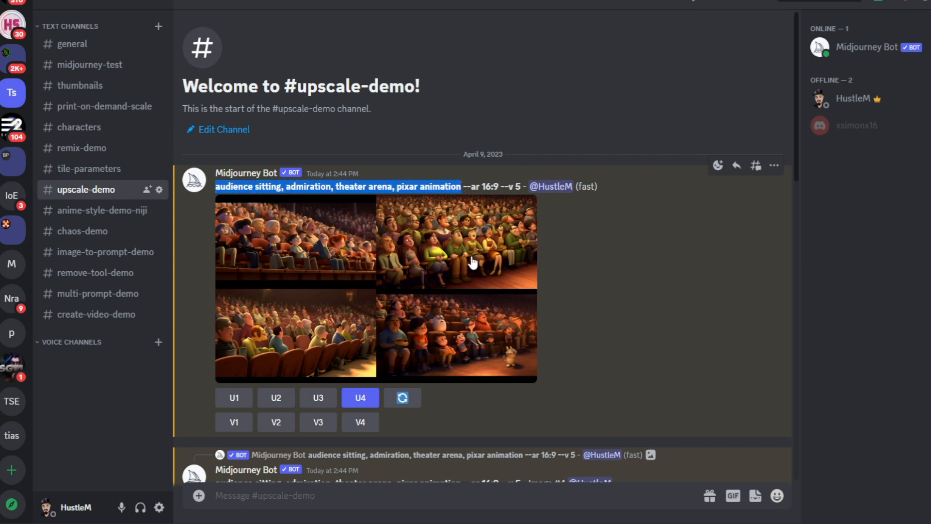
left_click(374, 288)
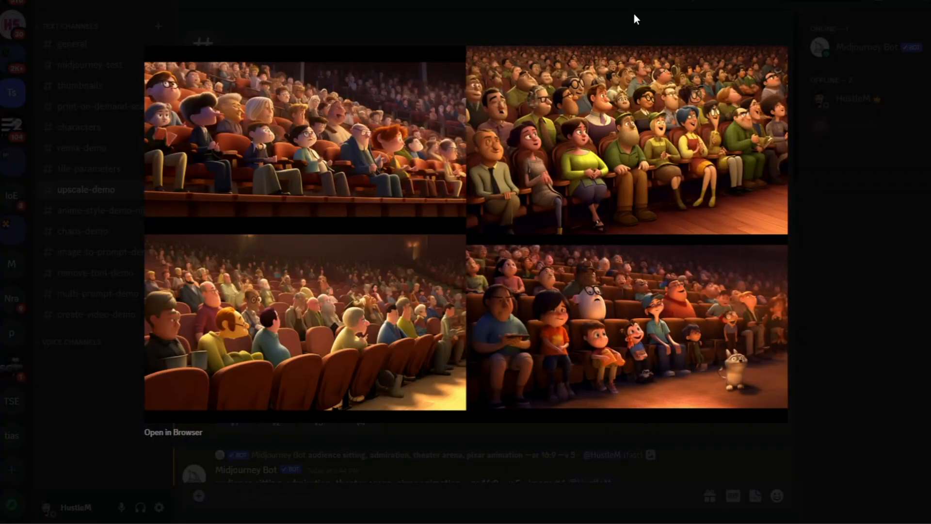
mouse_move(742, 384)
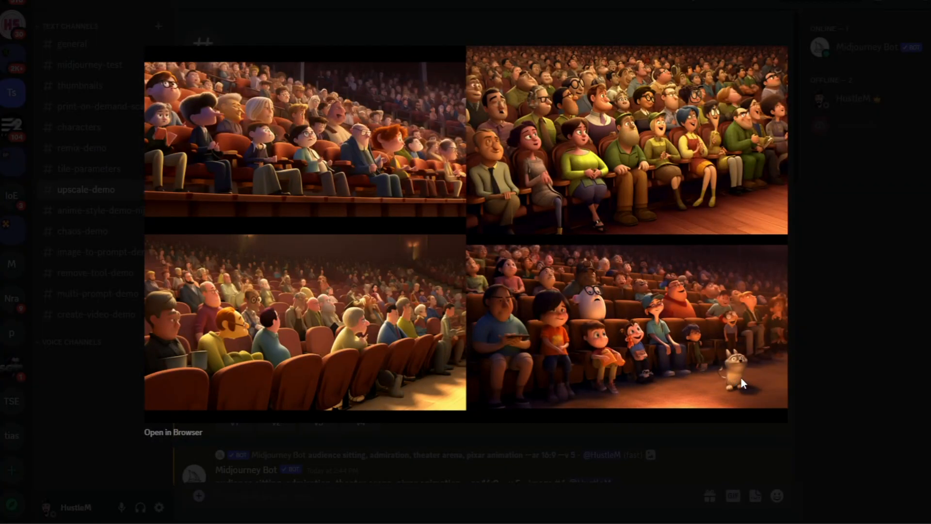
mouse_move(691, 427)
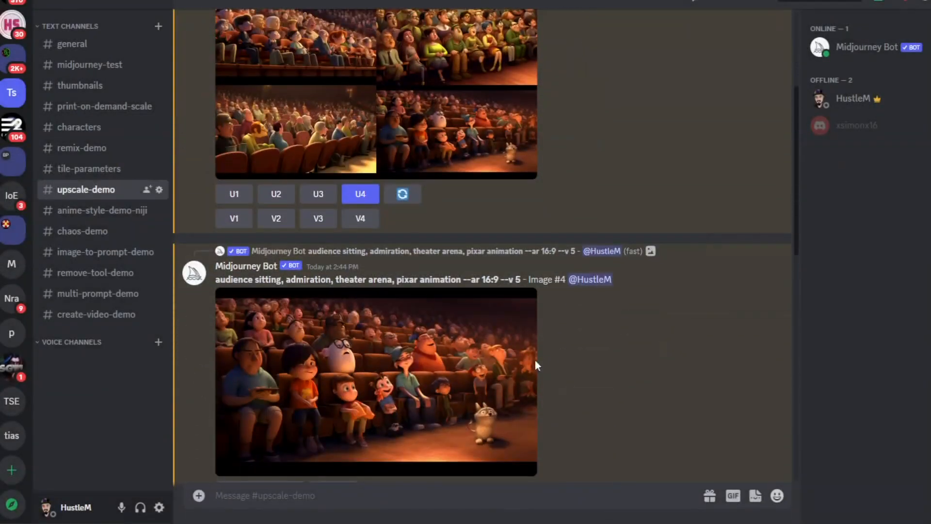
left_click(376, 380)
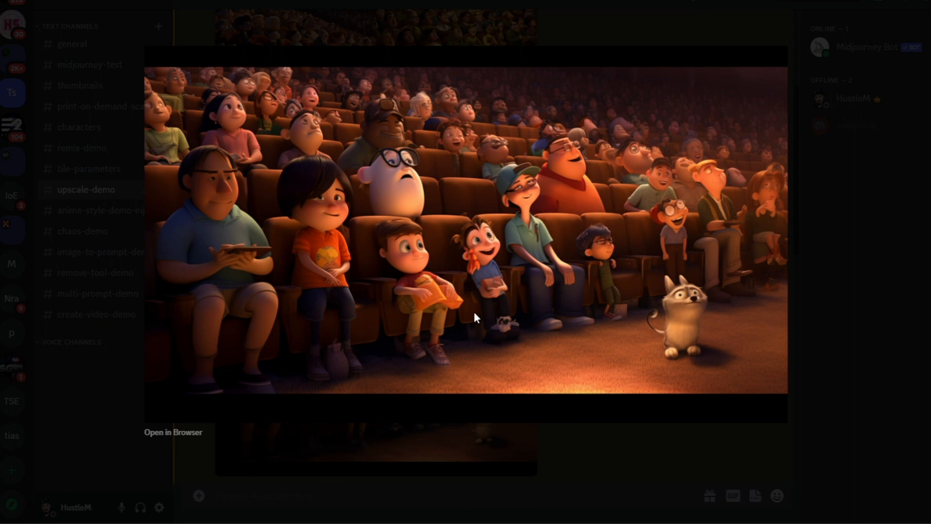
mouse_move(566, 465)
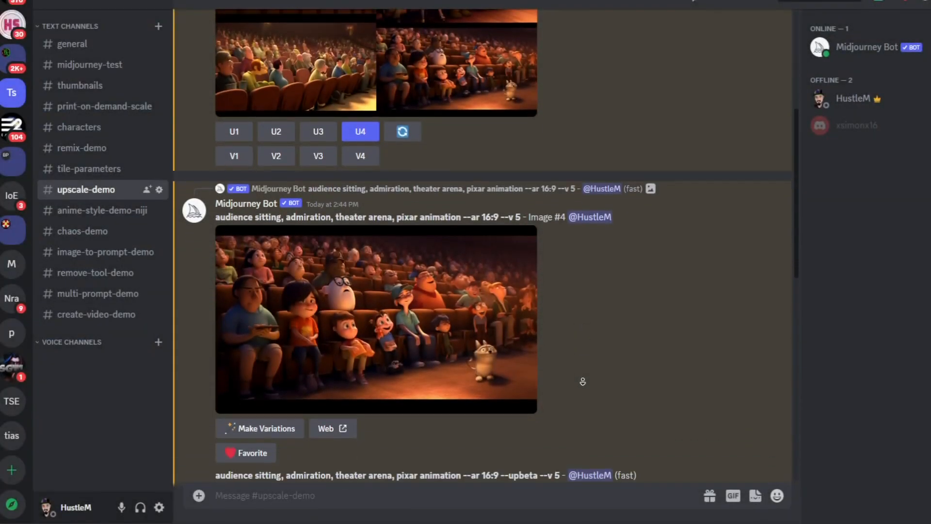
scroll("down", 3)
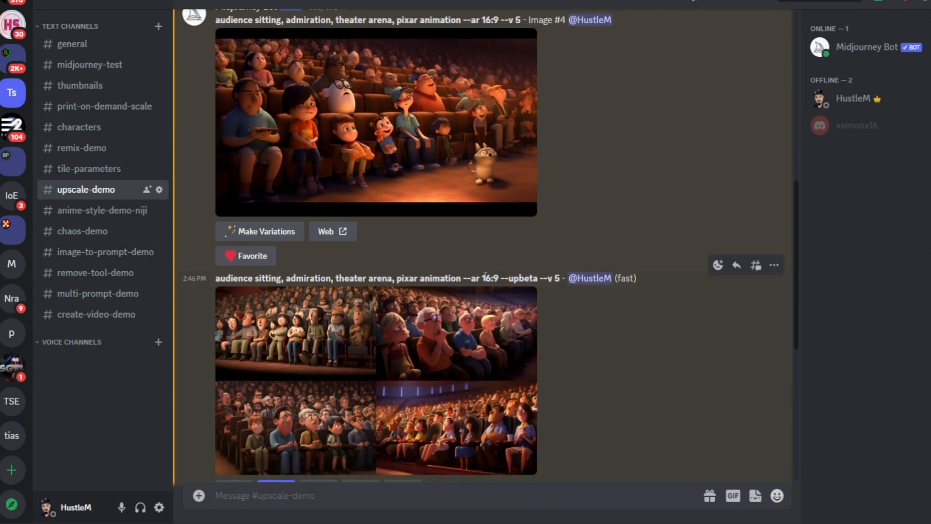
double_click(521, 278)
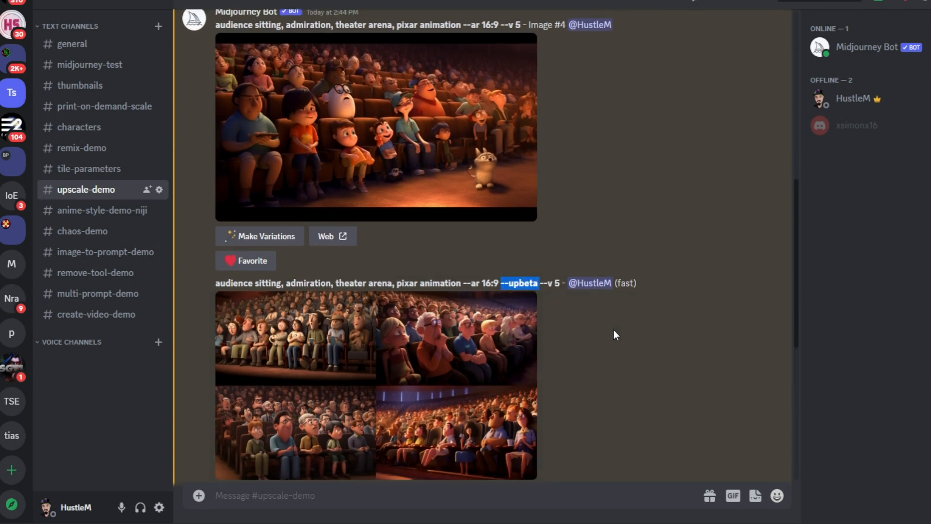
scroll("down", 3)
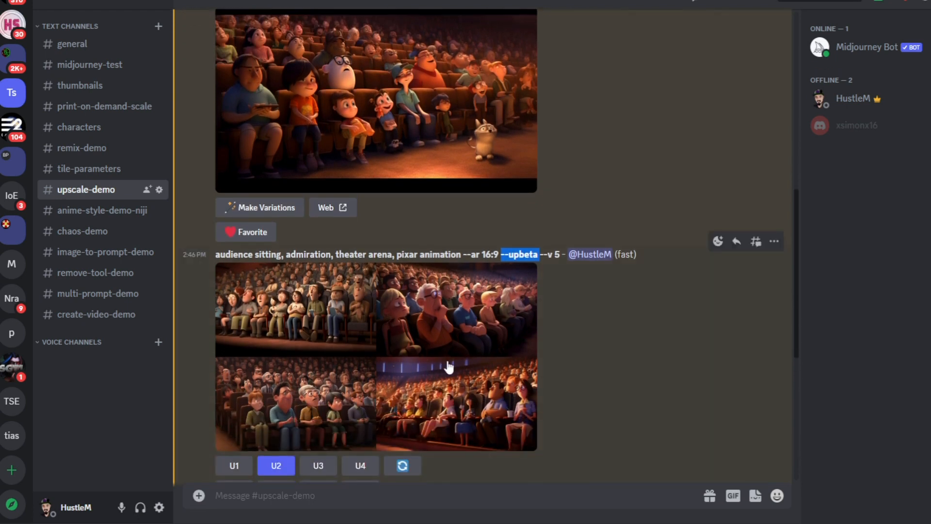
mouse_move(454, 348)
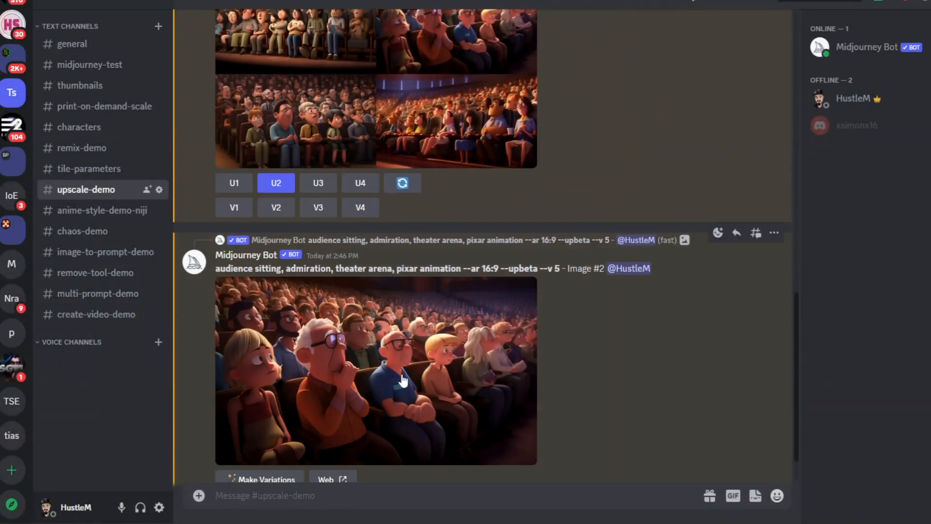
left_click(376, 368)
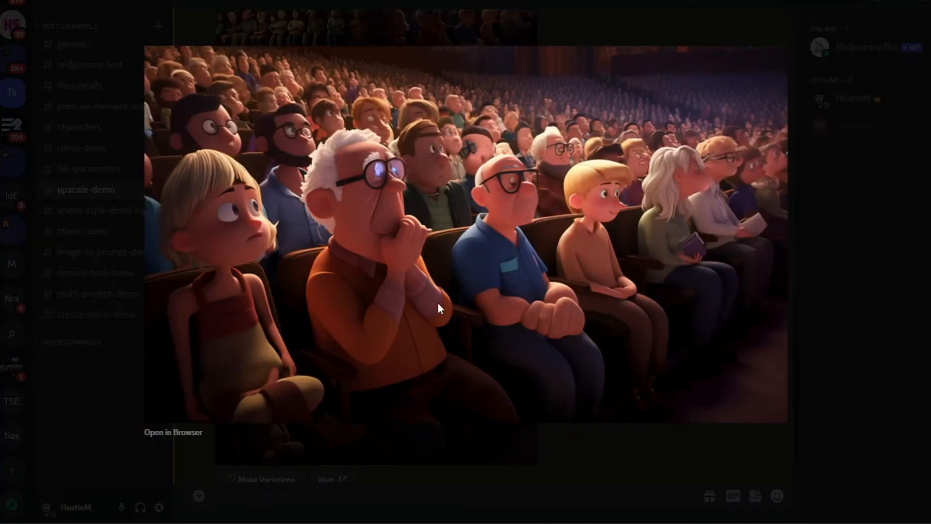
mouse_move(259, 281)
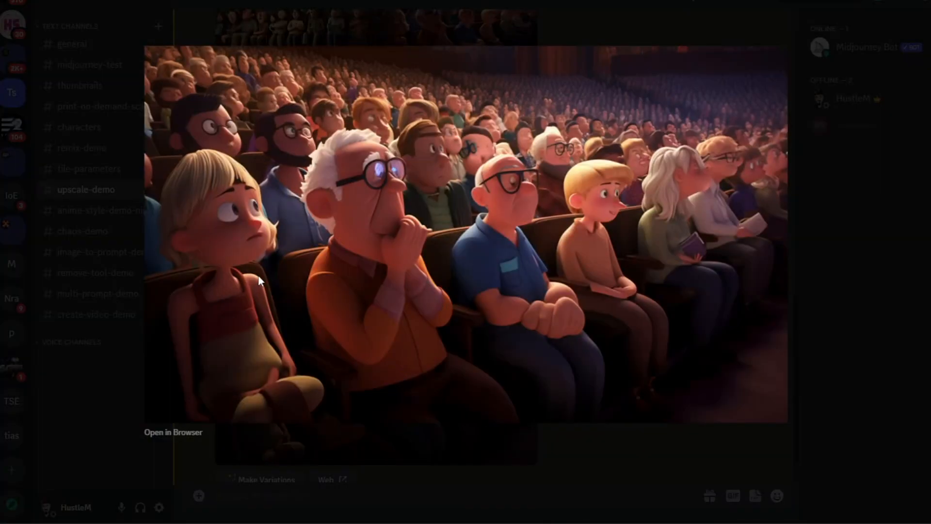
mouse_move(465, 299)
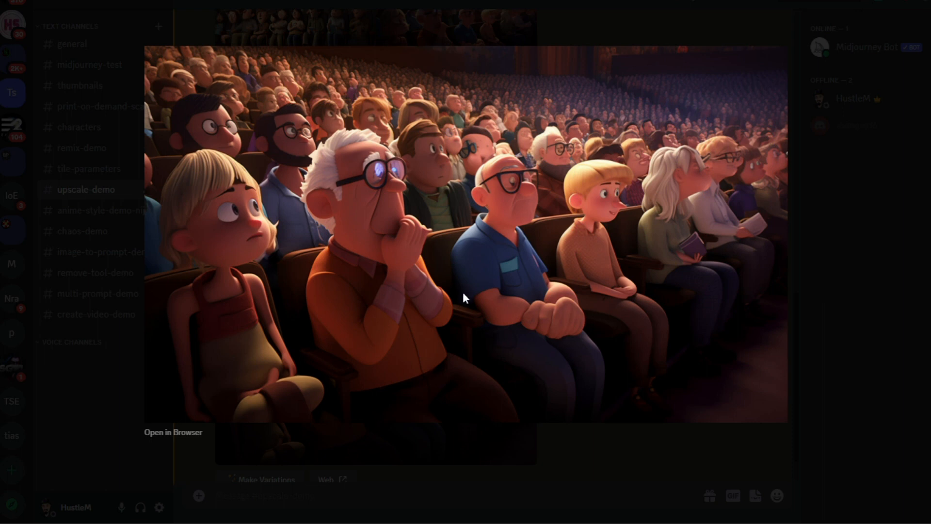
mouse_move(540, 444)
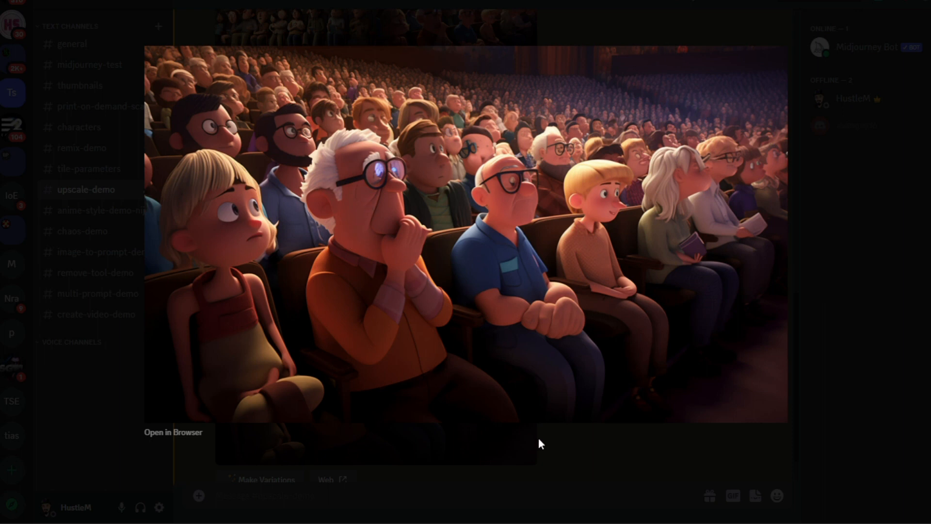
key("Escape")
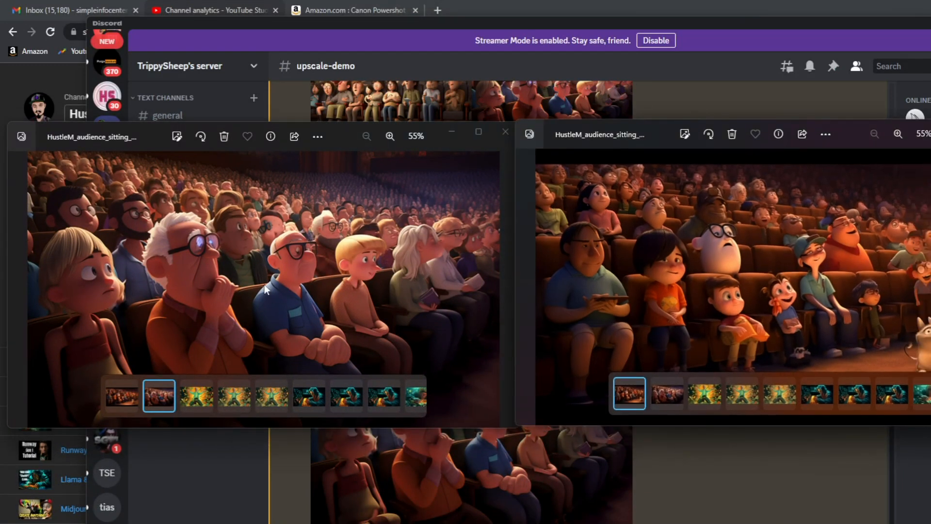
mouse_move(652, 297)
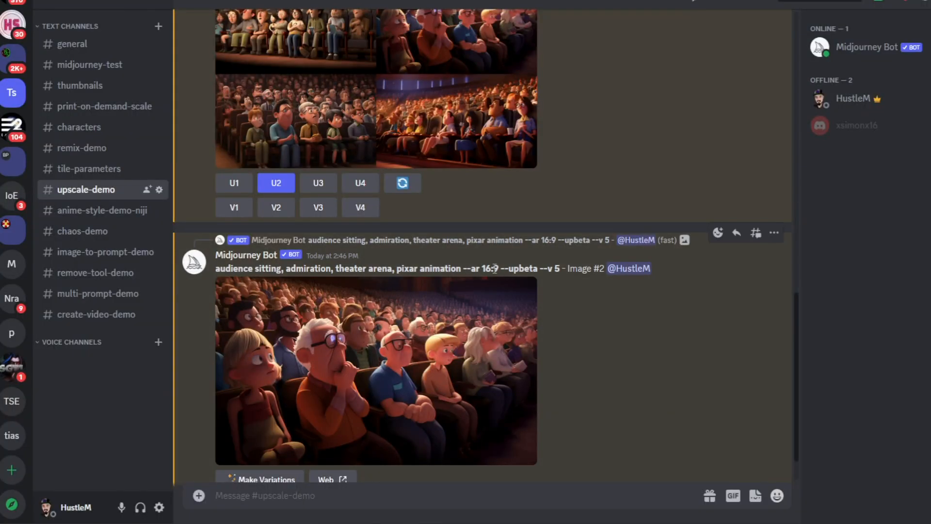
- Highlight the --upbeta parameter in the Image #2 upscale prompt
double_click(519, 268)
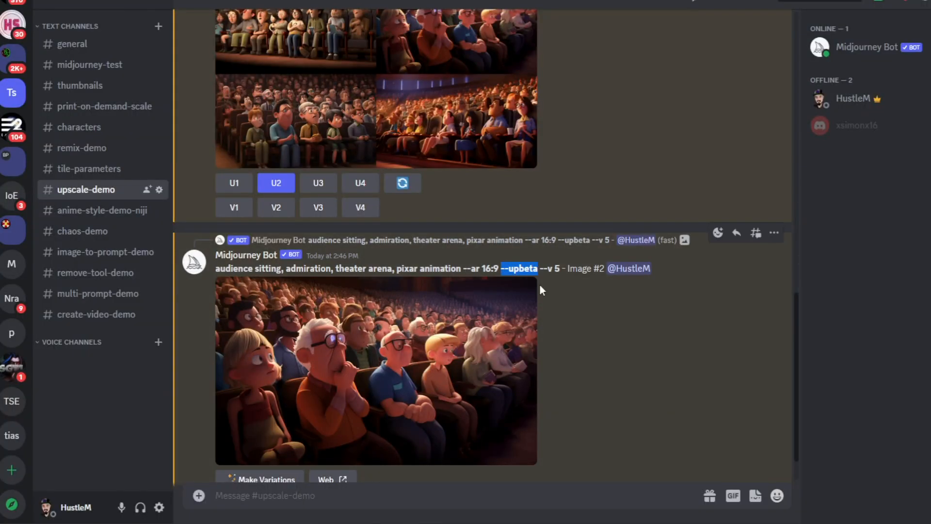
mouse_move(346, 287)
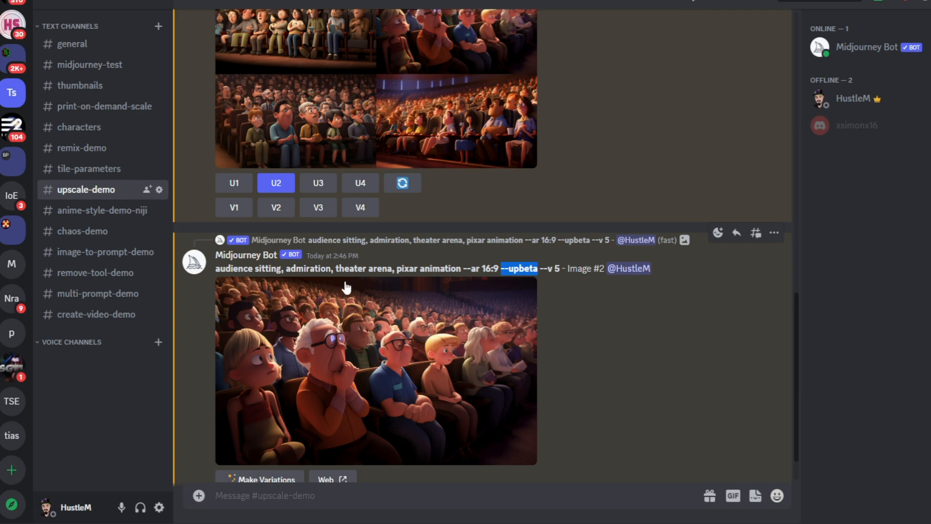
mouse_move(382, 389)
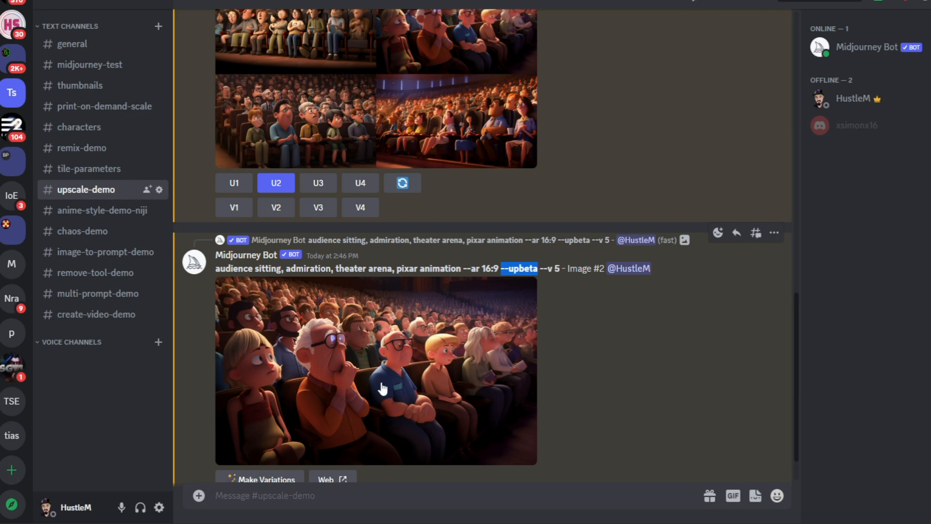
mouse_move(326, 353)
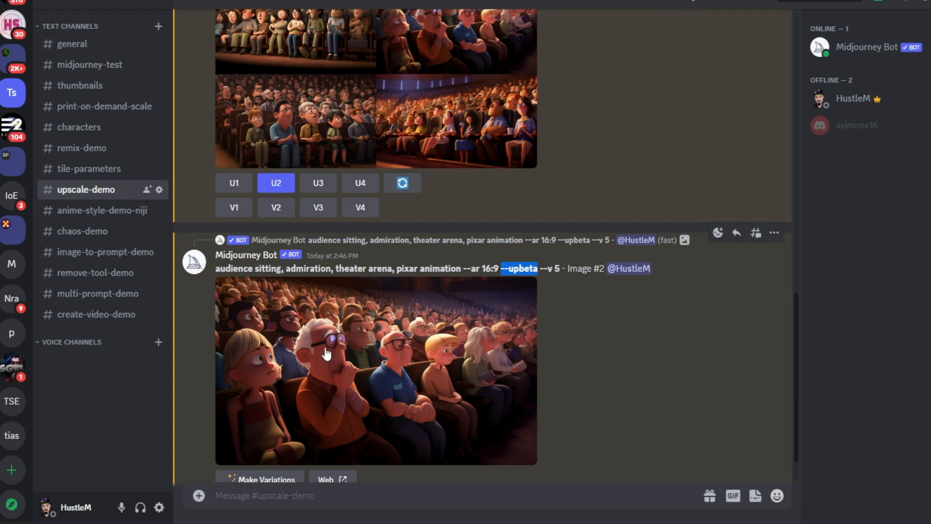
mouse_move(209, 280)
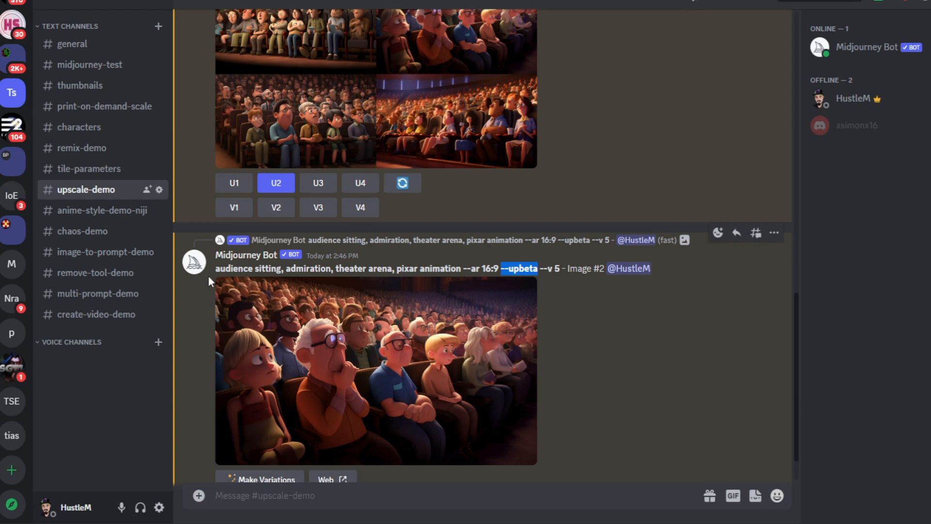
mouse_move(98, 210)
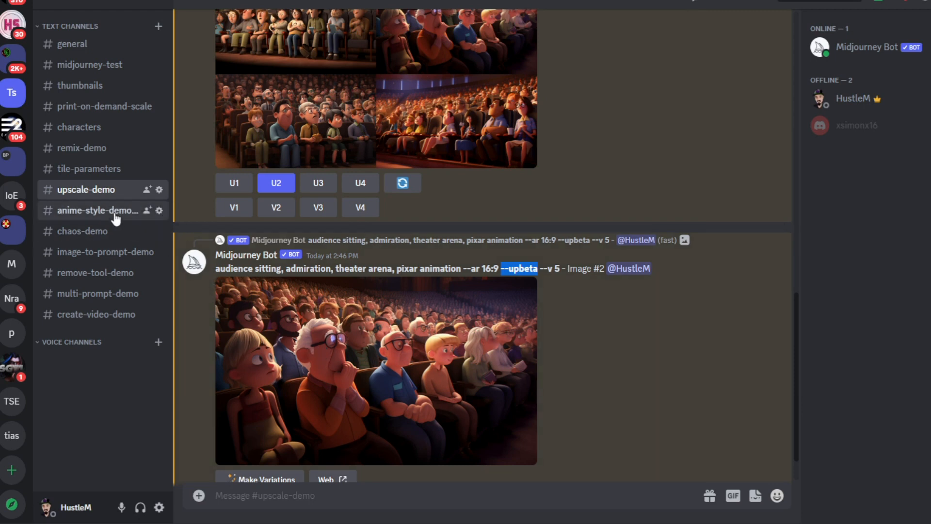
- Switch to #anime-style-demo-niji and highlight --niji 4 in the samurai village prompt
left_click(98, 210)
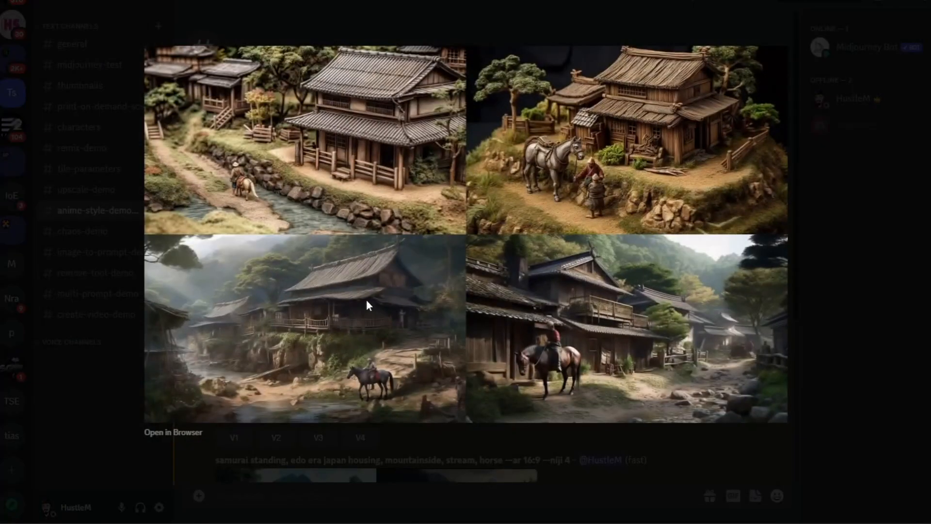
mouse_move(286, 338)
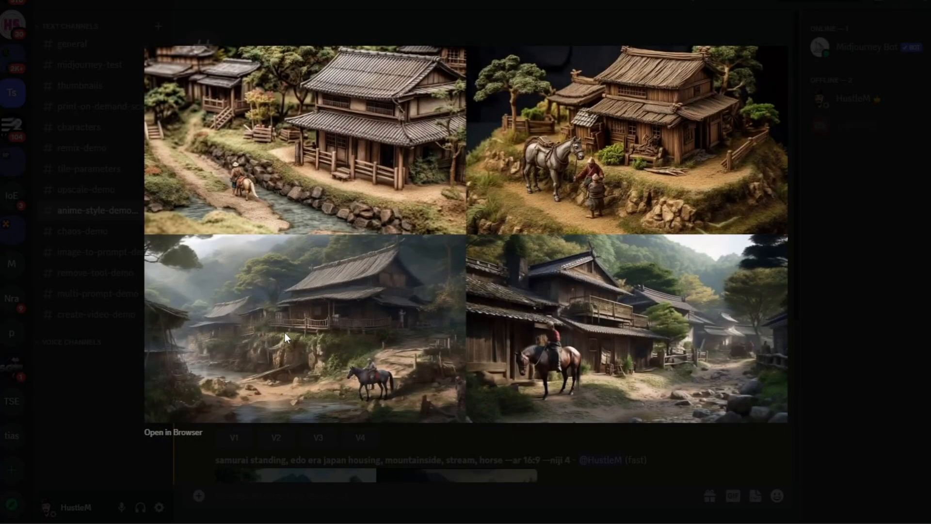
mouse_move(455, 319)
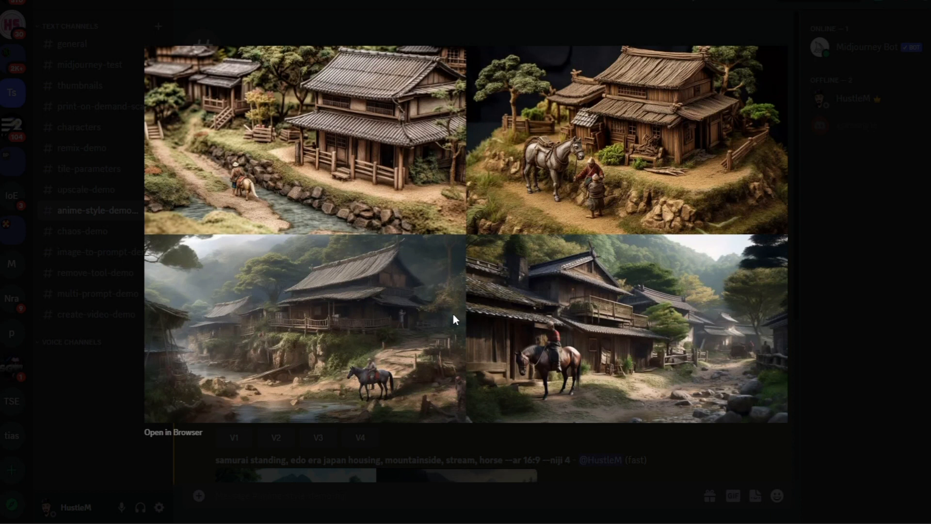
mouse_move(585, 394)
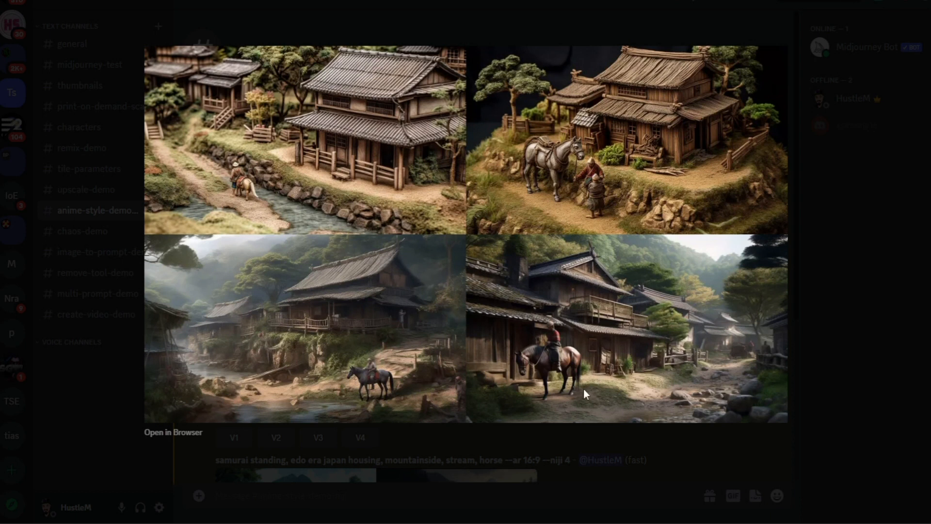
mouse_move(710, 449)
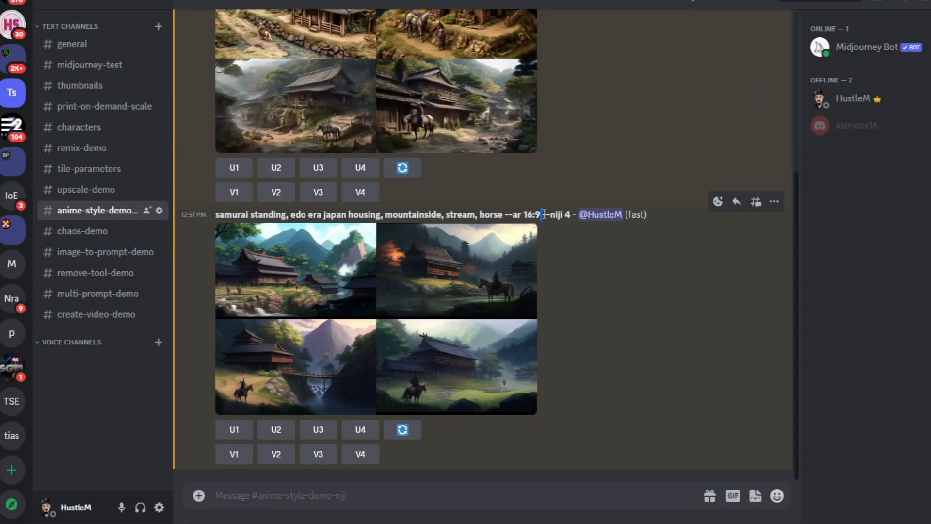
double_click(552, 214)
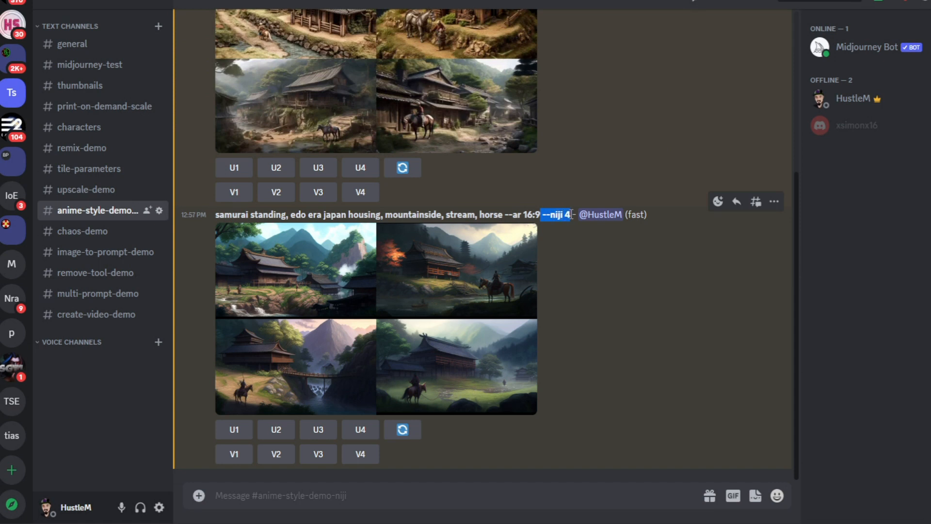
mouse_move(597, 289)
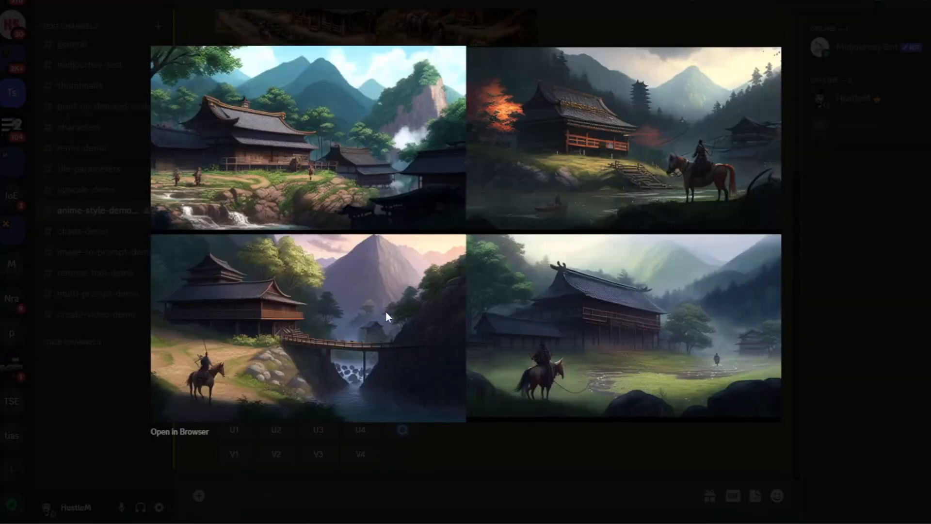
mouse_move(513, 490)
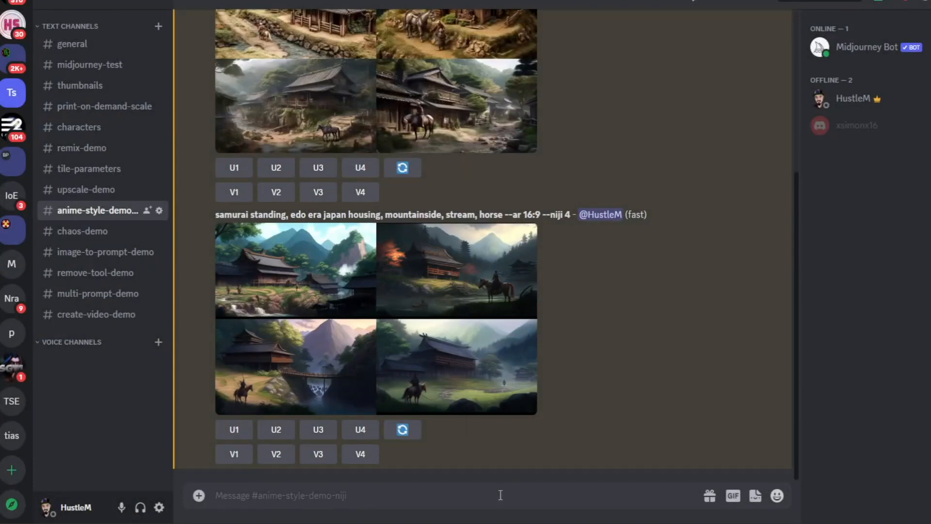
- Run /settings and scroll up to the Midjourney Bot settings reply
type("/se")
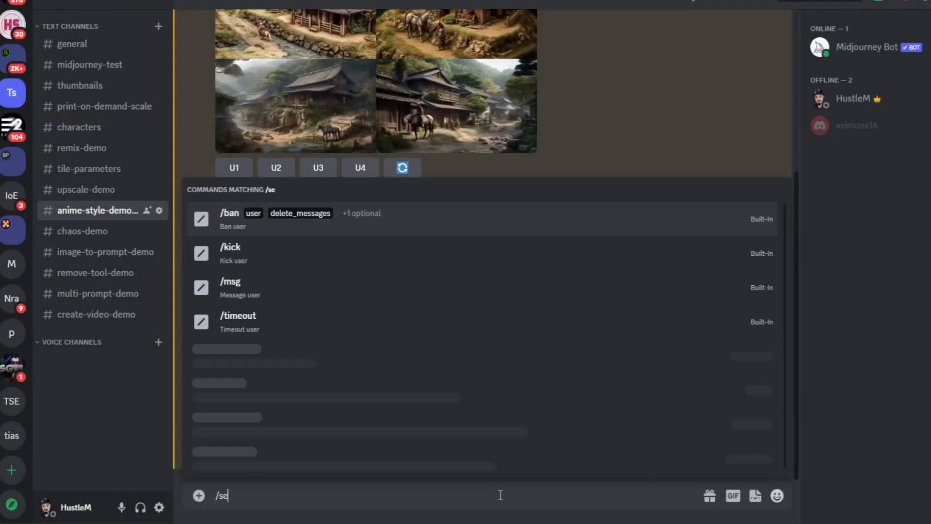
type("ttings")
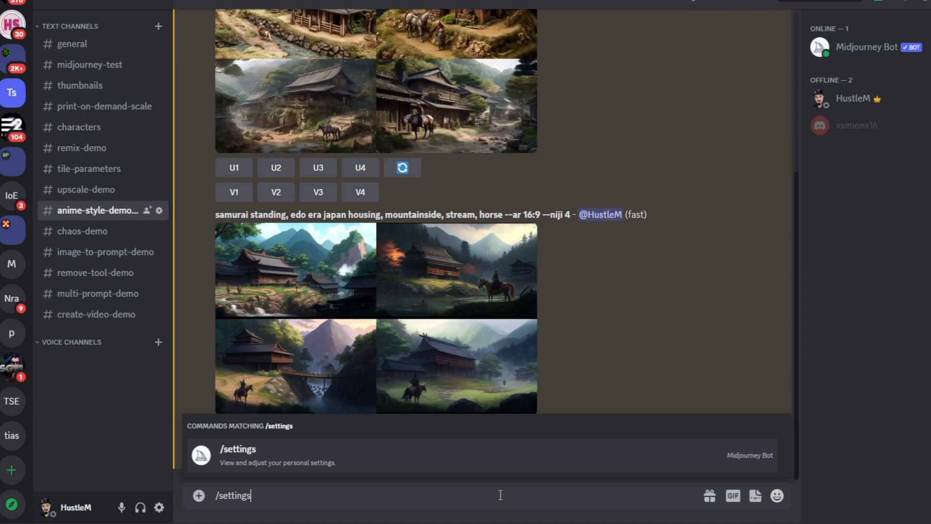
key("Return")
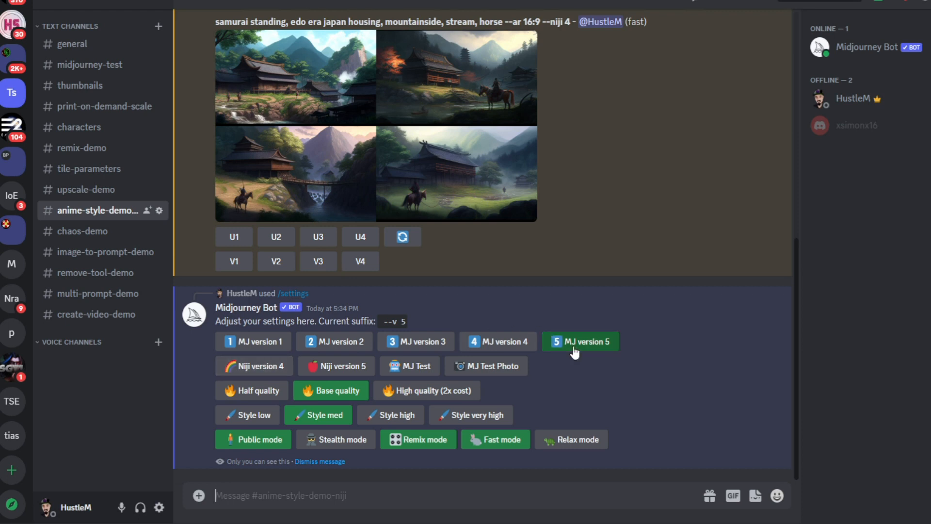
mouse_move(335, 366)
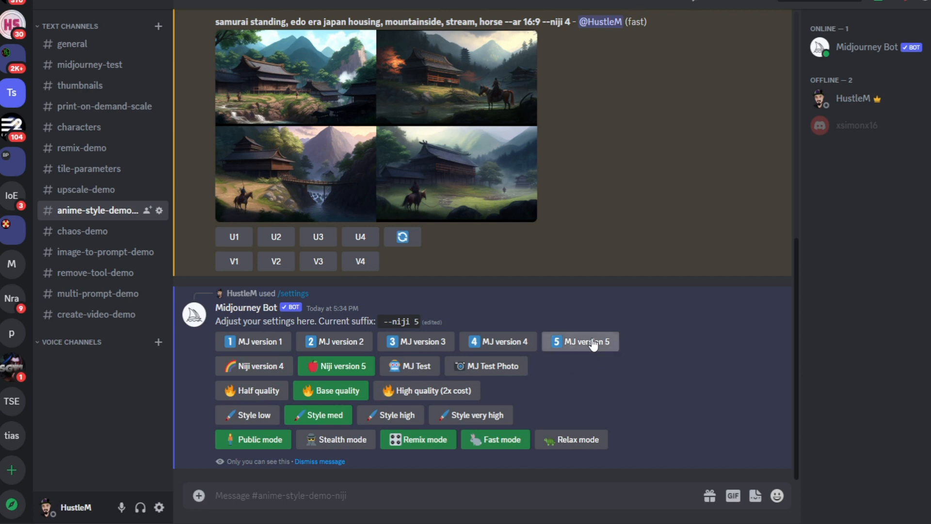
scroll("up", 3)
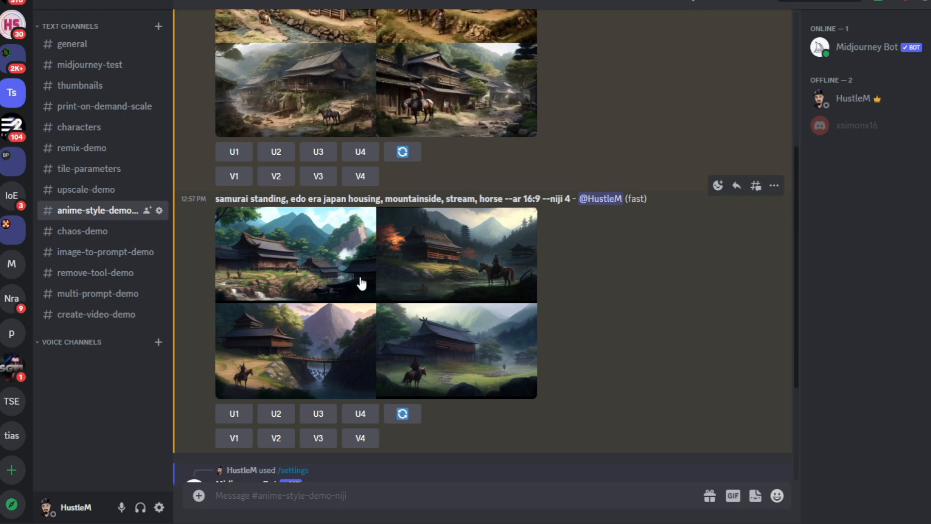
mouse_move(82, 231)
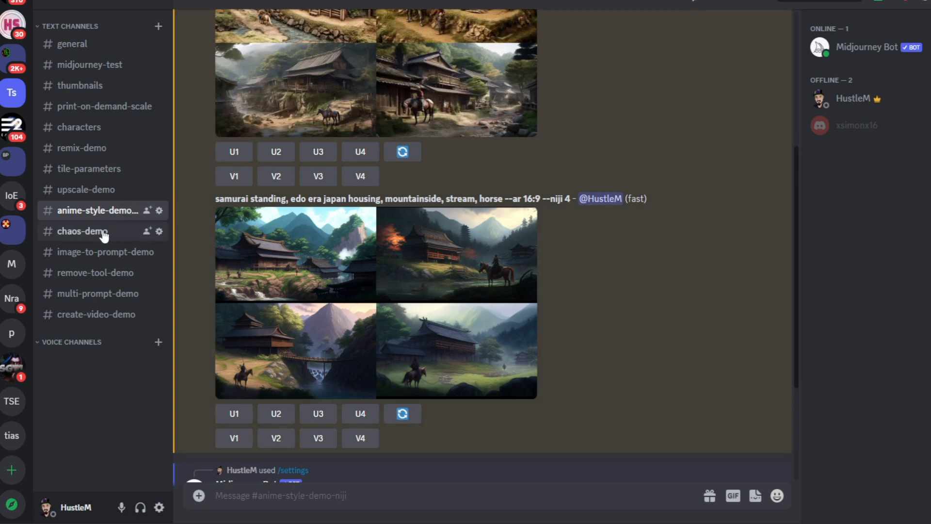
- Switch to #chaos-demo and scroll through the --c 0 and --c 100 dinosaur forest grids
scroll("down", 3)
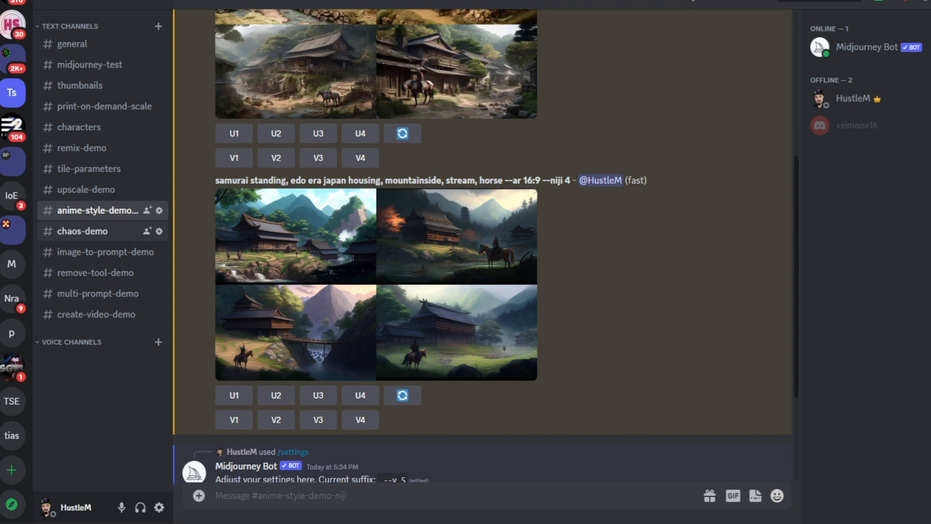
left_click(83, 231)
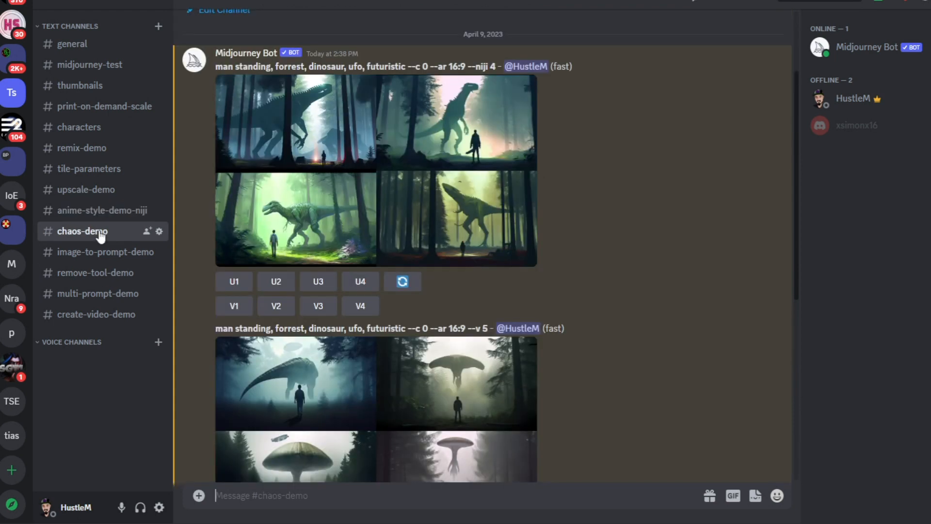
scroll("up", 3)
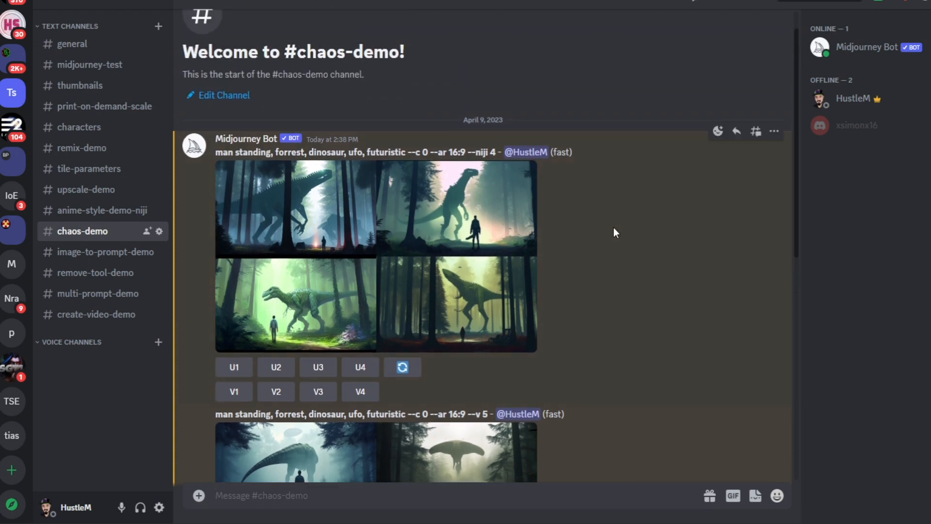
mouse_move(377, 211)
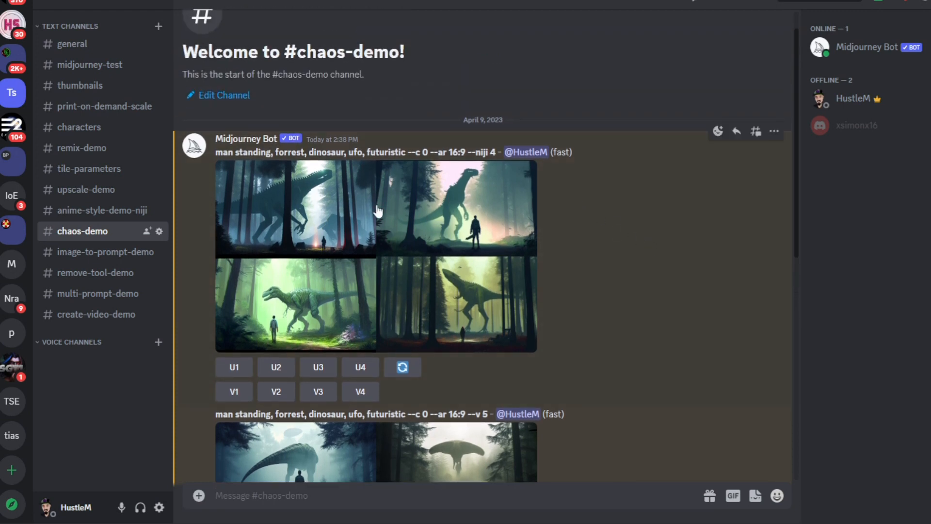
mouse_move(486, 176)
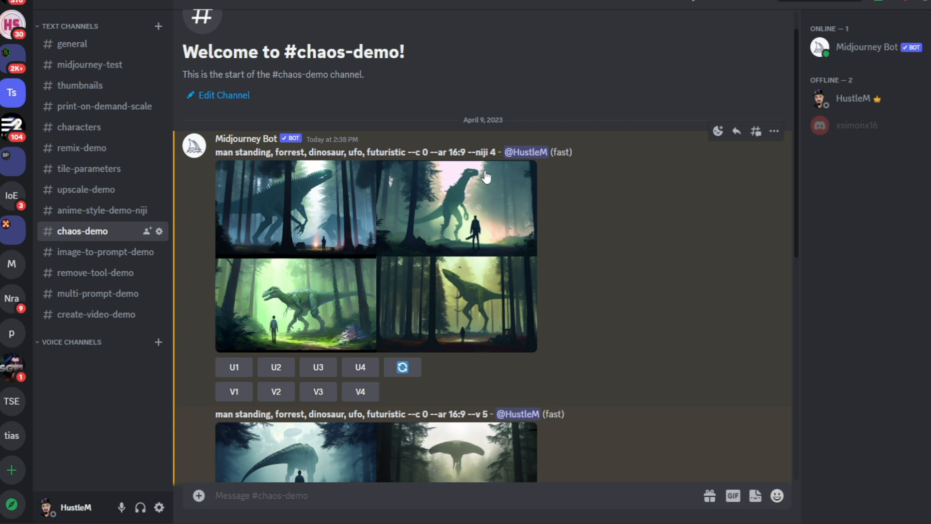
mouse_move(469, 177)
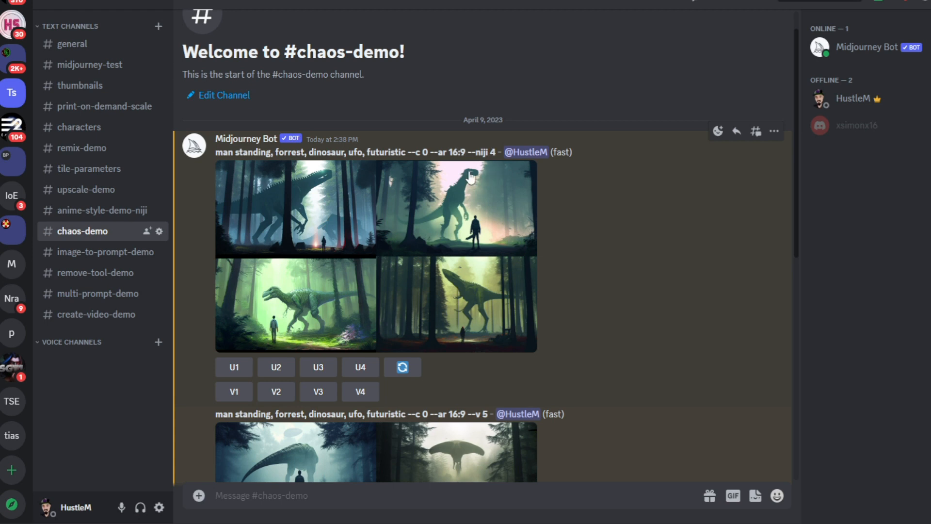
mouse_move(267, 148)
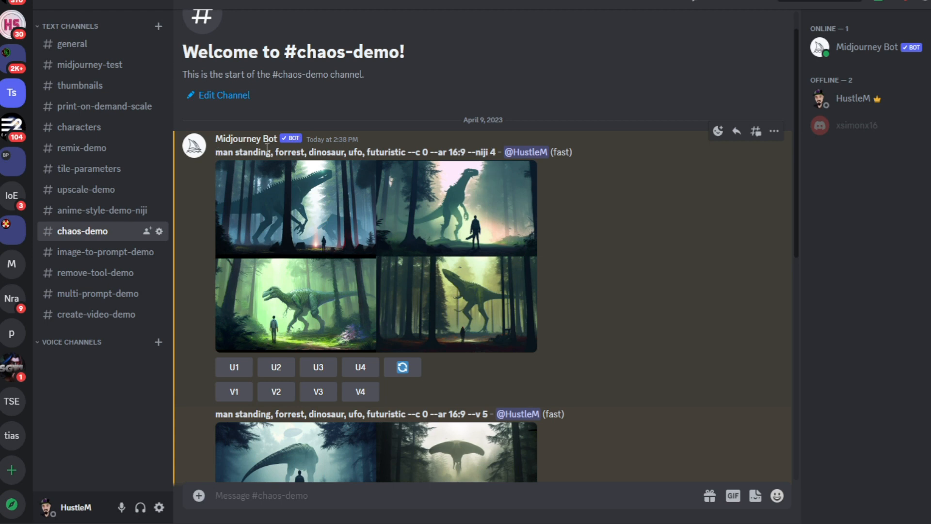
mouse_move(399, 172)
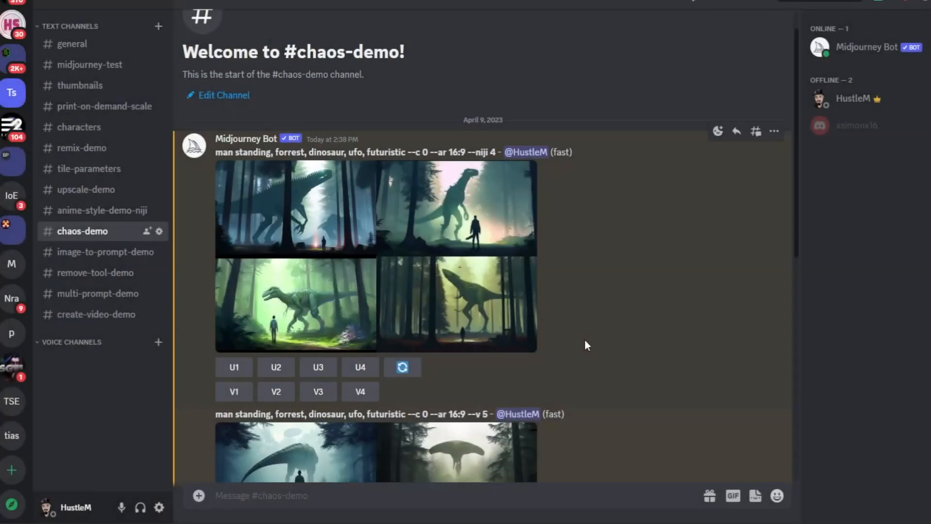
scroll("down", 3)
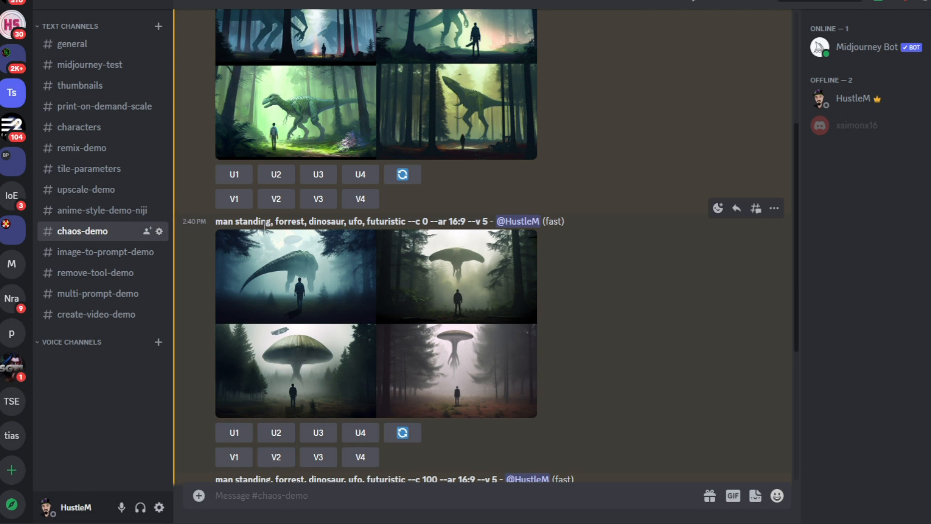
mouse_move(410, 221)
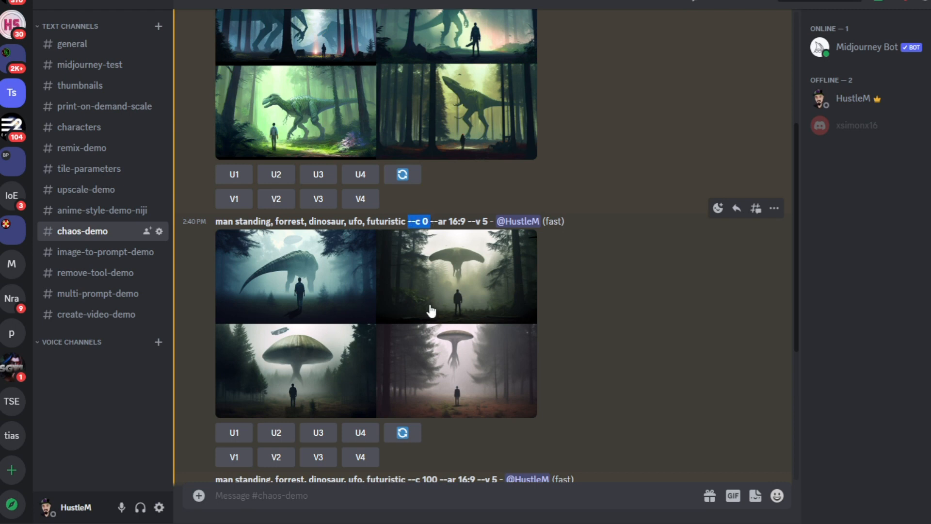
mouse_move(426, 291)
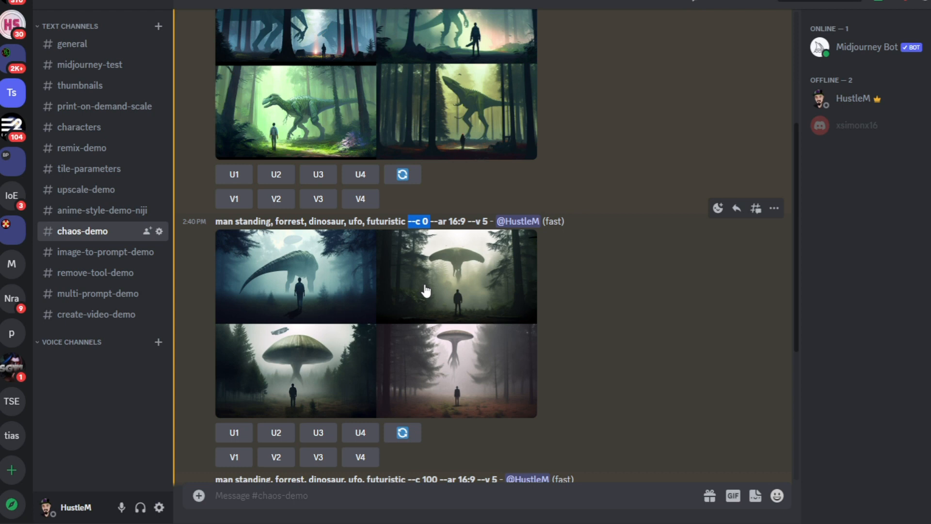
mouse_move(651, 319)
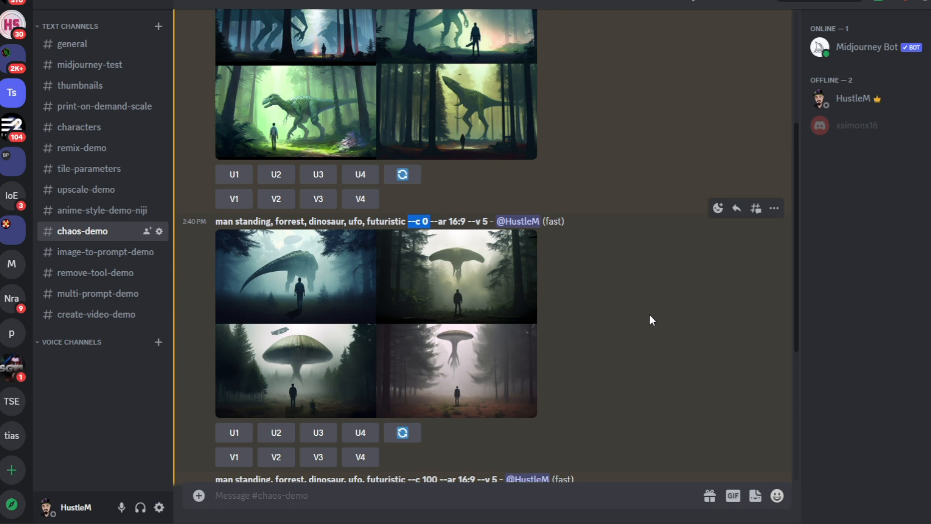
scroll("down", 3)
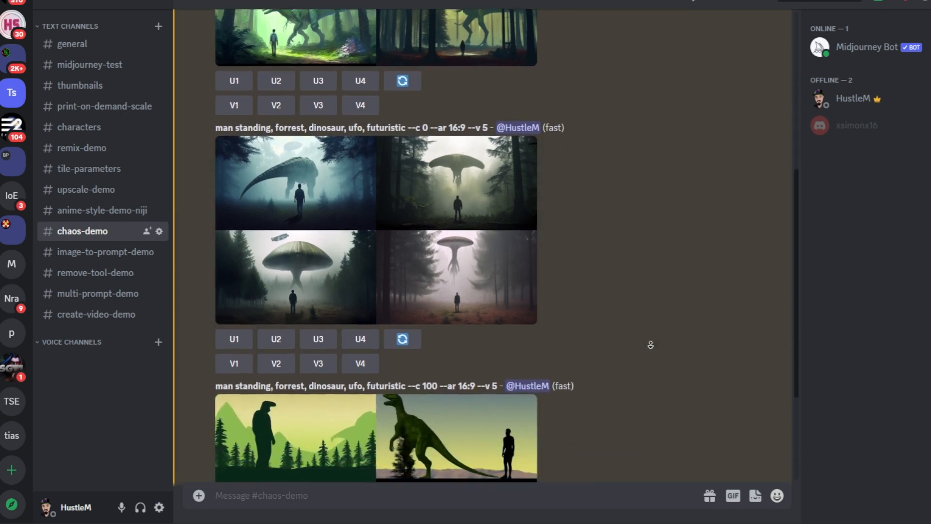
scroll("down", 3)
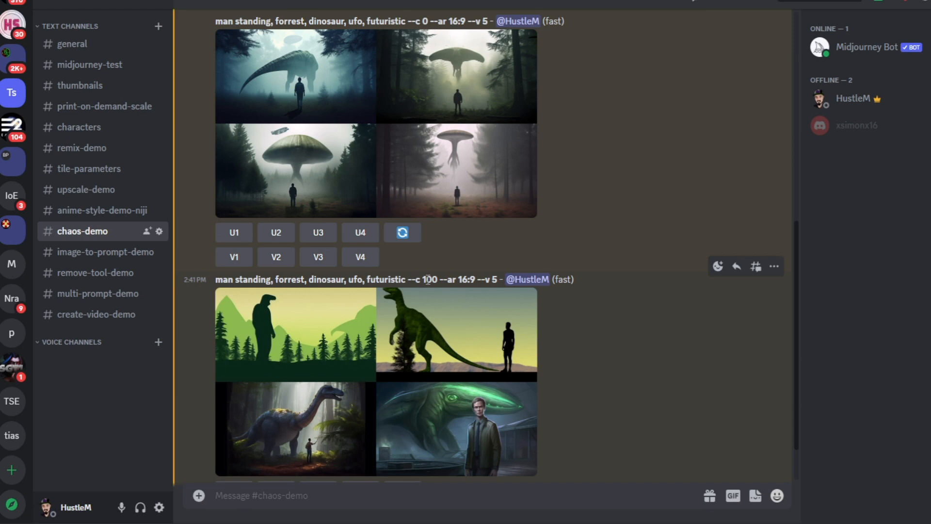
scroll("up", 3)
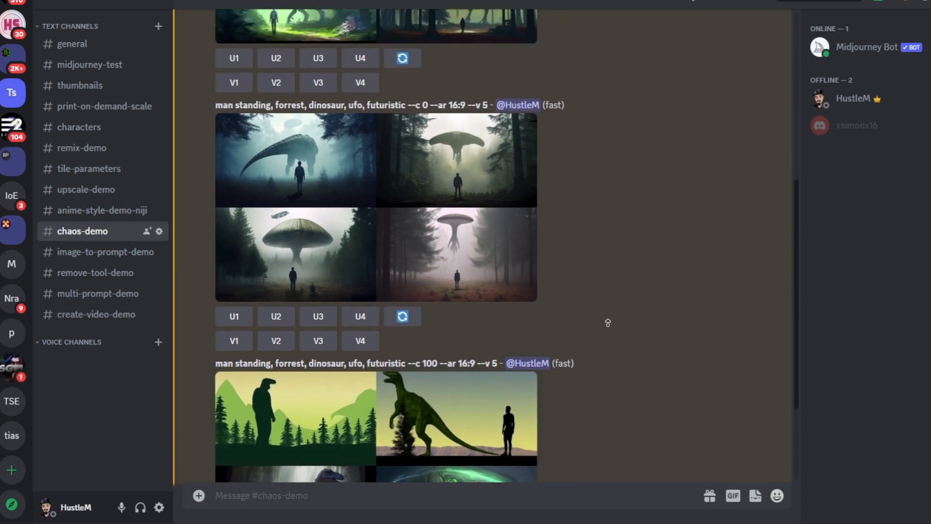
scroll("up", 3)
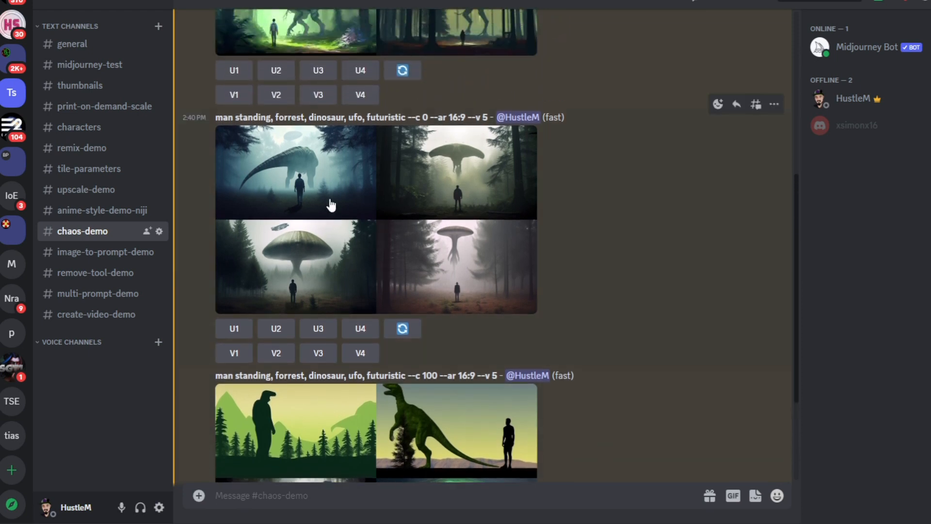
mouse_move(291, 458)
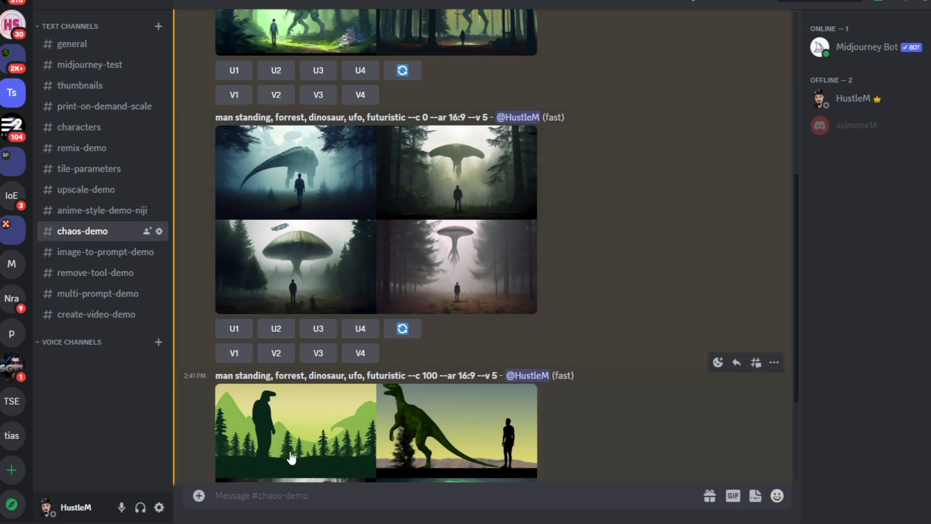
mouse_move(217, 381)
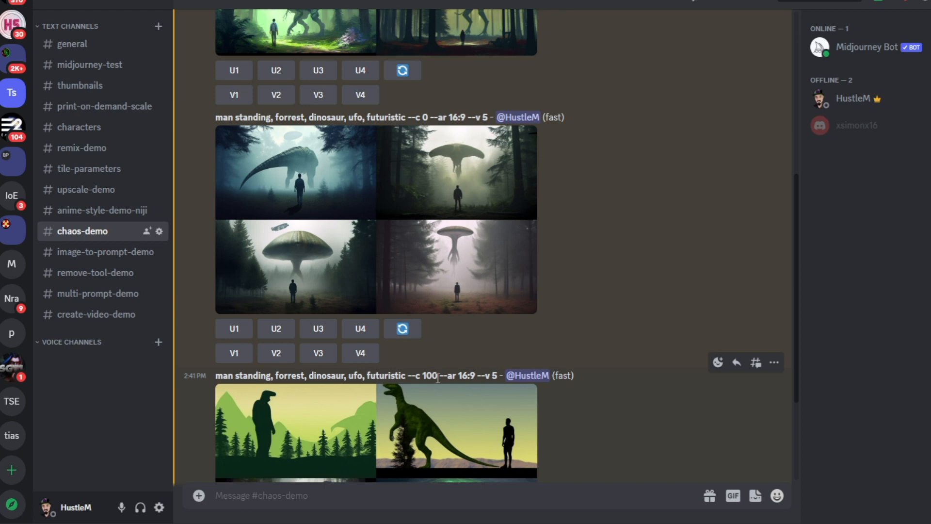
mouse_move(627, 291)
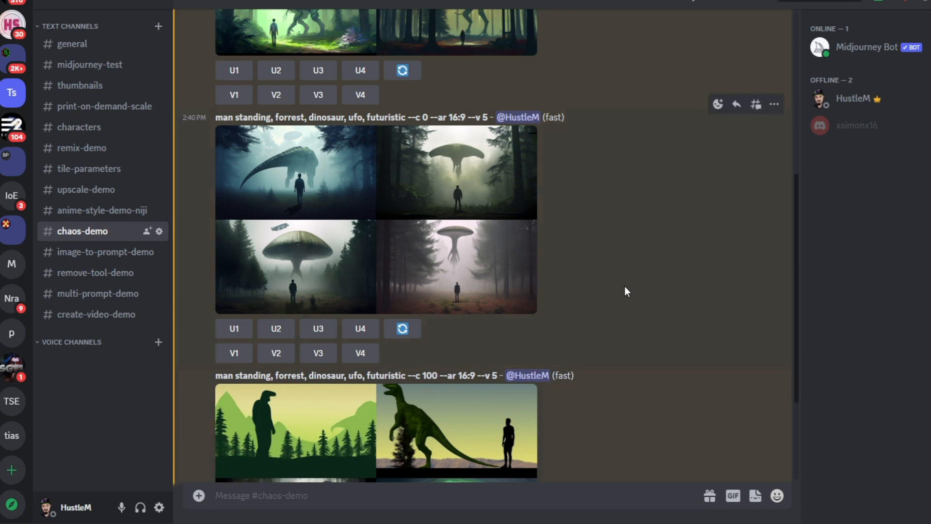
scroll("down", 3)
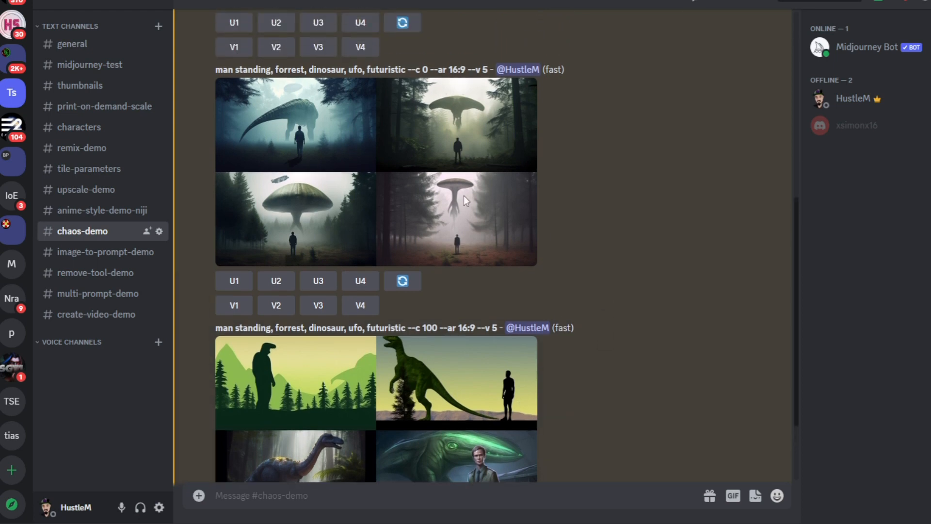
scroll("down", 3)
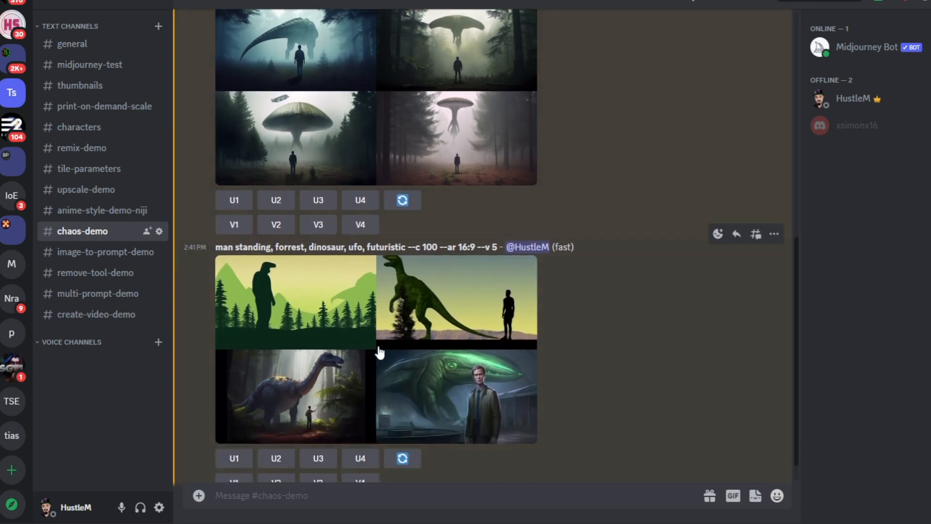
mouse_move(408, 247)
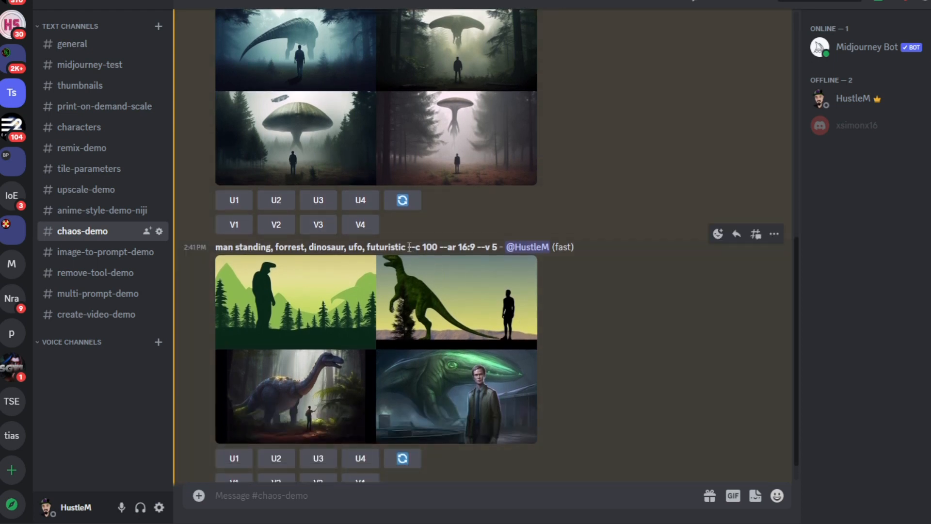
double_click(423, 247)
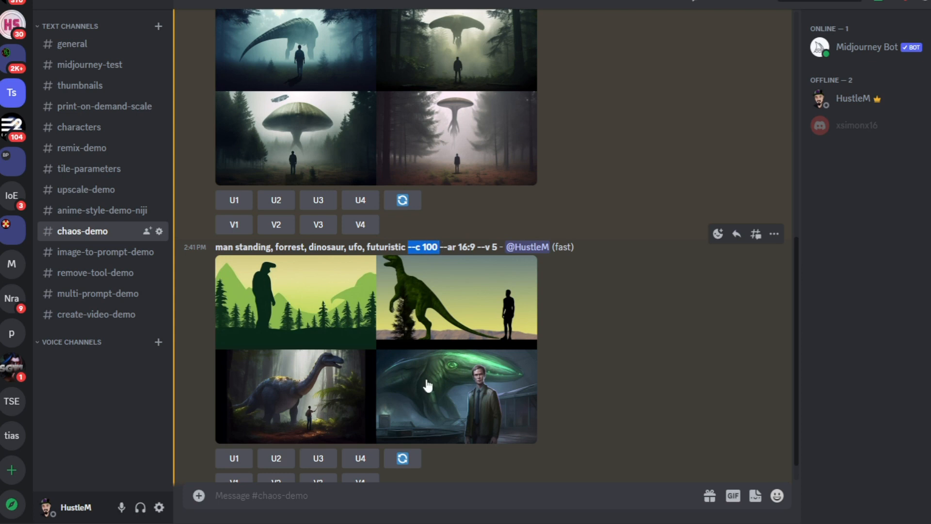
mouse_move(500, 372)
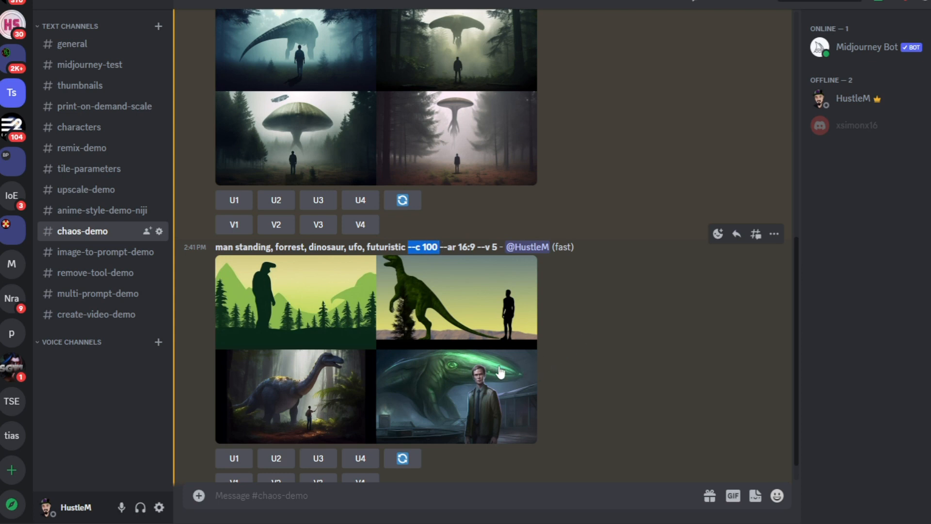
scroll("up", 3)
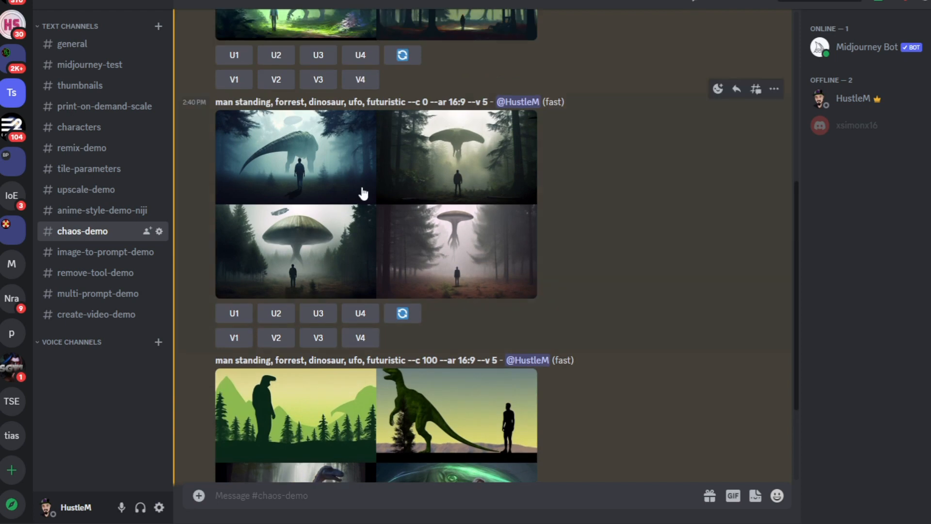
scroll("down", 3)
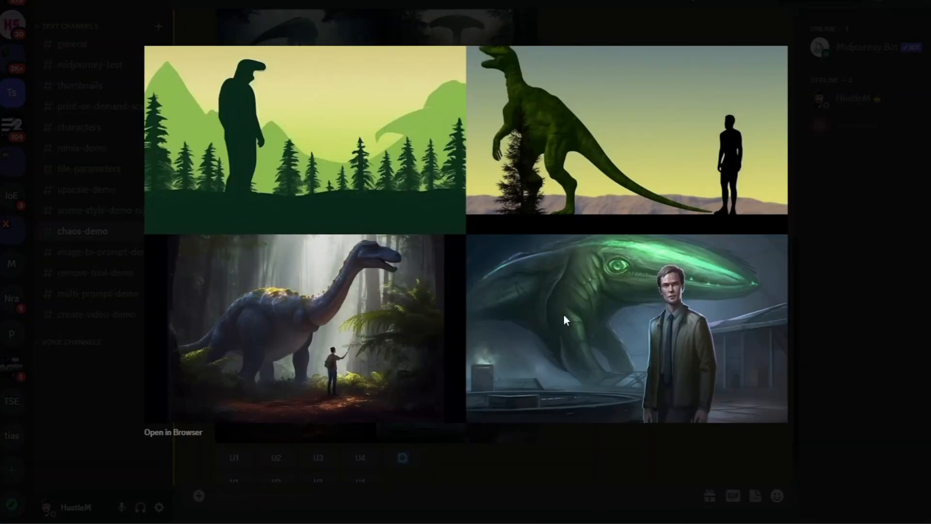
mouse_move(719, 349)
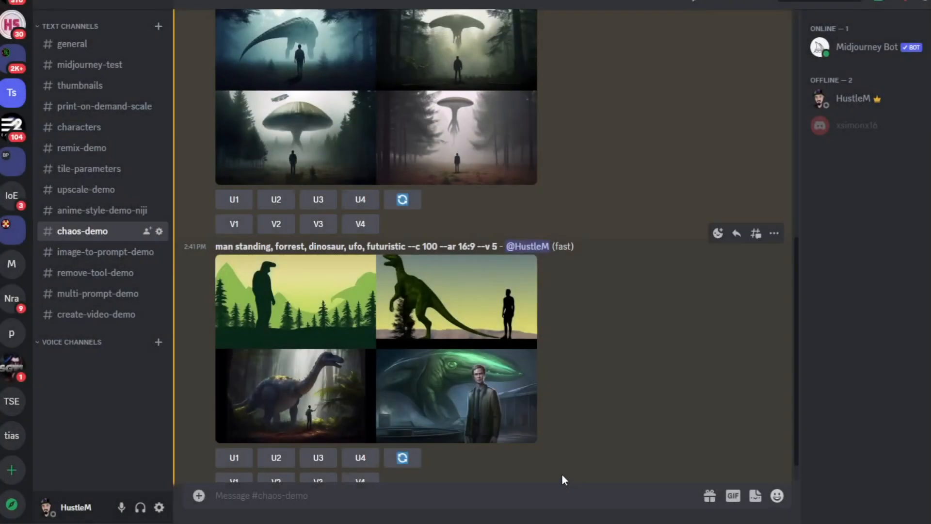
mouse_move(98, 251)
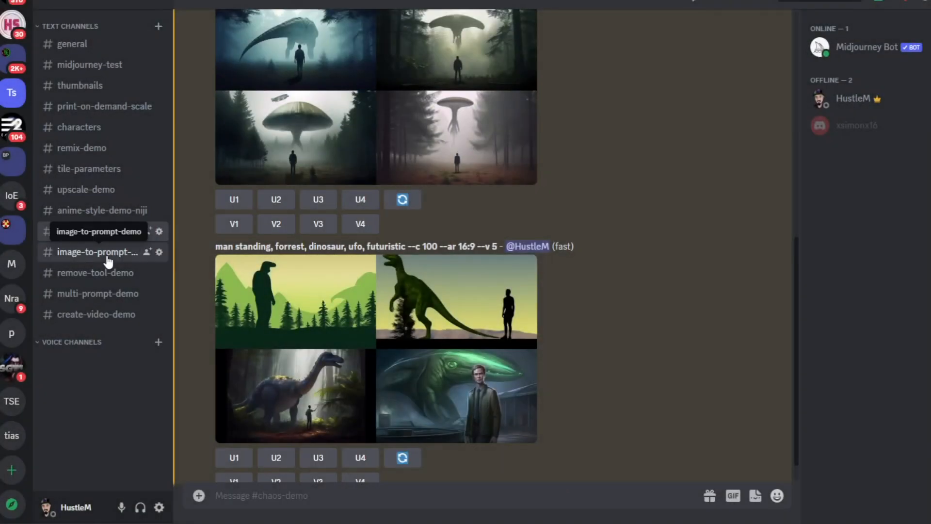
- Switch to #image-to-prompt-demo and scroll through the kitten story grids
left_click(98, 251)
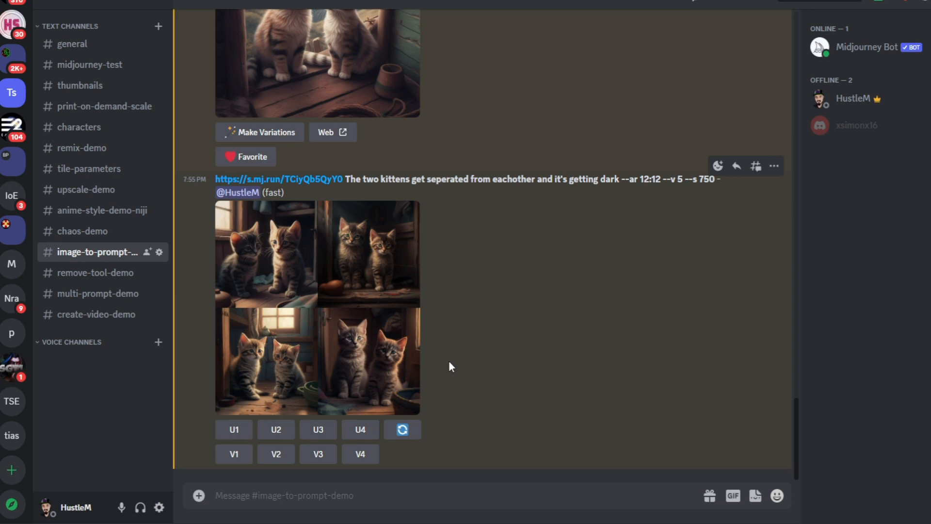
mouse_move(484, 374)
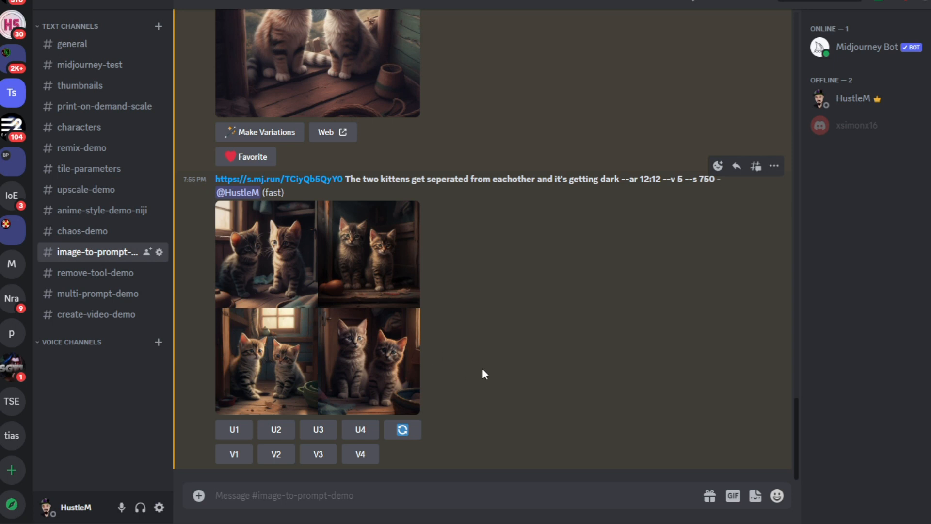
mouse_move(514, 374)
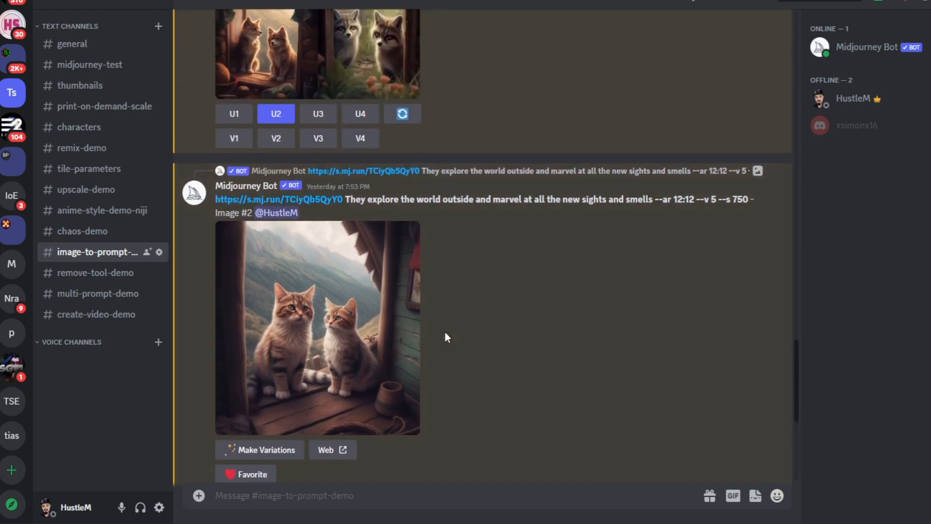
mouse_move(420, 344)
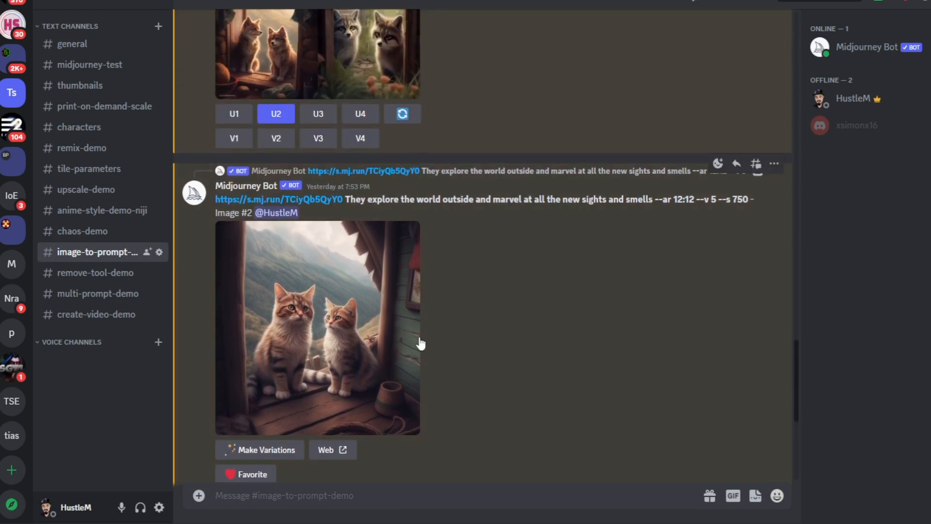
scroll("down", 3)
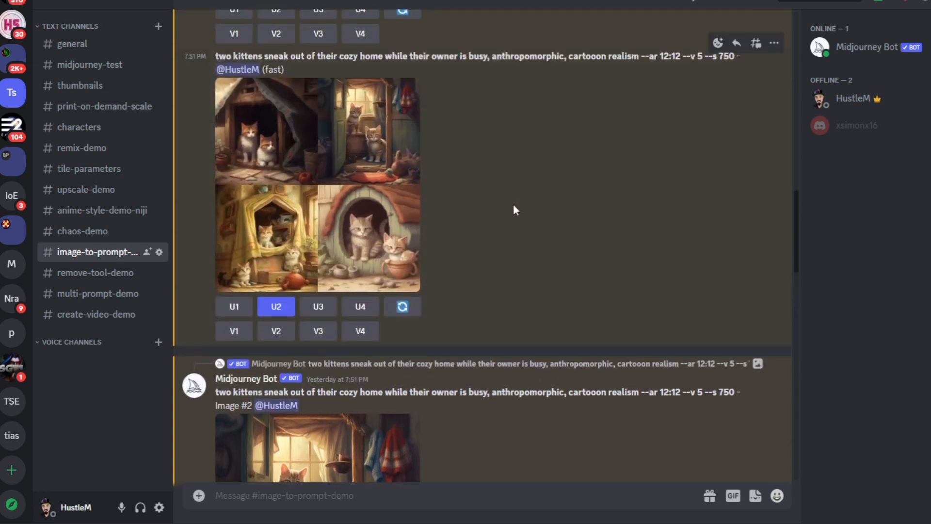
mouse_move(418, 248)
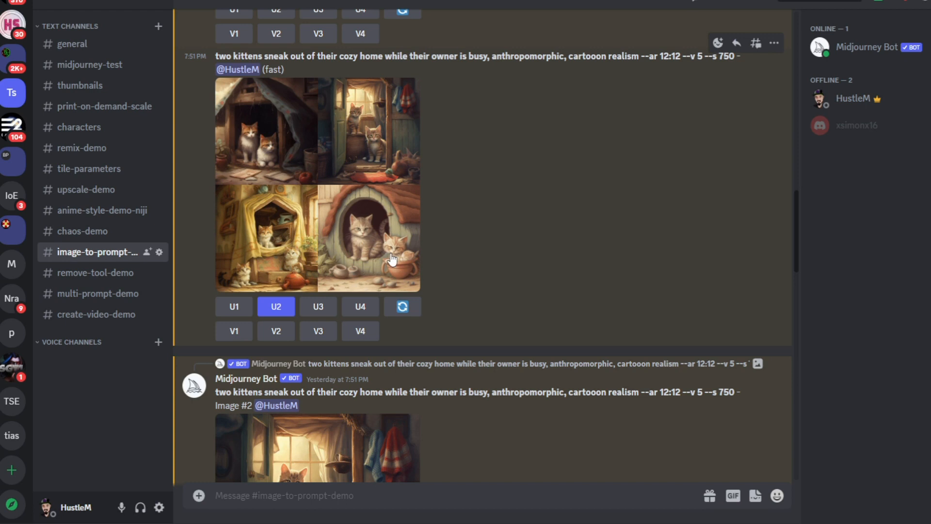
mouse_move(504, 242)
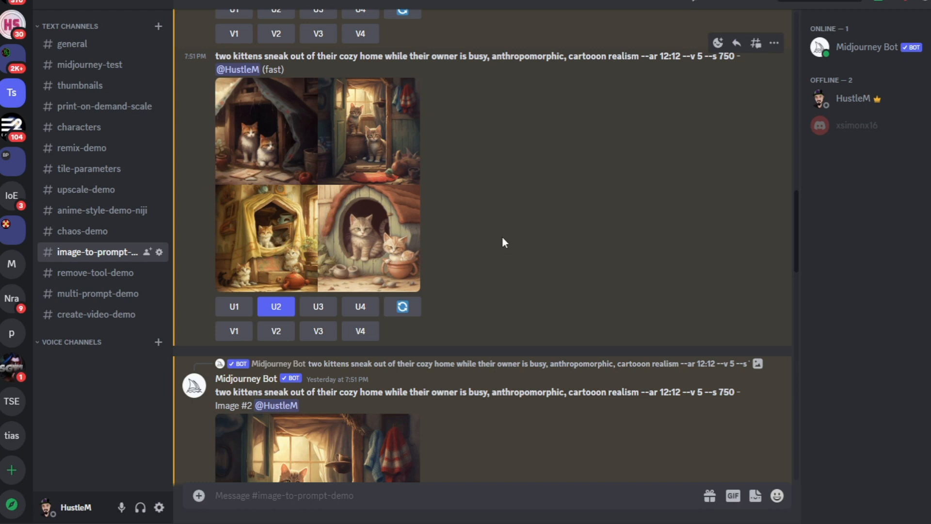
scroll("down", 3)
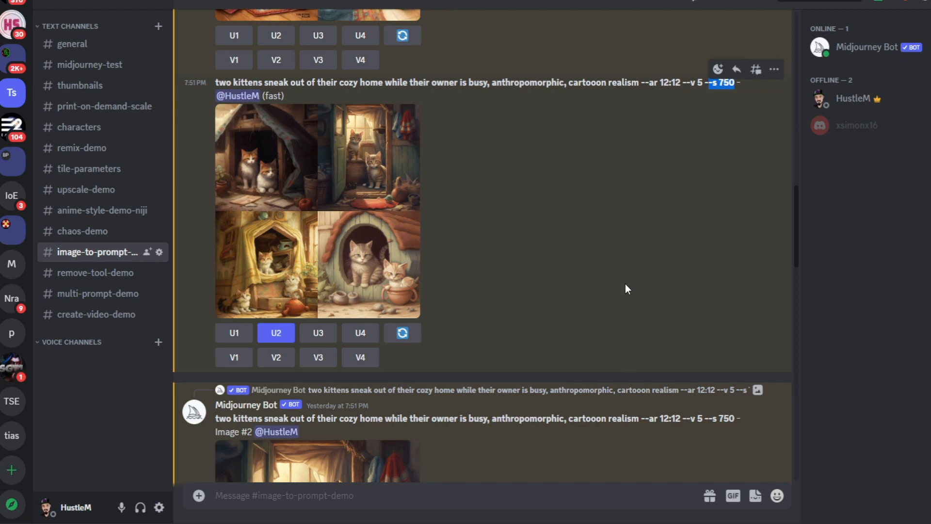
mouse_move(295, 226)
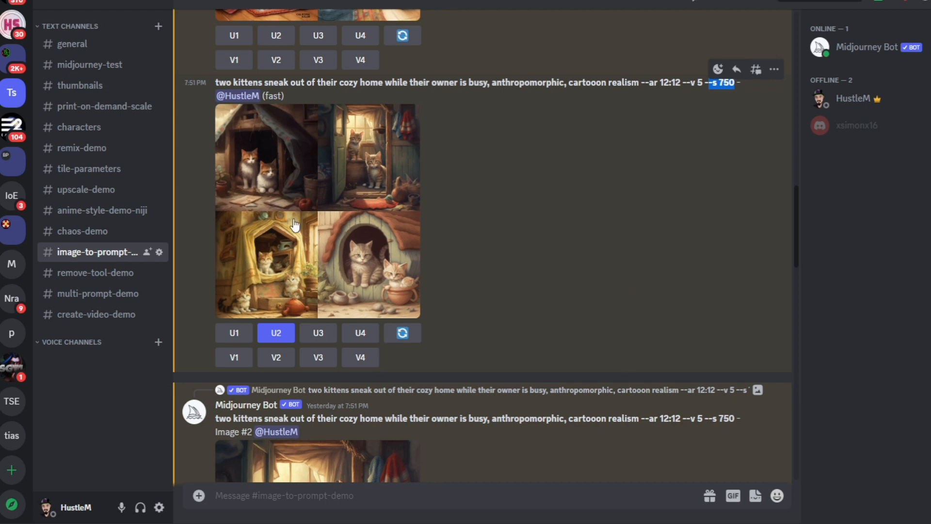
mouse_move(304, 203)
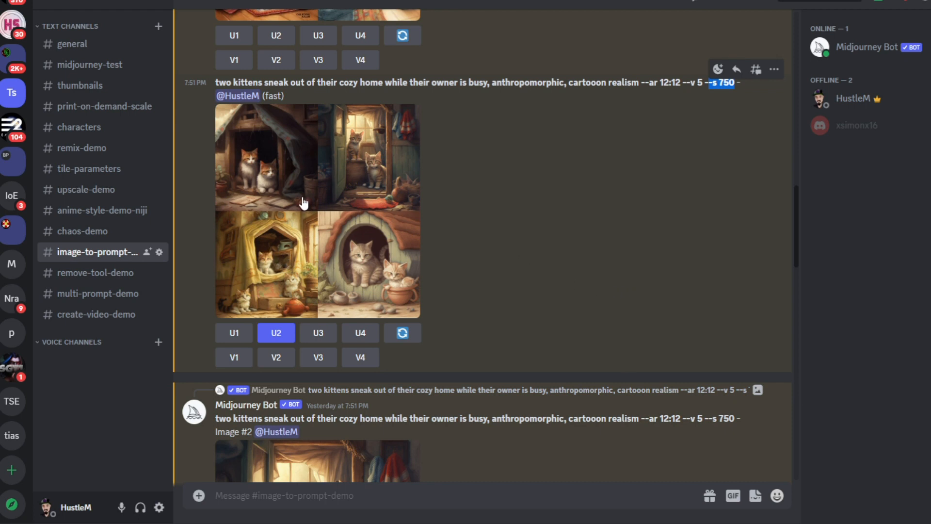
mouse_move(514, 301)
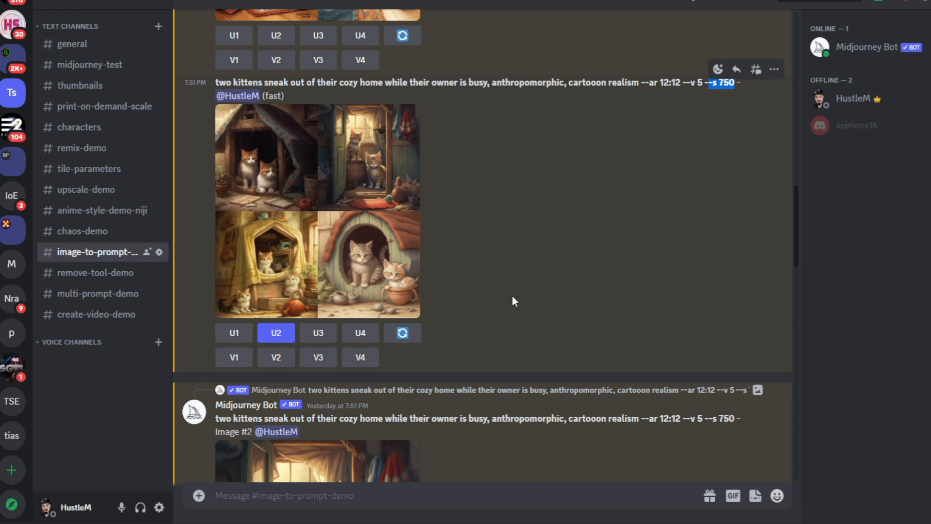
mouse_move(516, 167)
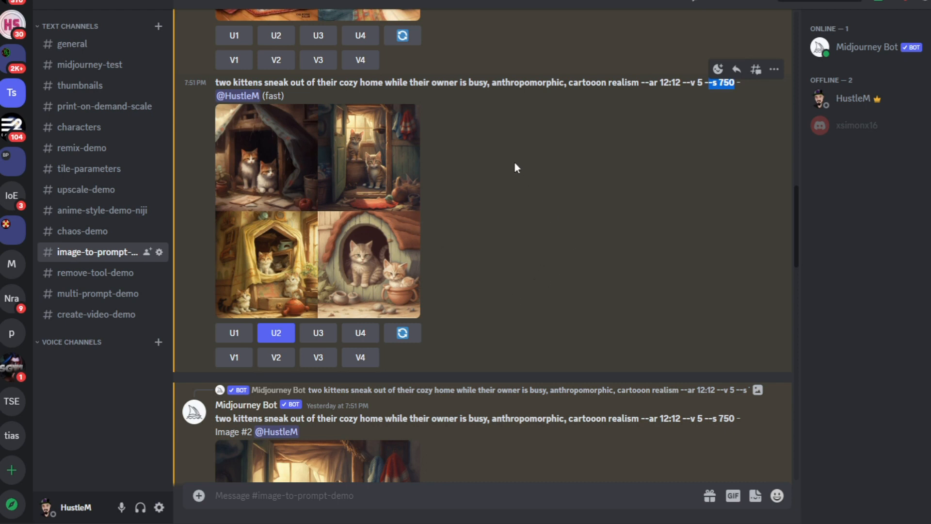
scroll("down", 3)
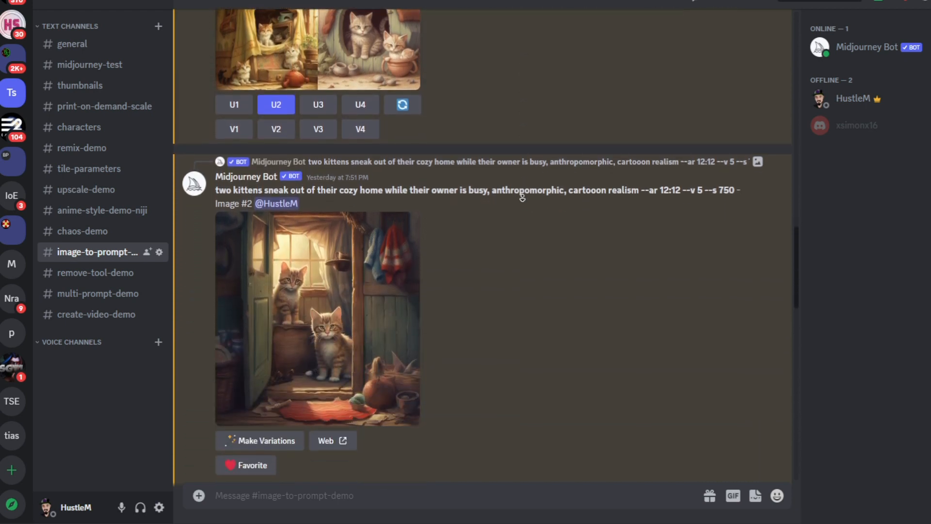
scroll("down", 3)
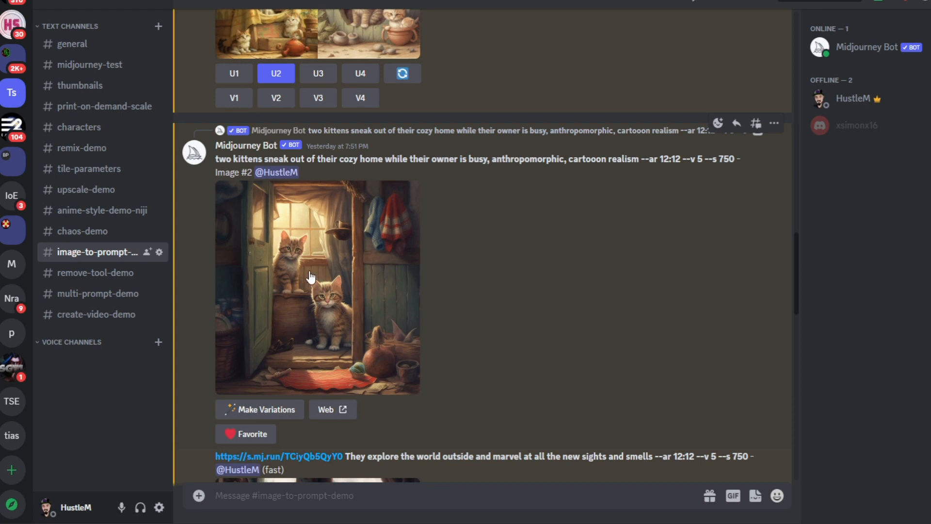
mouse_move(309, 282)
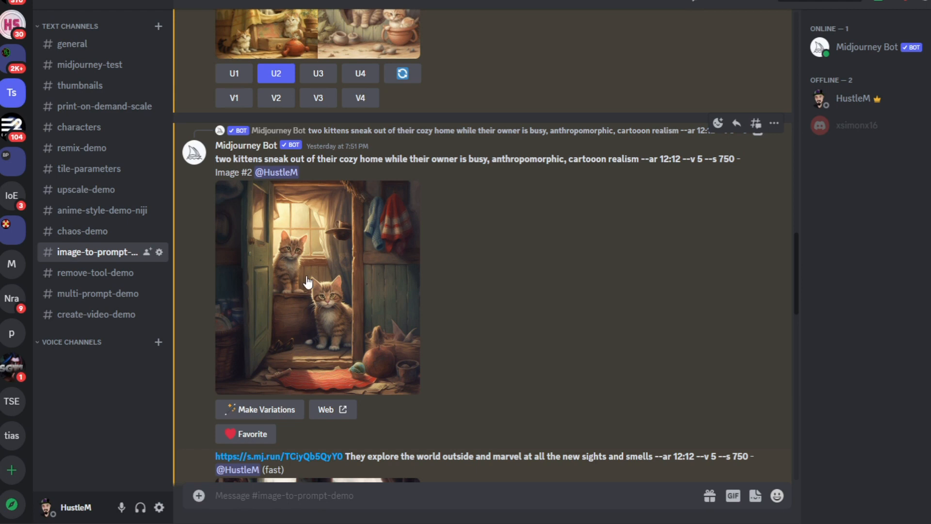
mouse_move(292, 303)
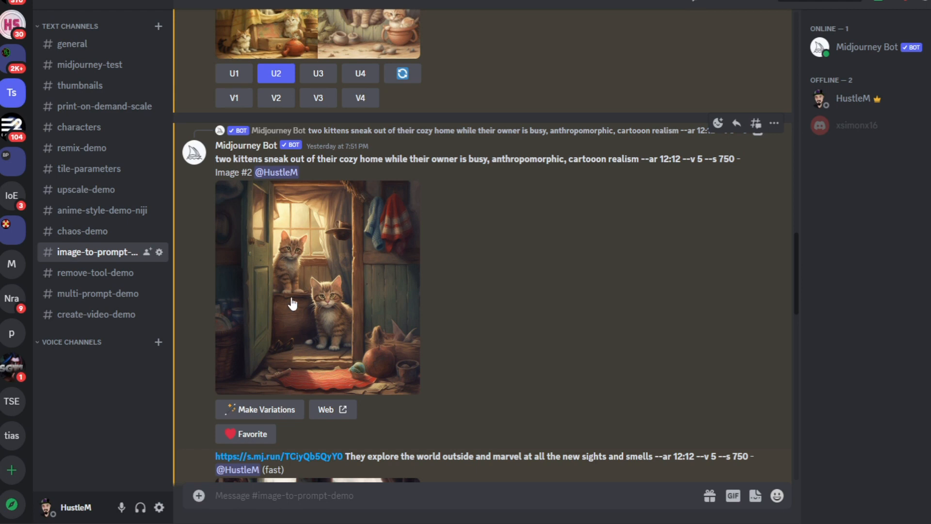
mouse_move(465, 273)
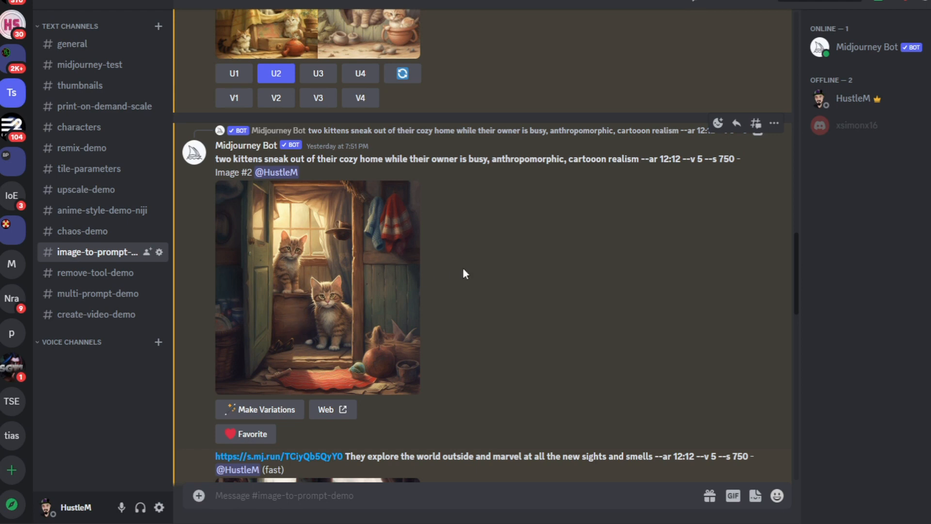
mouse_move(291, 297)
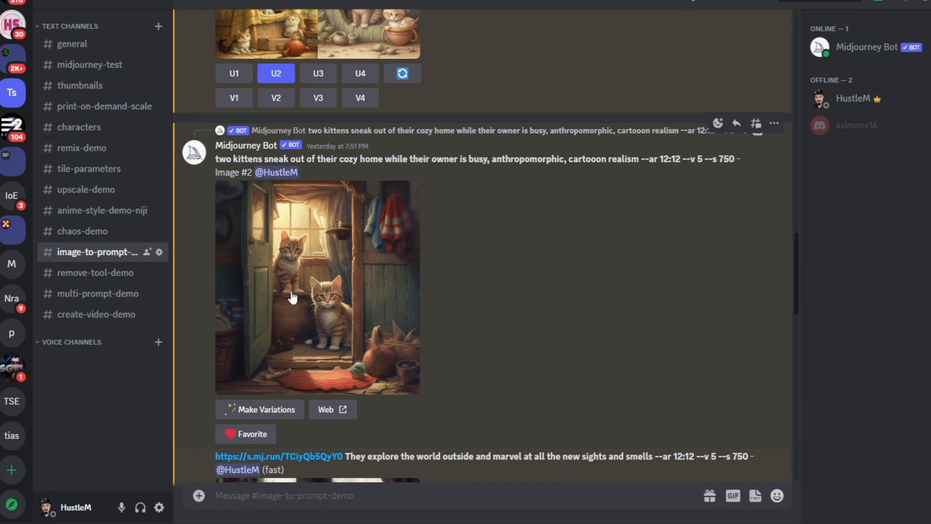
left_click(317, 287)
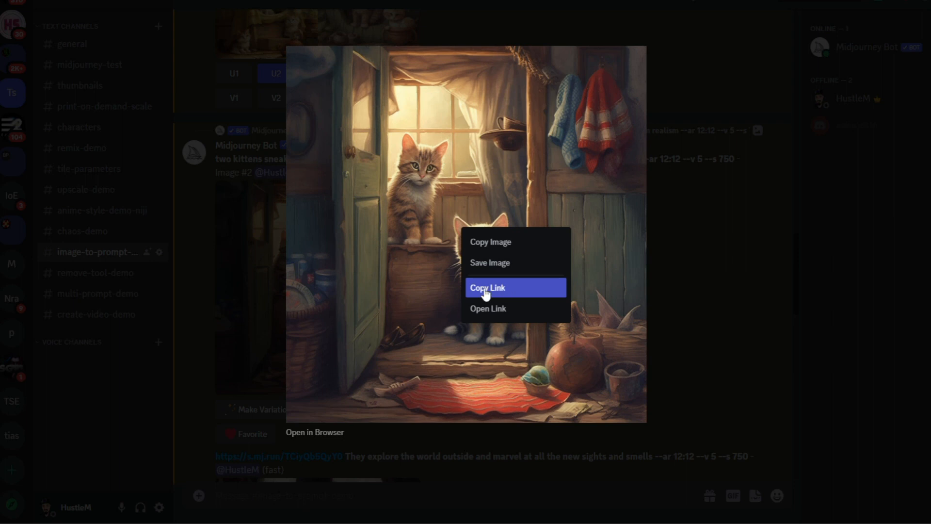
- Copy the link to the enlarged kitten doorway image
left_click(487, 288)
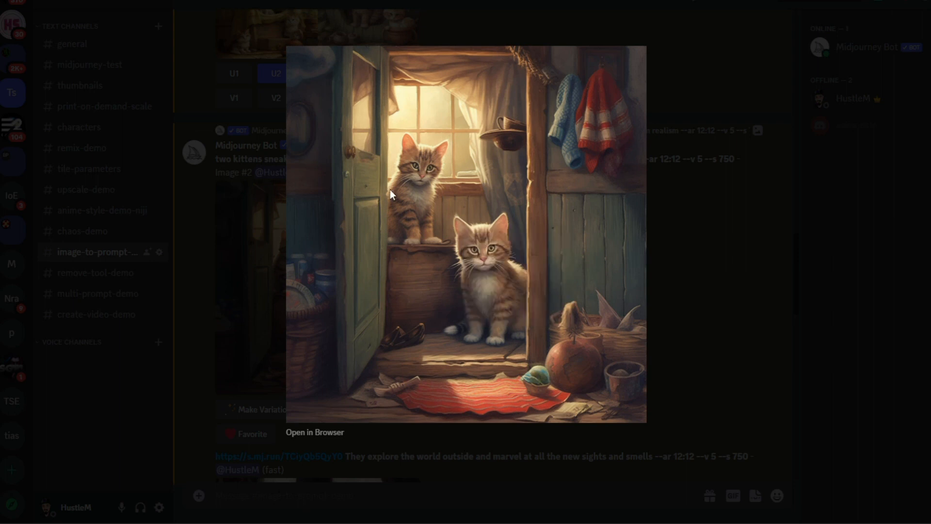
mouse_move(434, 230)
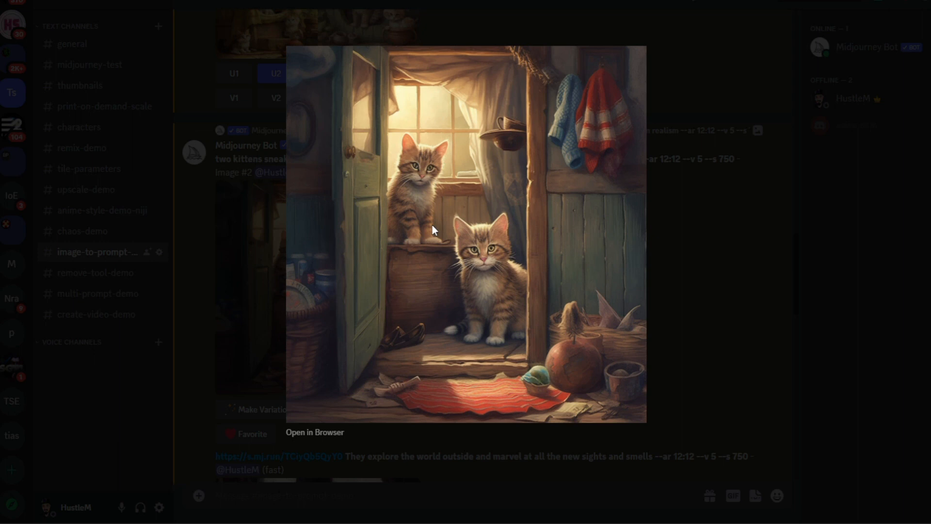
mouse_move(680, 281)
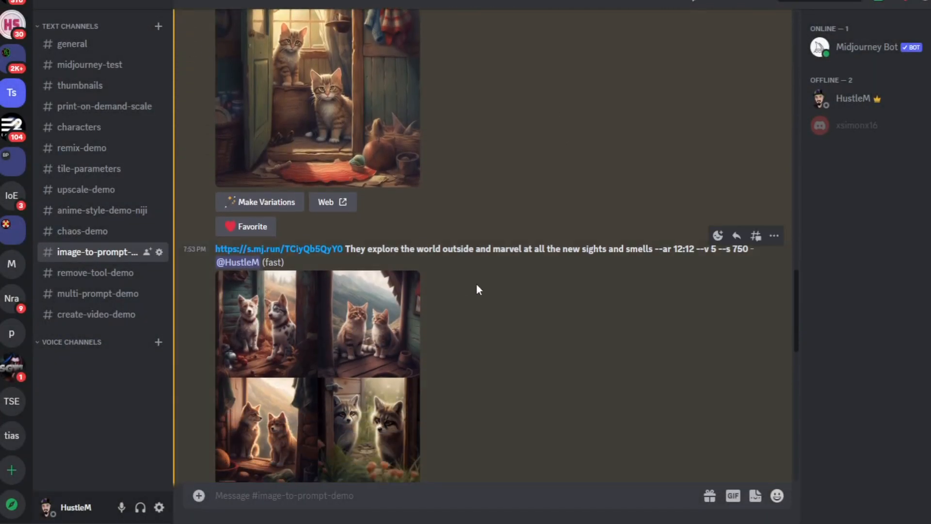
mouse_move(278, 249)
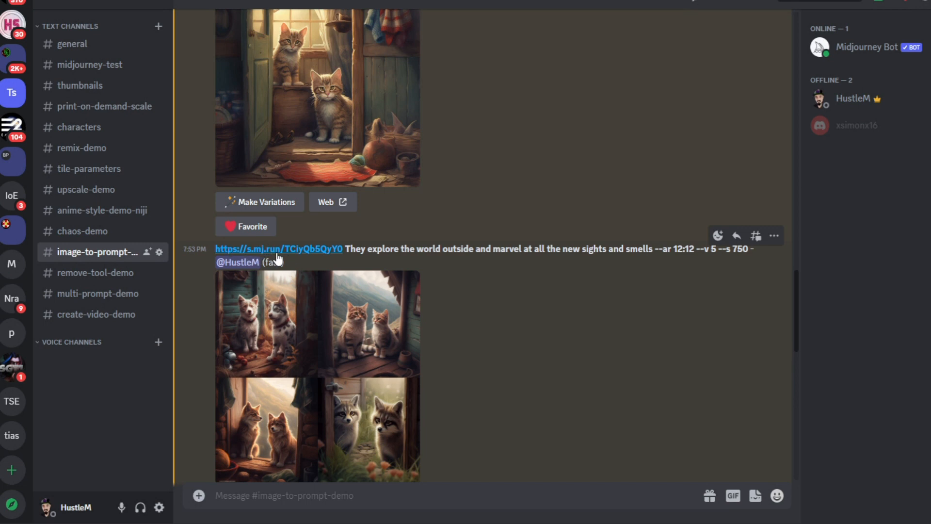
mouse_move(268, 255)
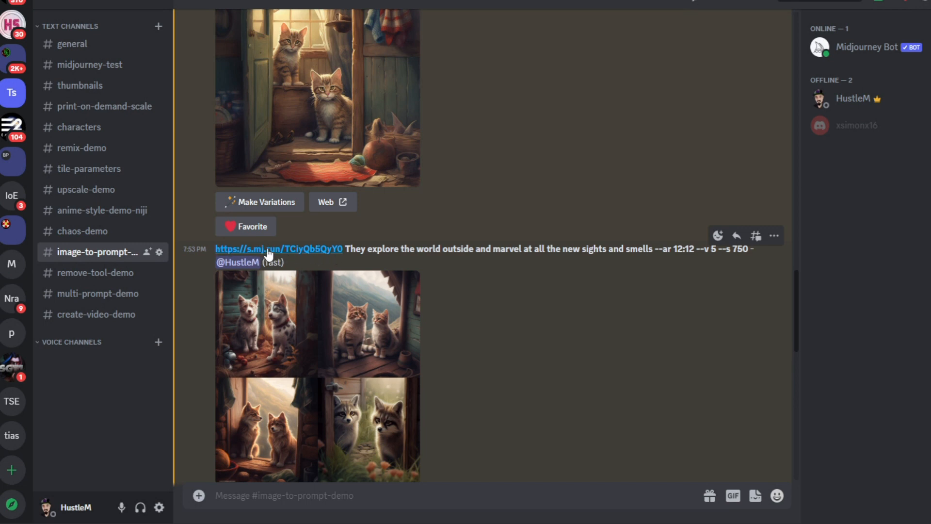
mouse_move(291, 254)
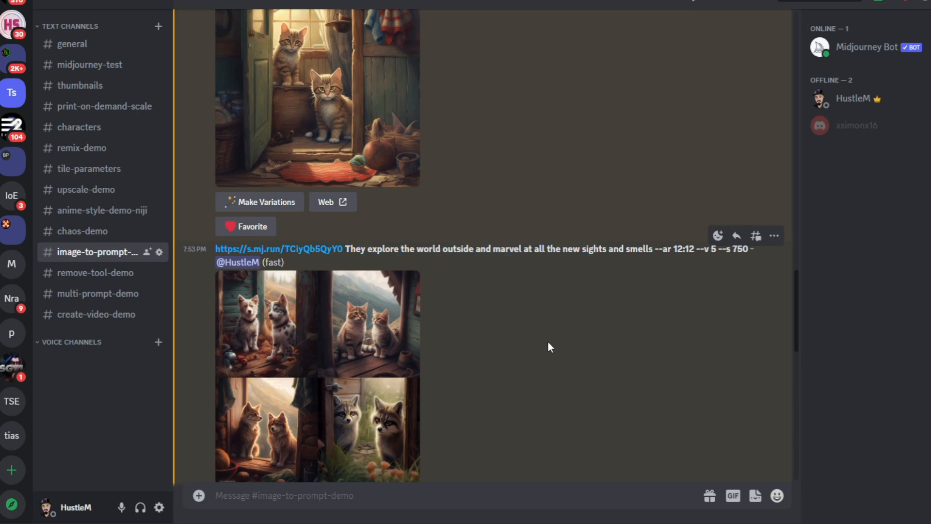
- Scroll down through the later kitten story prompts, then back up to the doorway upscale
scroll("up", 3)
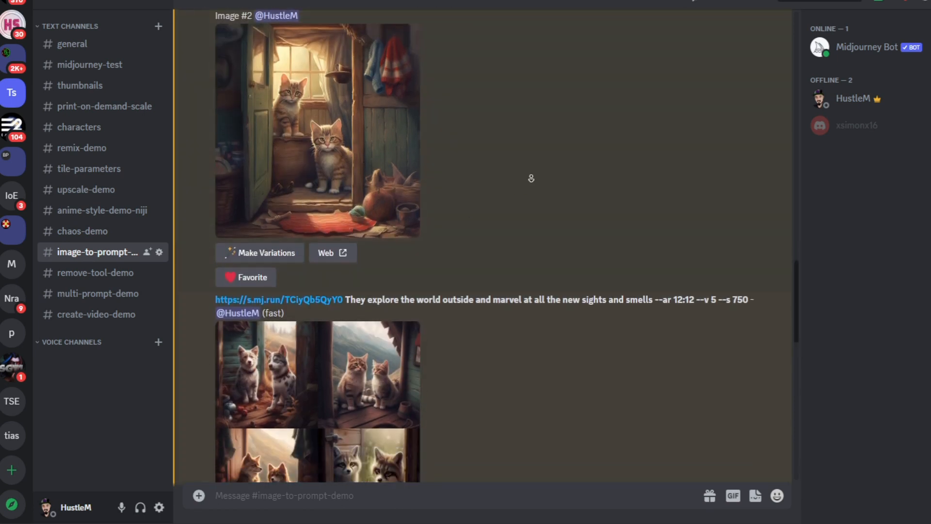
scroll("down", 3)
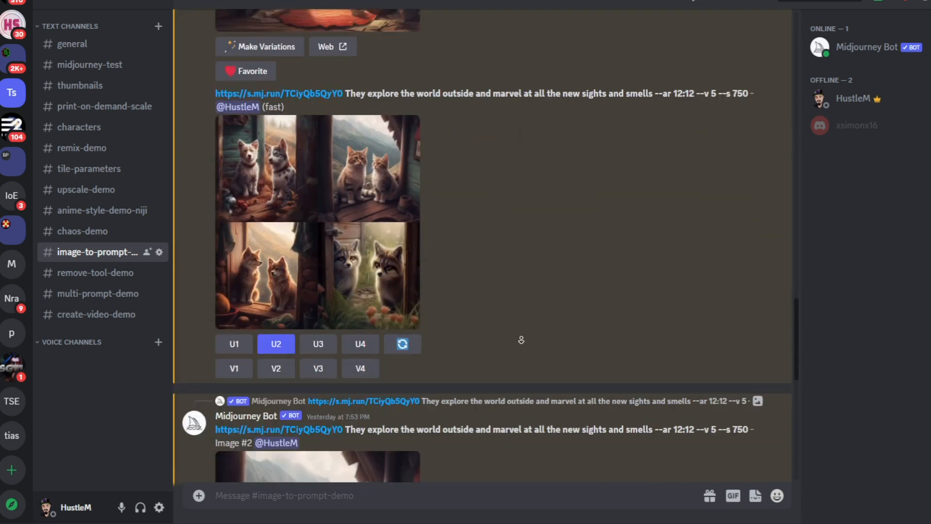
scroll("down", 3)
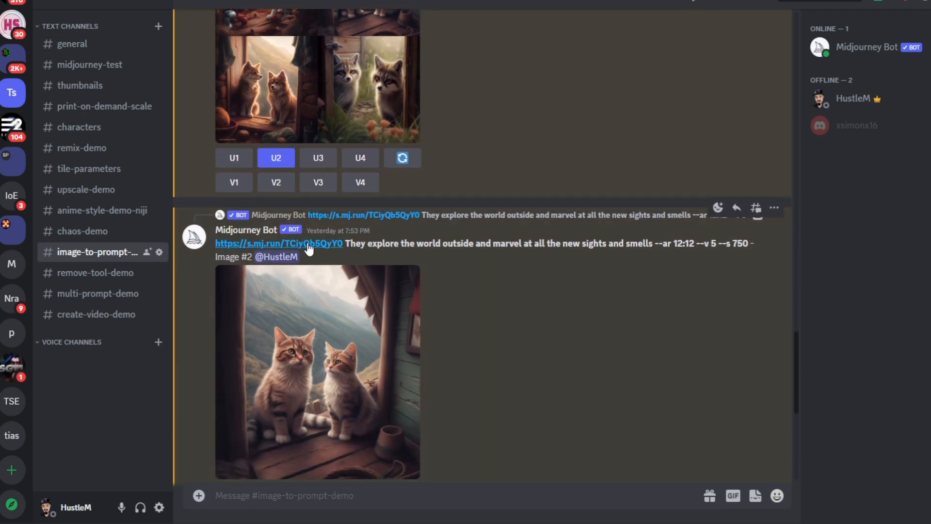
left_click(317, 371)
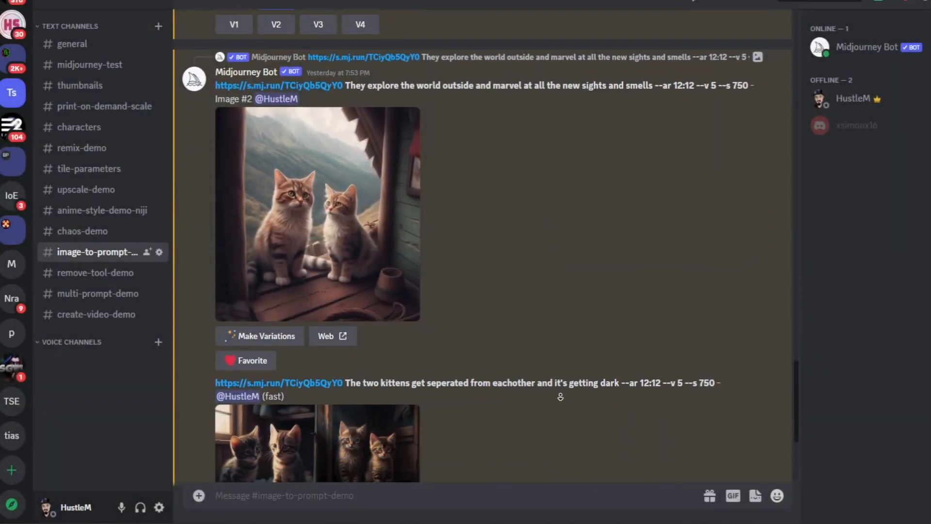
scroll("down", 3)
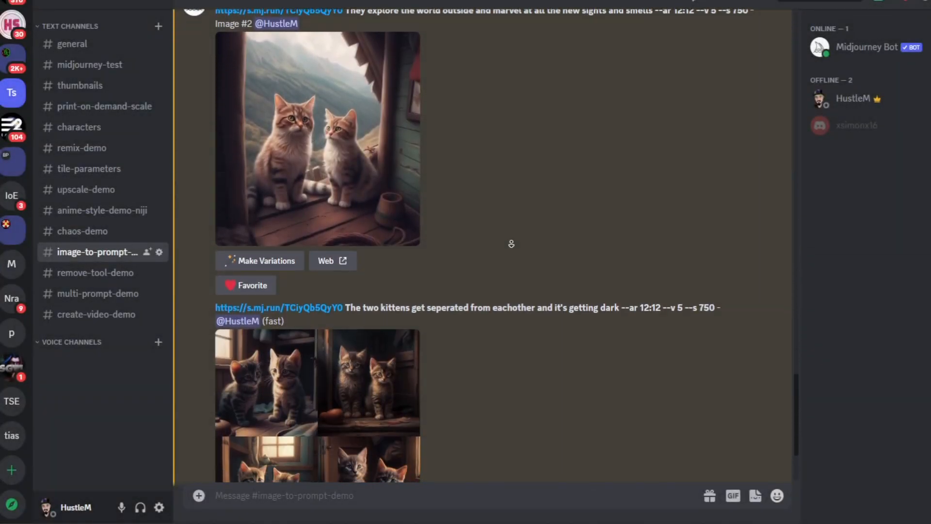
scroll("down", 3)
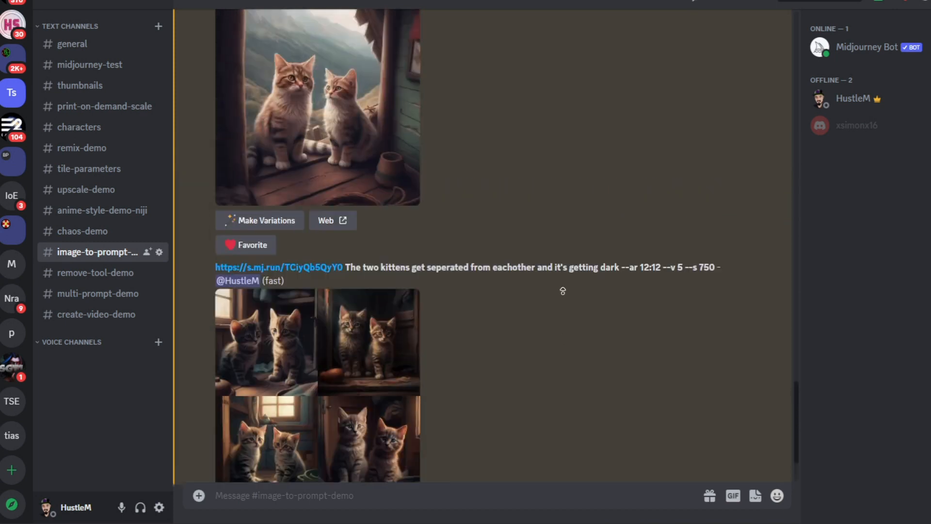
scroll("up", 3)
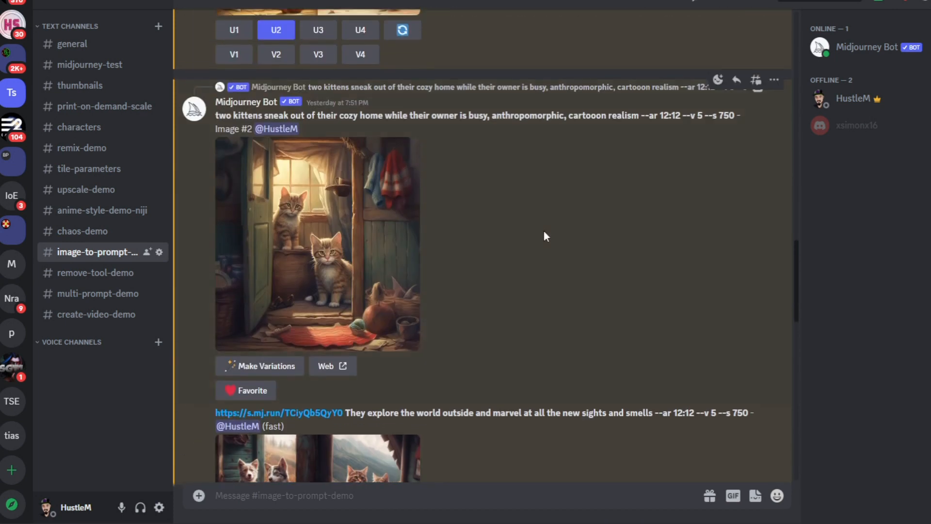
mouse_move(564, 187)
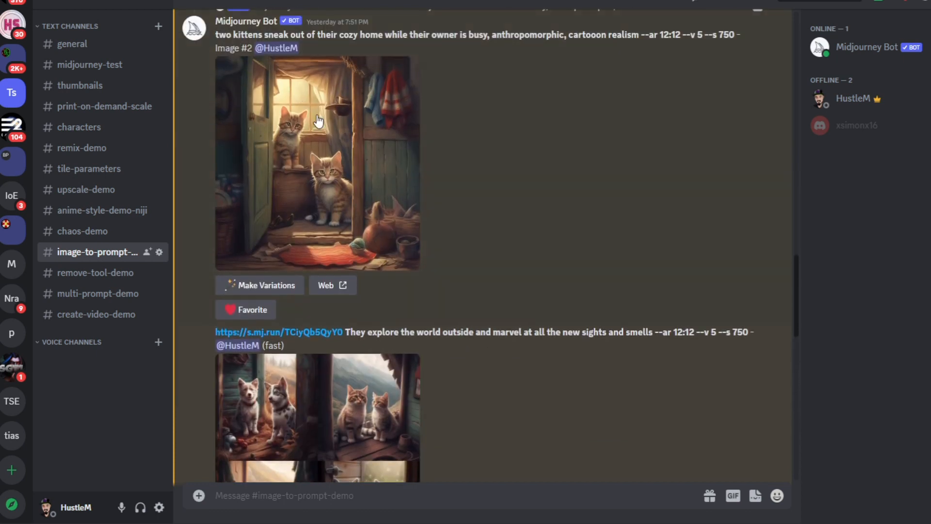
right_click(317, 122)
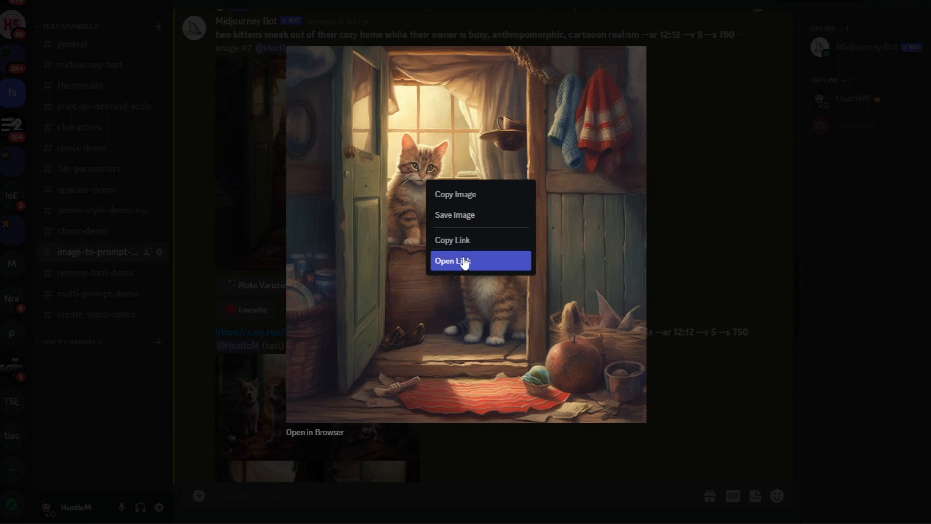
mouse_move(712, 219)
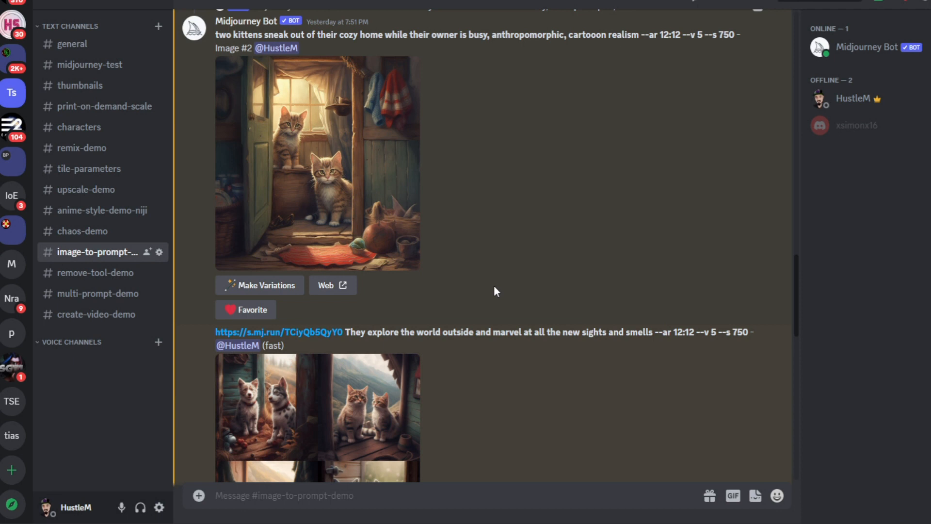
mouse_move(257, 291)
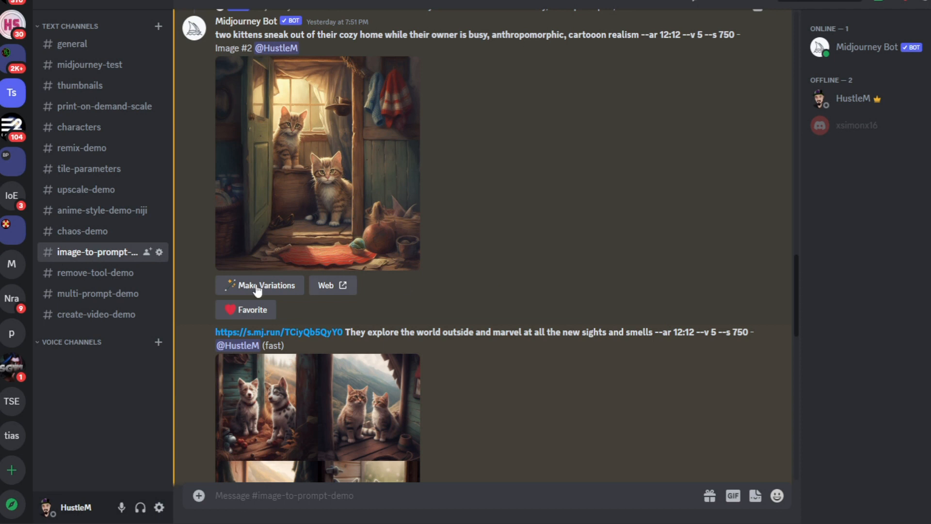
mouse_move(113, 284)
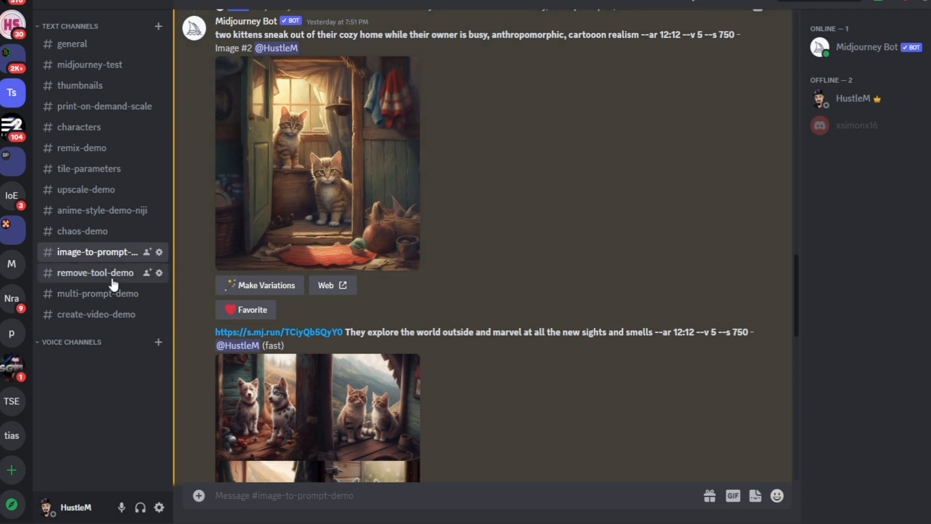
- Switch to #remove-tool-demo and scroll up to the overgrown-city man grid
left_click(95, 273)
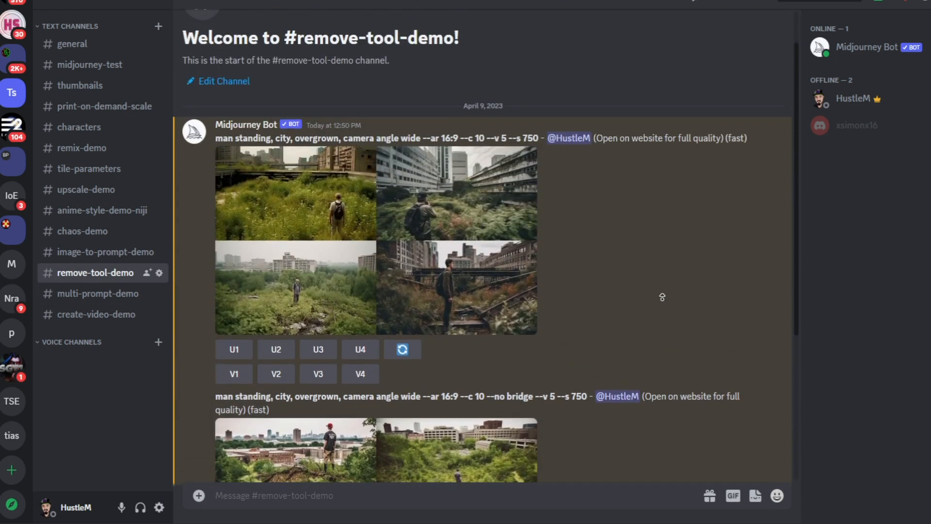
scroll("up", 3)
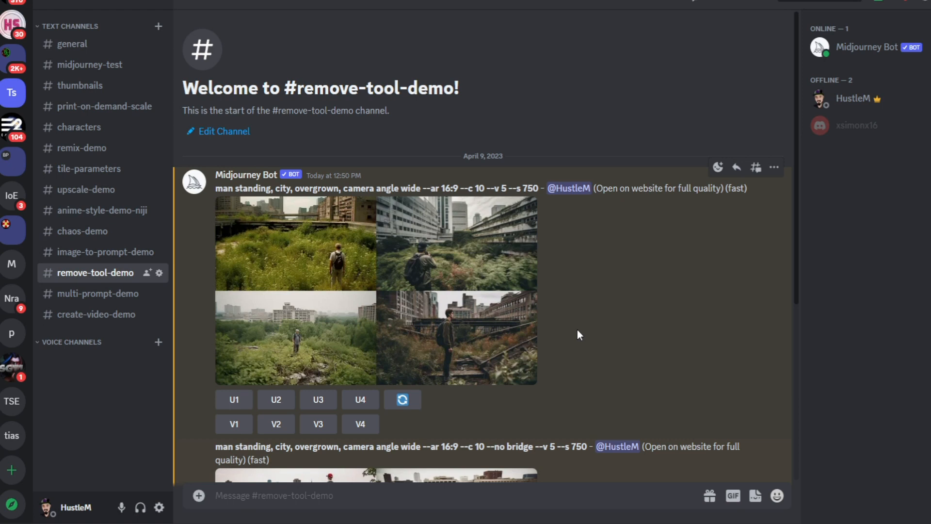
mouse_move(217, 193)
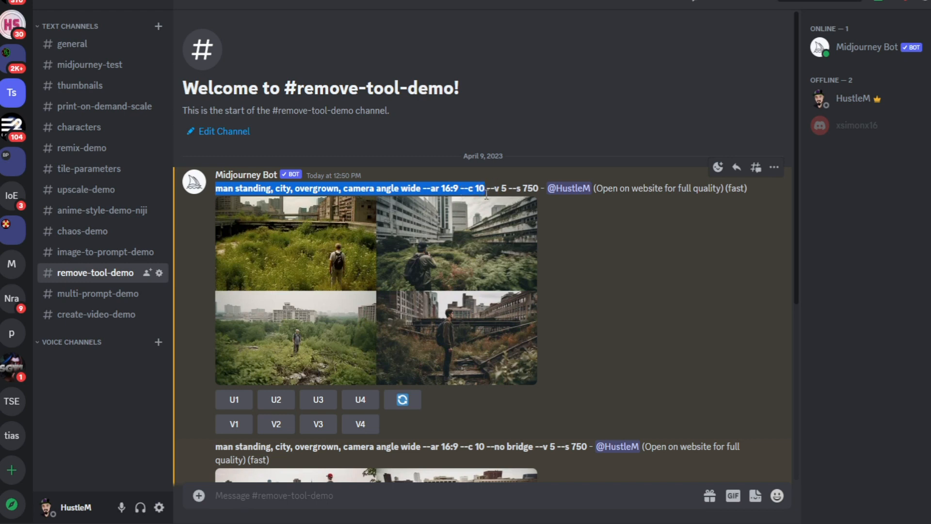
mouse_move(428, 283)
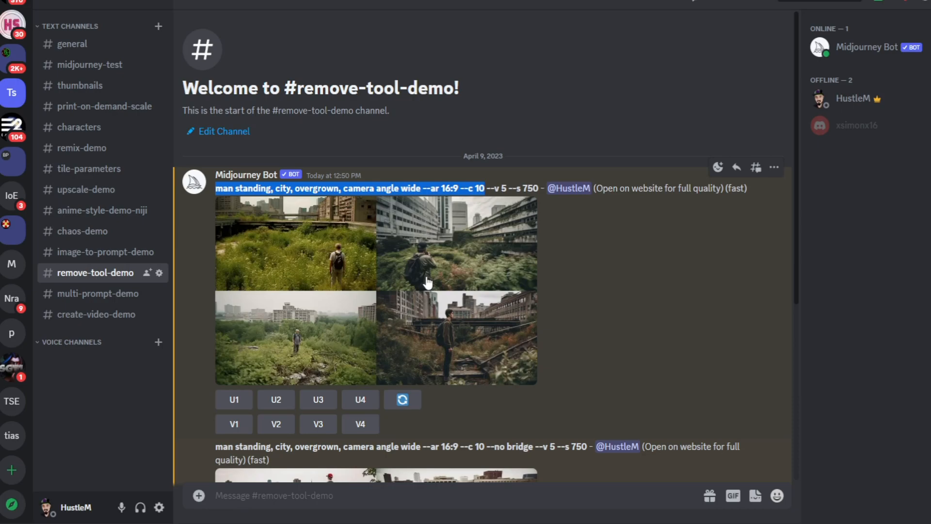
left_click(374, 291)
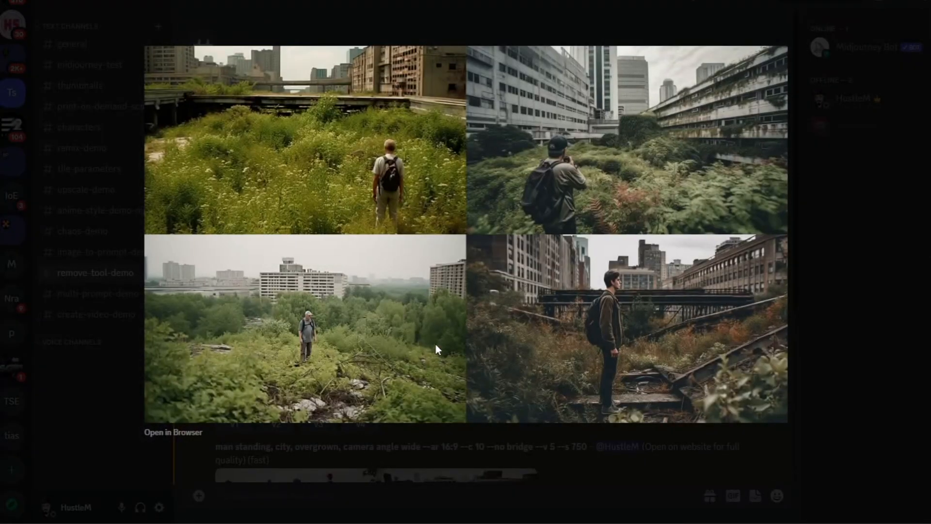
mouse_move(523, 241)
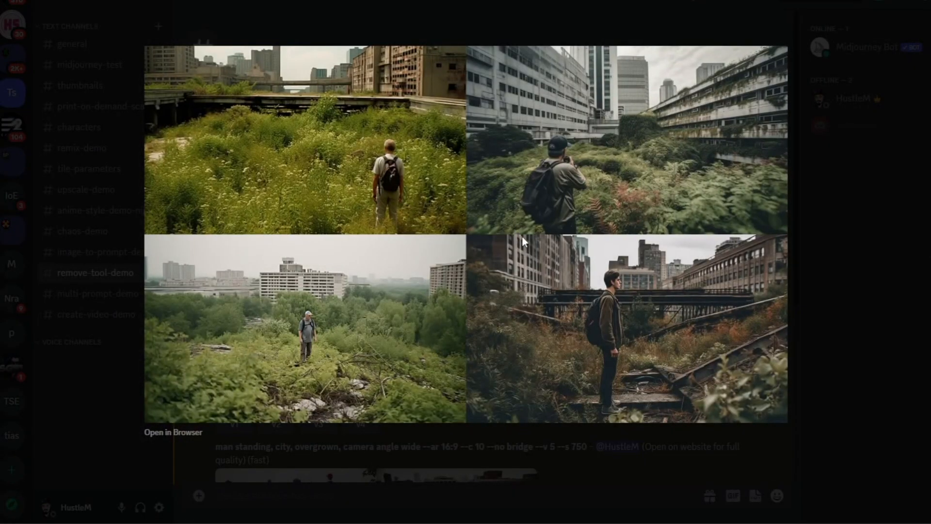
mouse_move(439, 211)
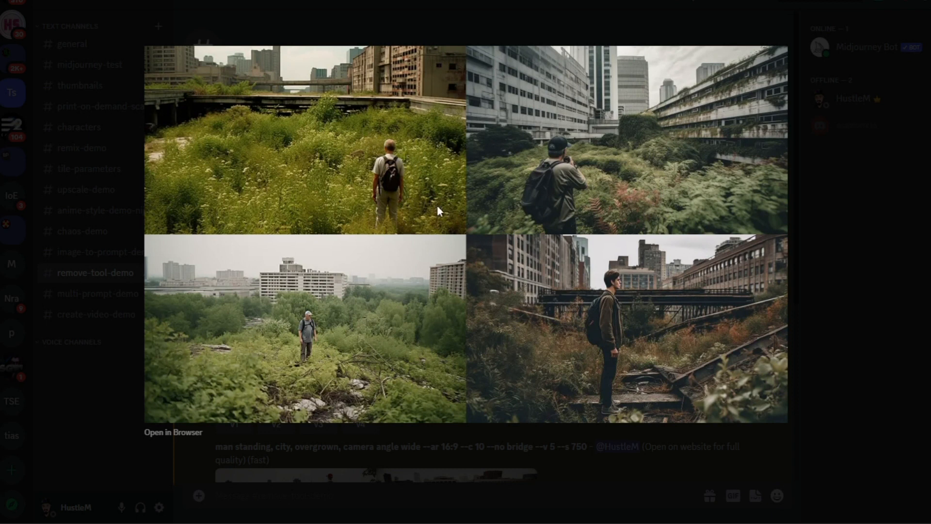
mouse_move(765, 391)
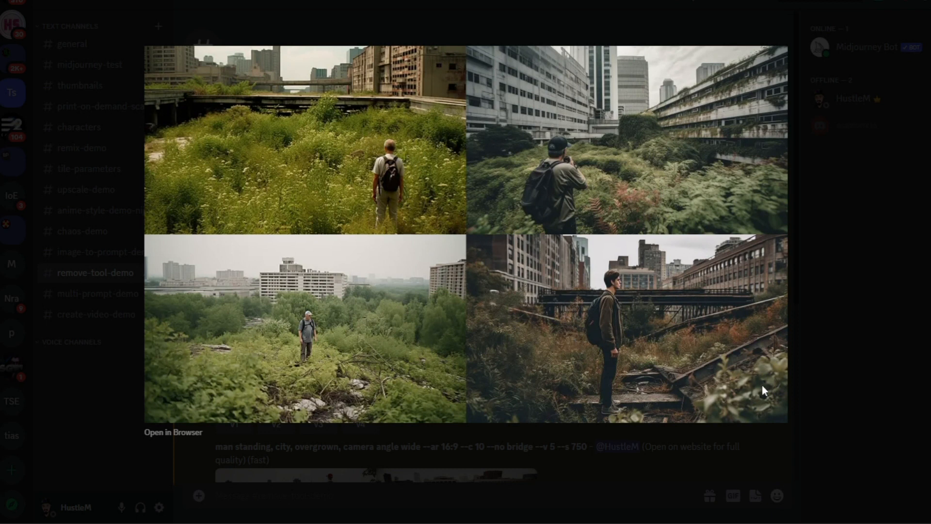
mouse_move(271, 311)
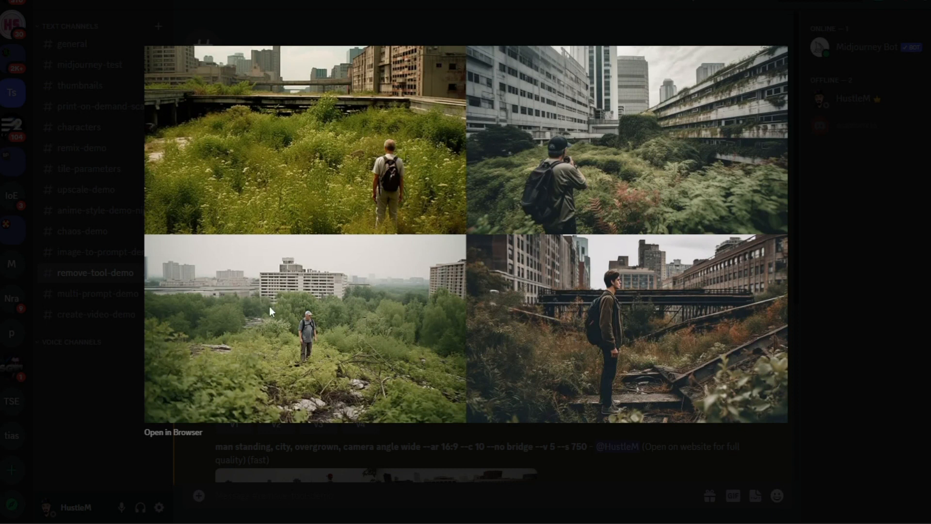
mouse_move(547, 358)
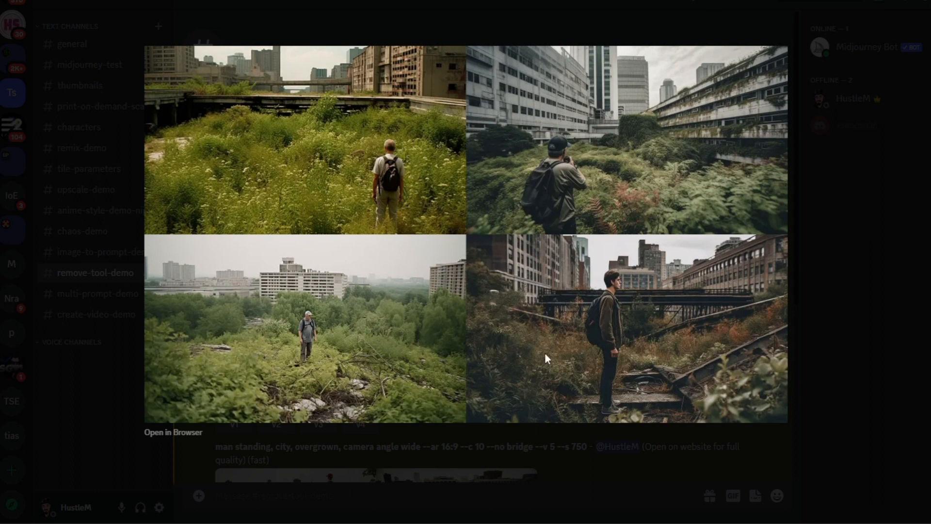
mouse_move(627, 482)
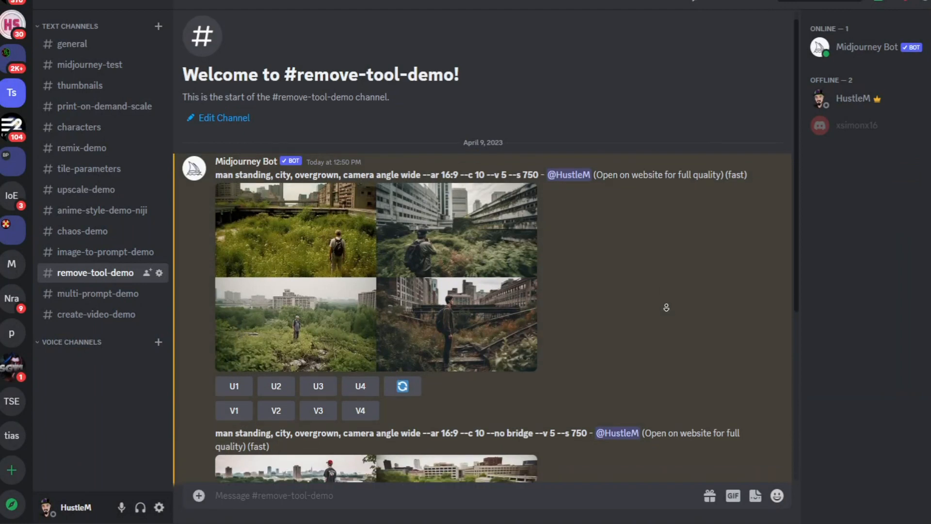
- Highlight the --no bridge parameter in the second overgrown-city prompt, then view its grid
scroll("down", 3)
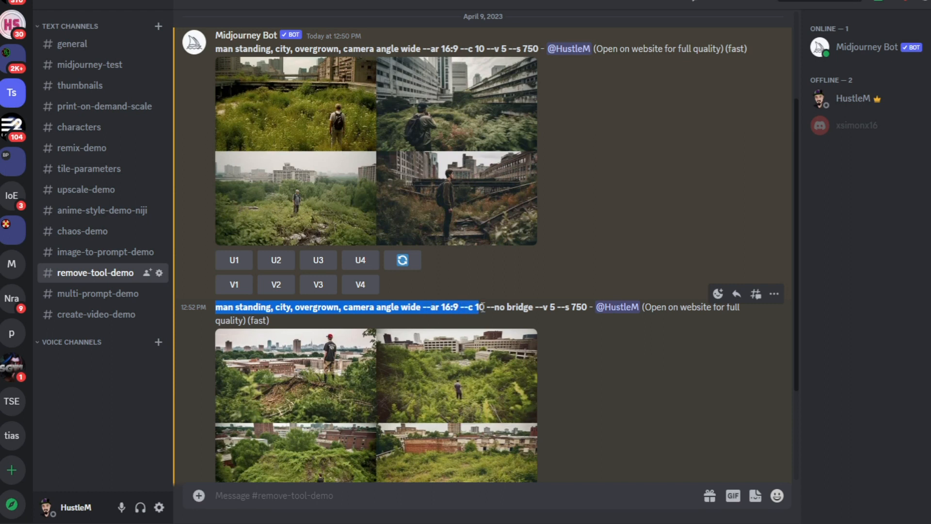
double_click(519, 307)
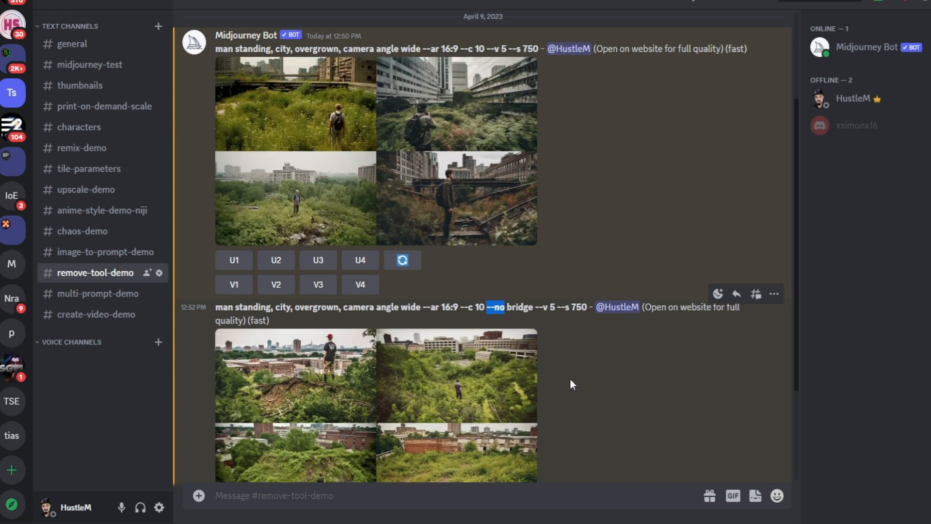
mouse_move(529, 336)
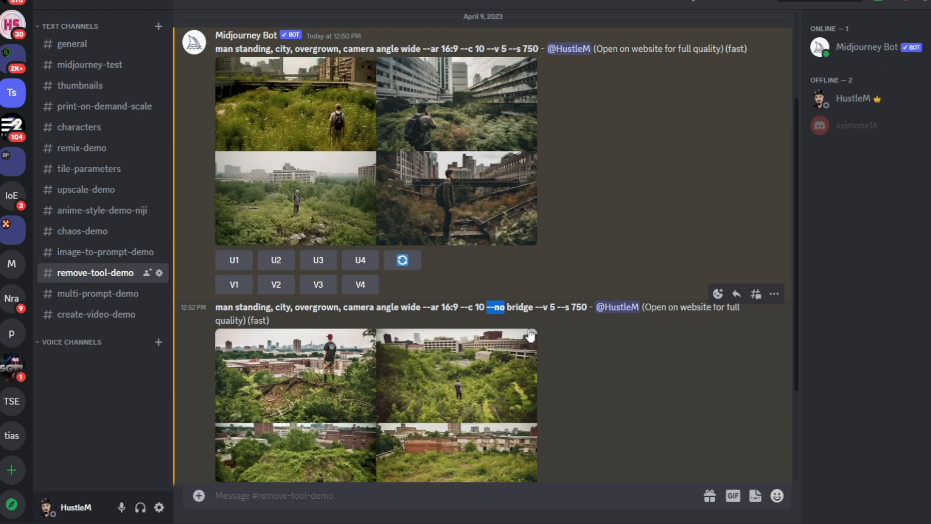
double_click(520, 307)
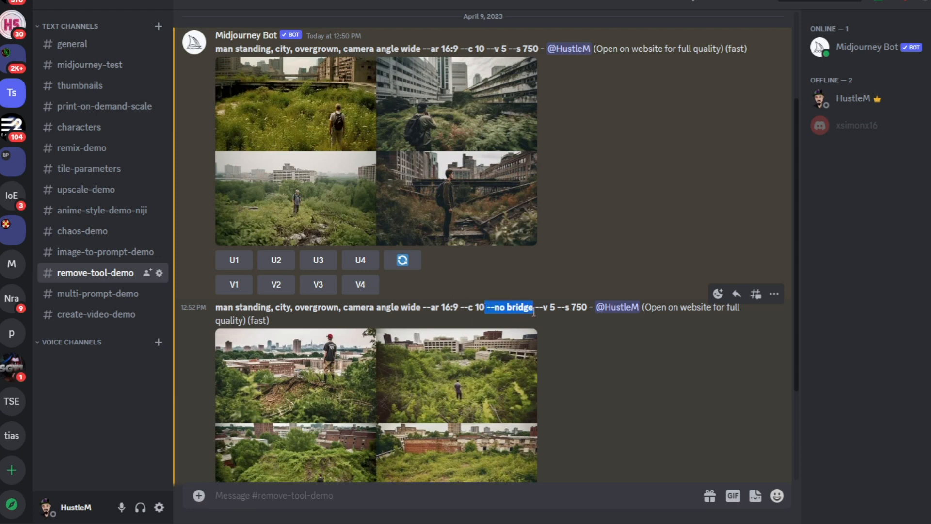
scroll("down", 3)
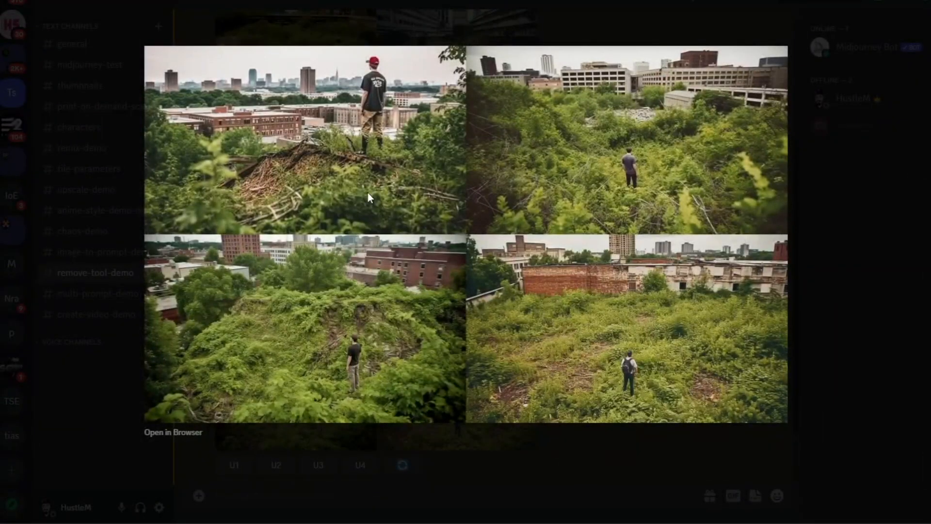
mouse_move(404, 236)
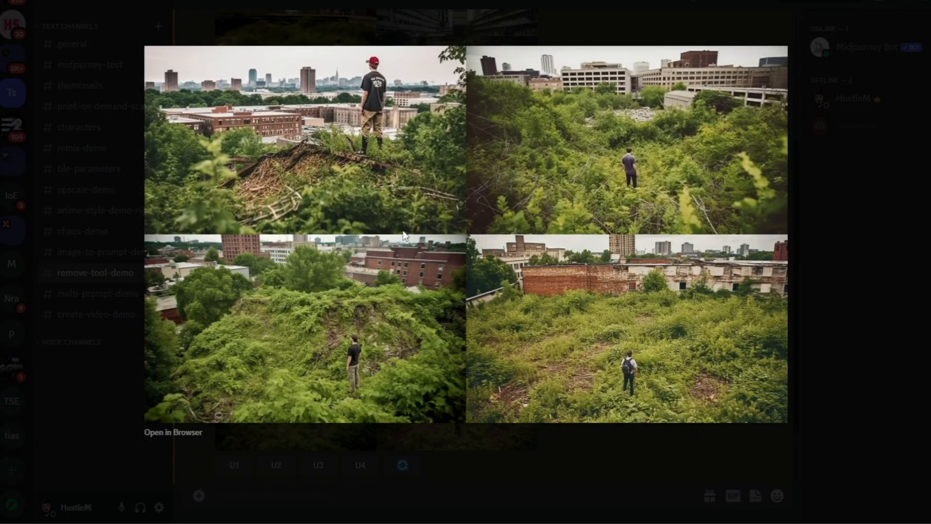
mouse_move(580, 466)
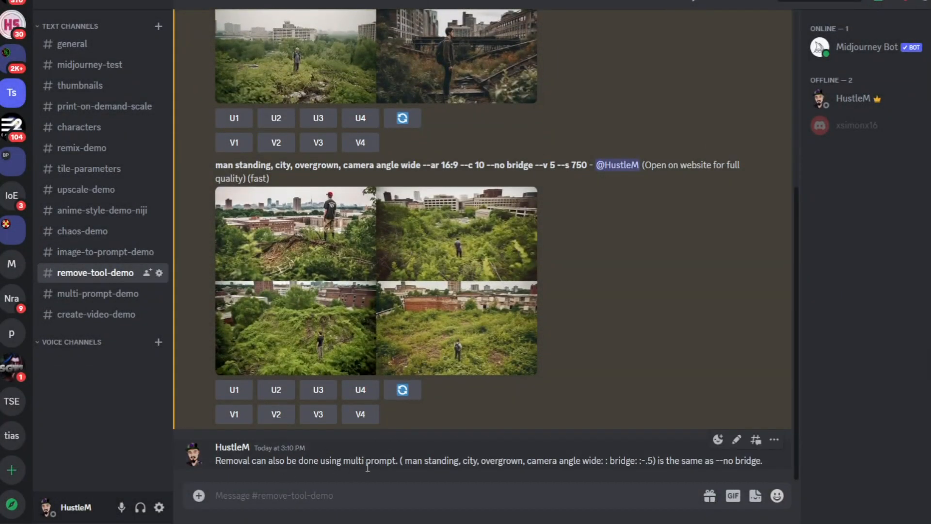
mouse_move(408, 474)
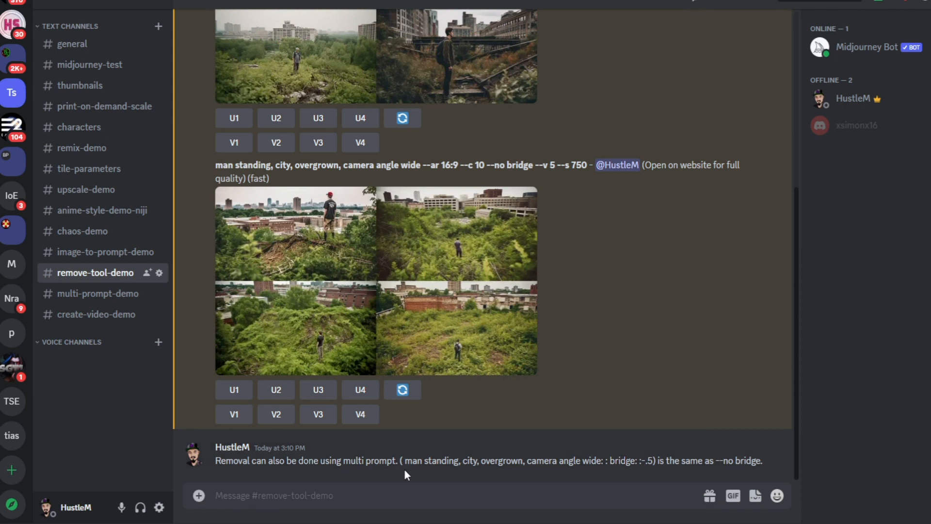
mouse_move(408, 469)
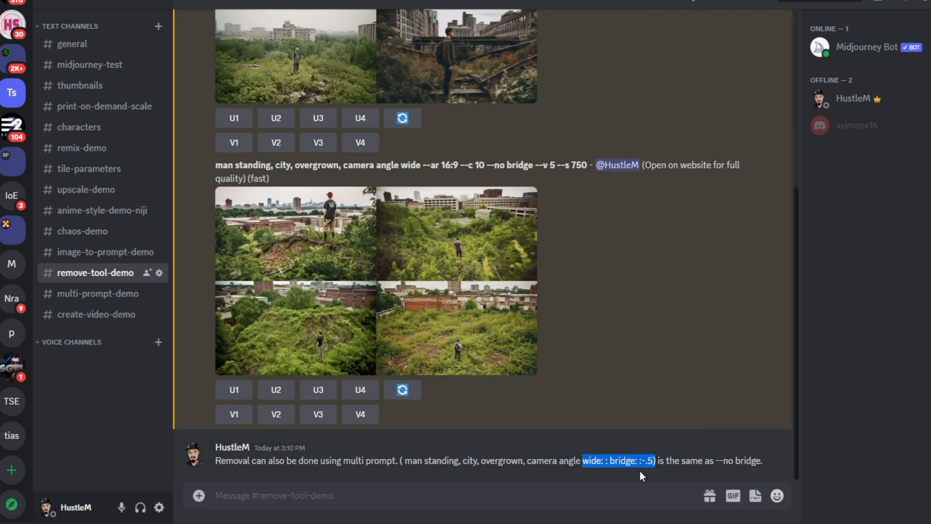
mouse_move(665, 465)
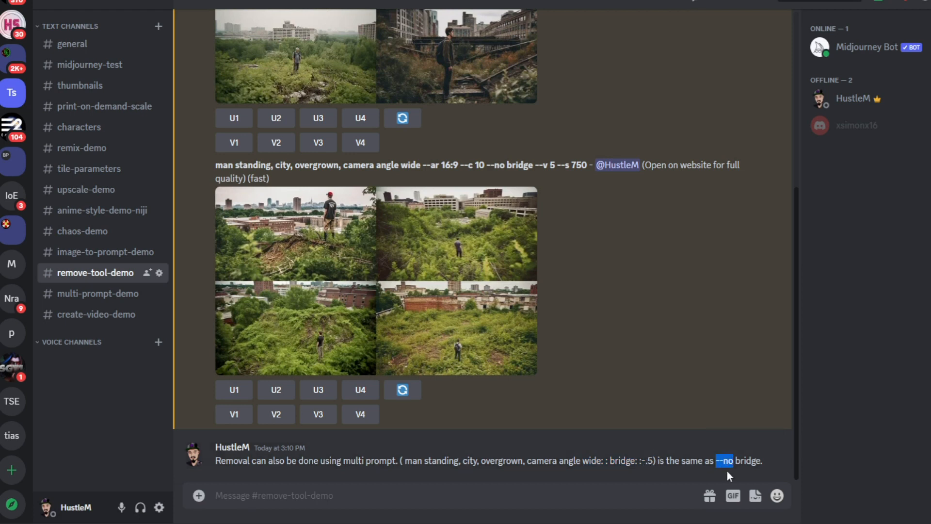
mouse_move(98, 293)
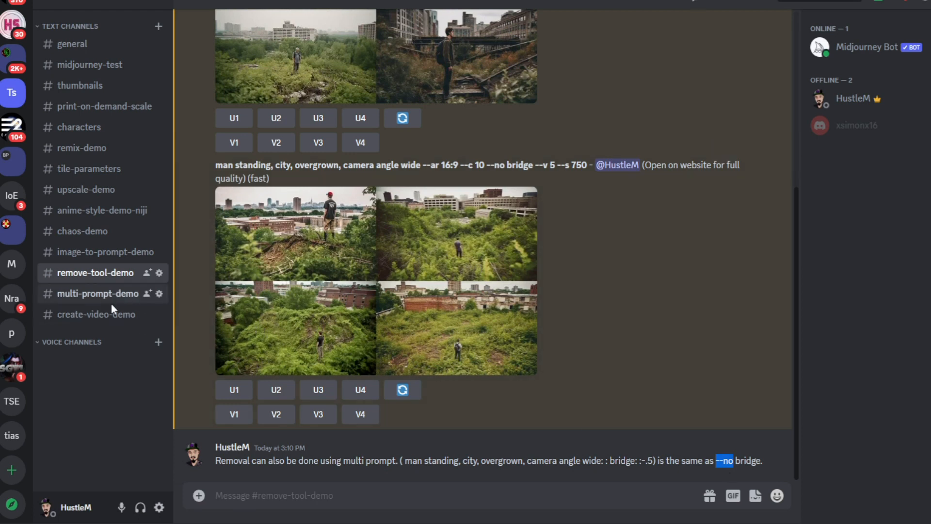
- In #multi-prompt-demo, enlarge the cup:: cake teacup grid and scroll back to the top
left_click(98, 293)
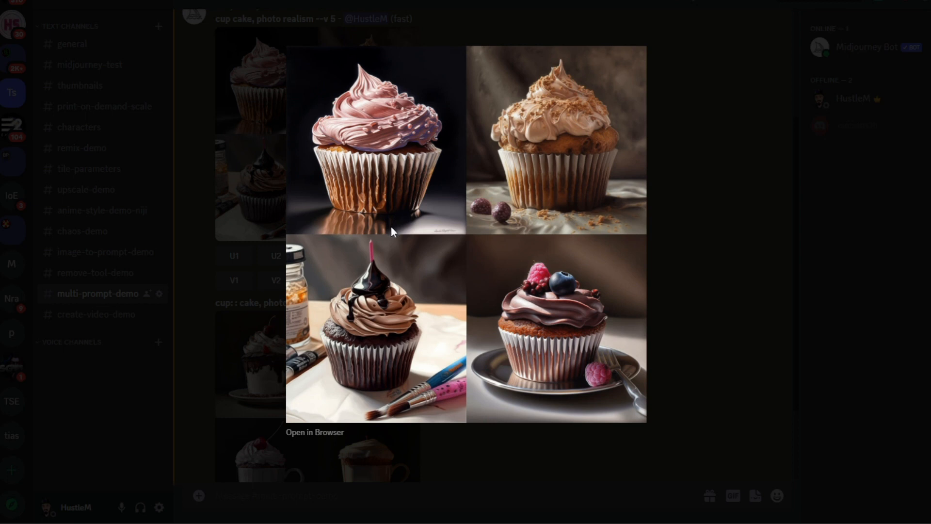
mouse_move(392, 248)
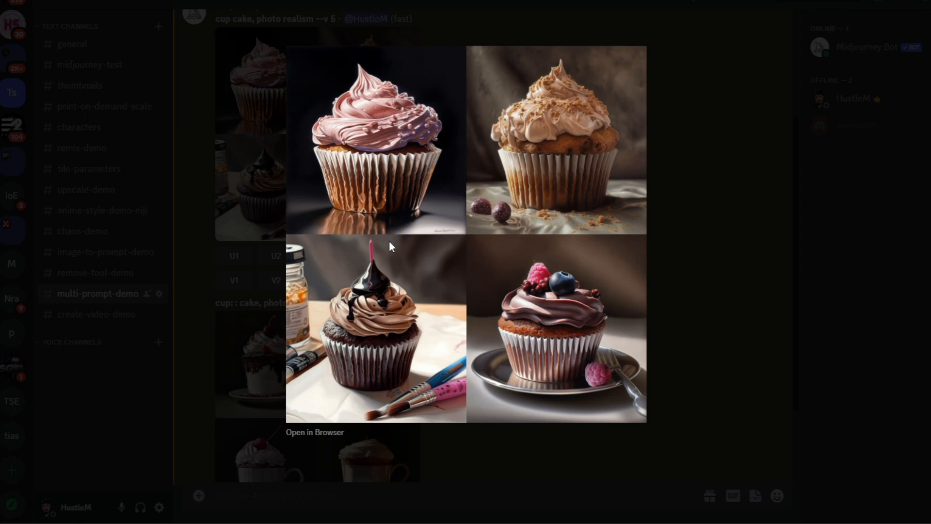
mouse_move(430, 306)
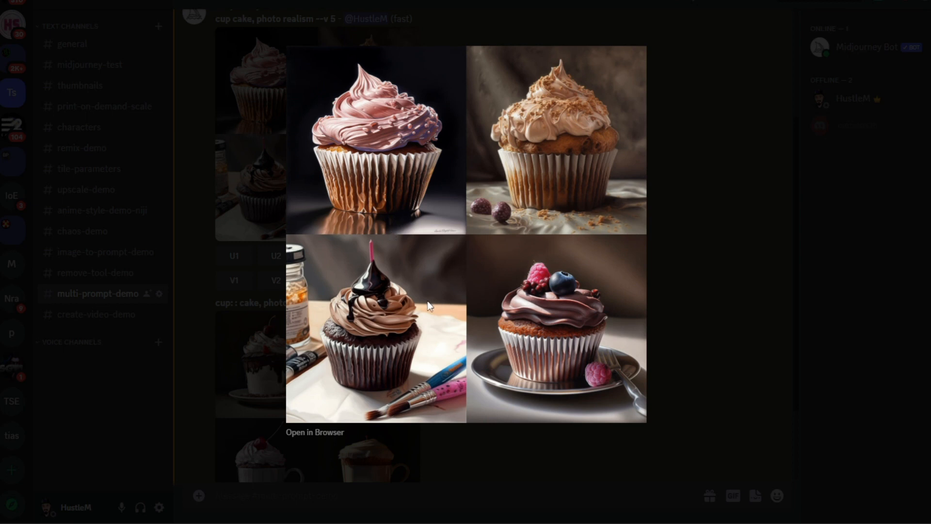
mouse_move(429, 301)
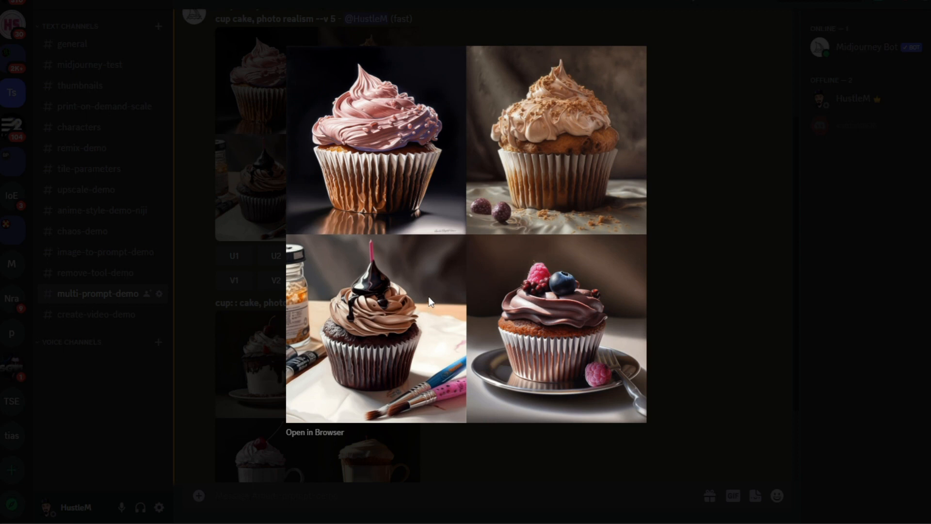
mouse_move(368, 321)
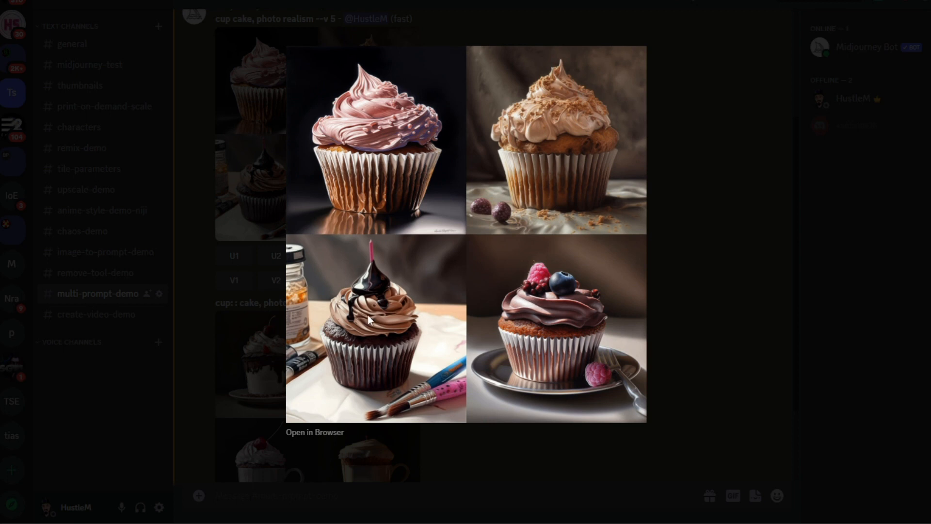
mouse_move(505, 318)
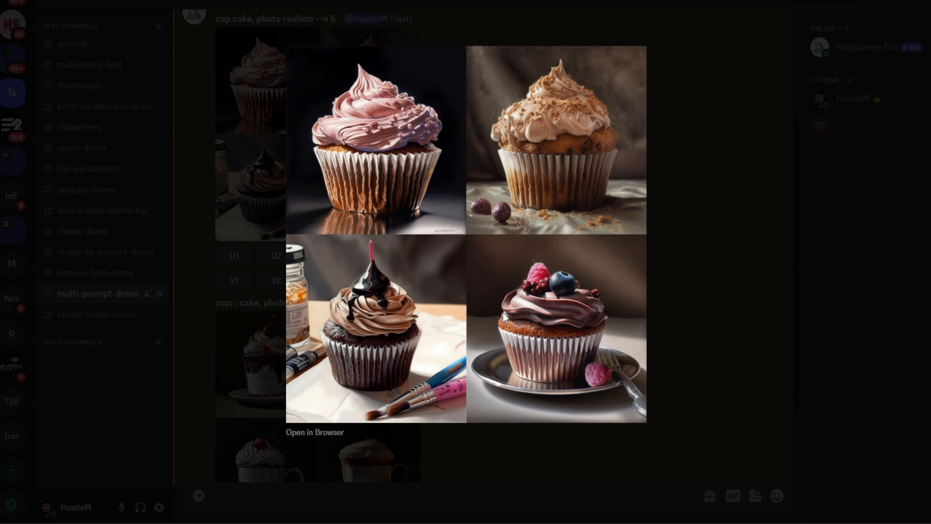
mouse_move(360, 286)
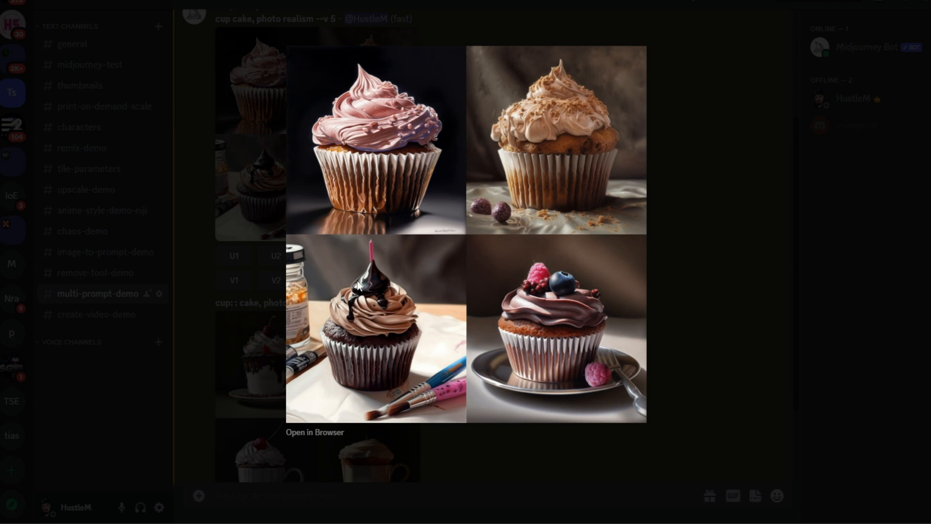
mouse_move(463, 280)
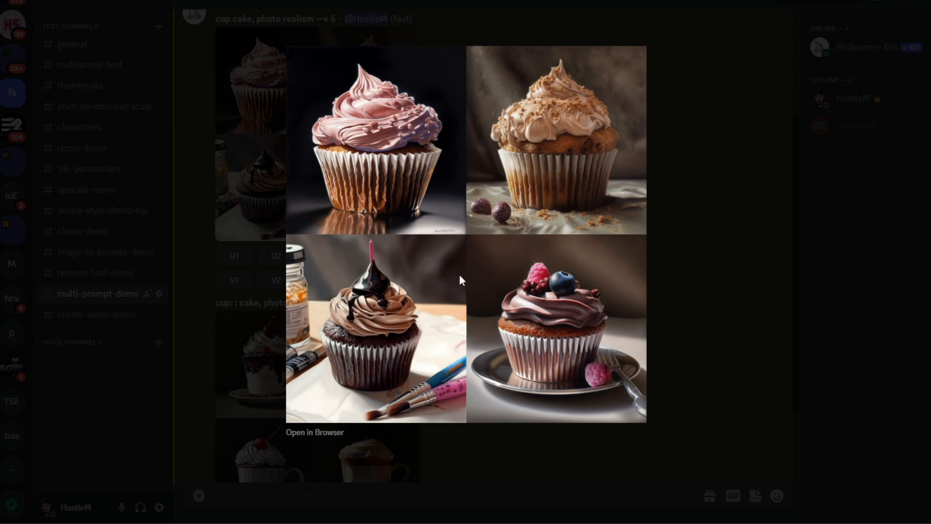
mouse_move(509, 291)
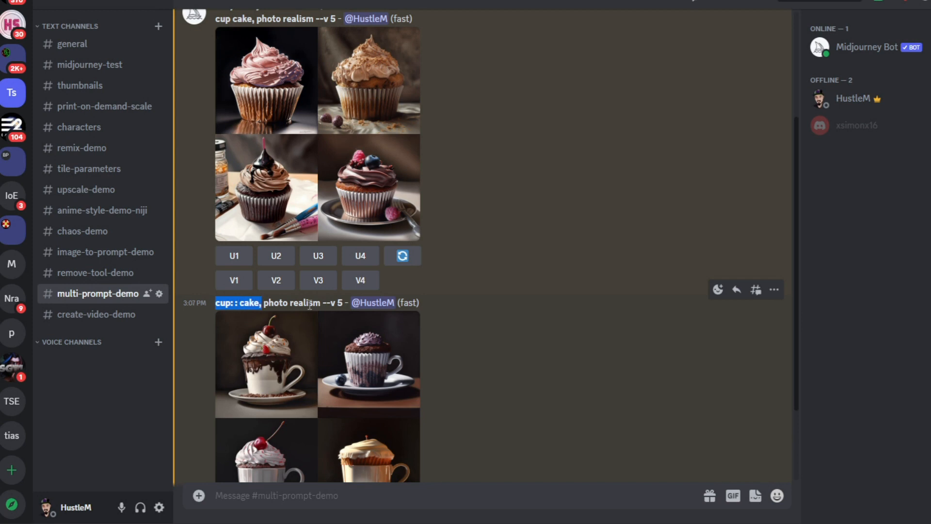
left_click(265, 361)
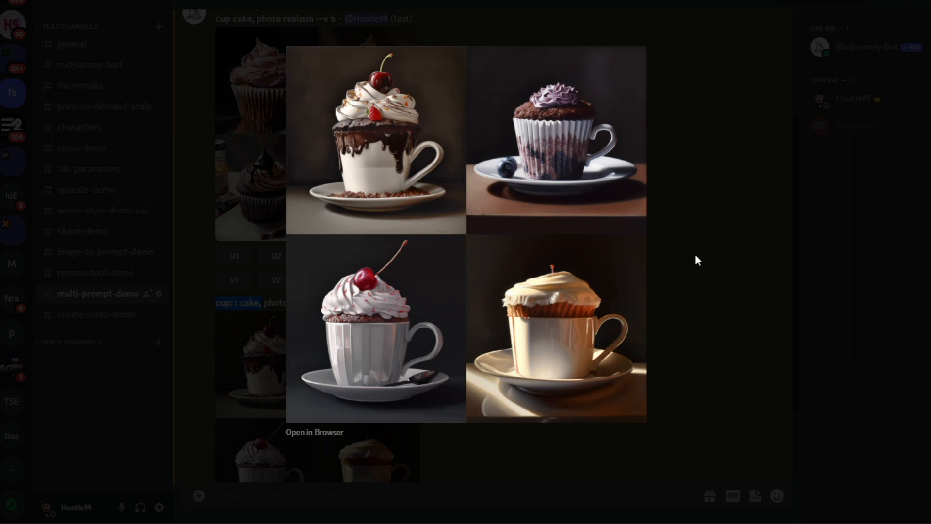
mouse_move(572, 98)
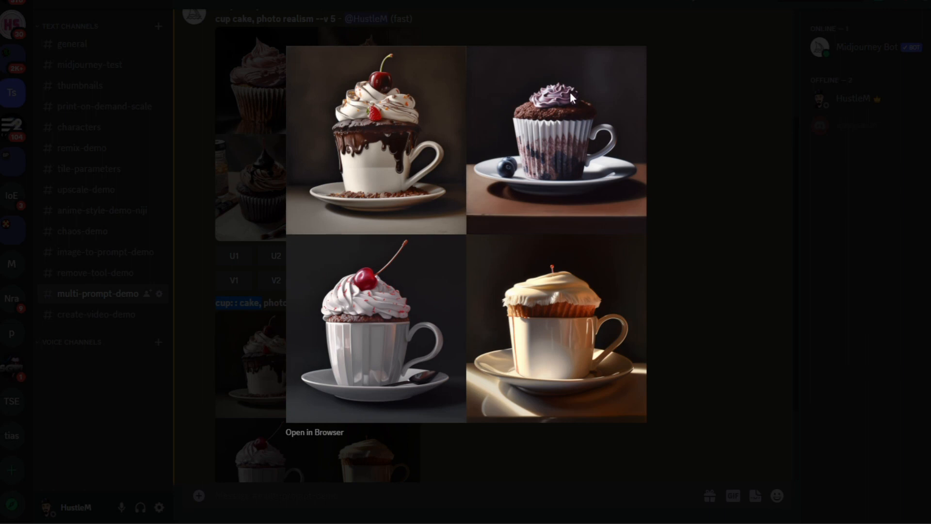
mouse_move(626, 159)
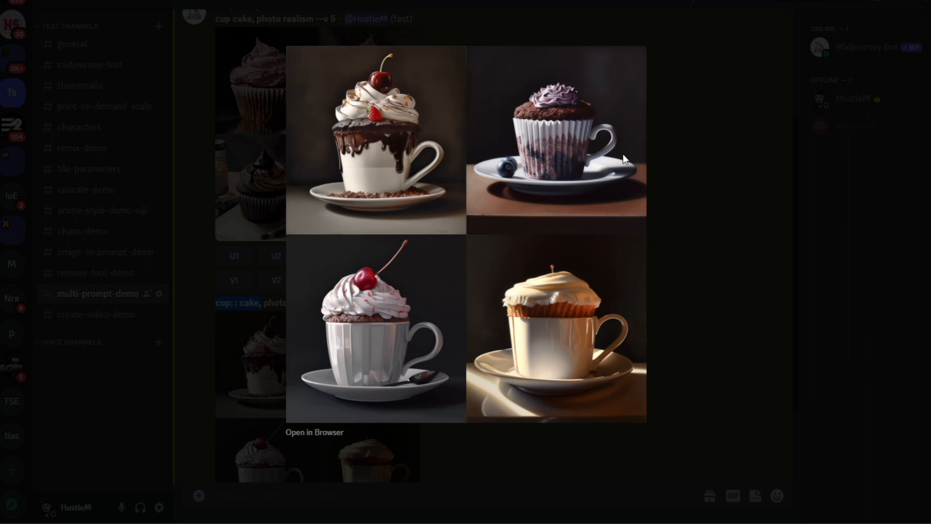
mouse_move(696, 355)
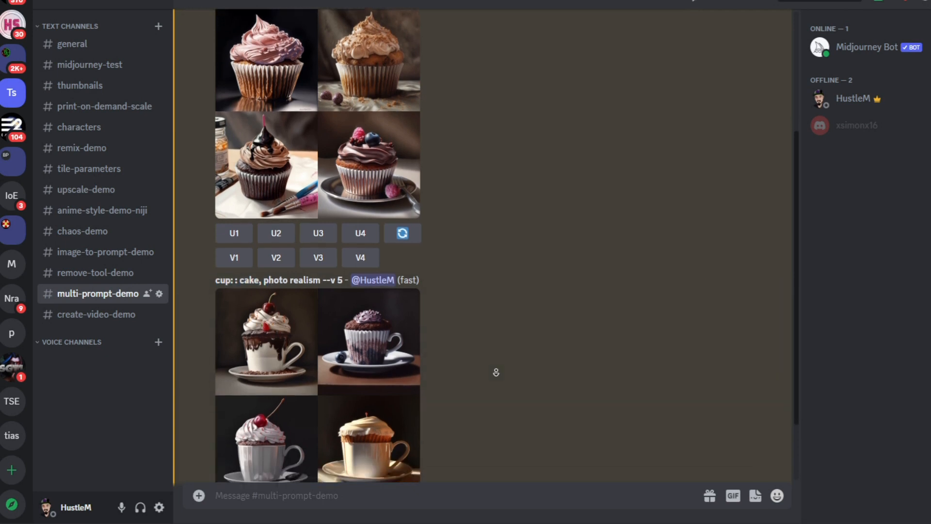
scroll("down", 3)
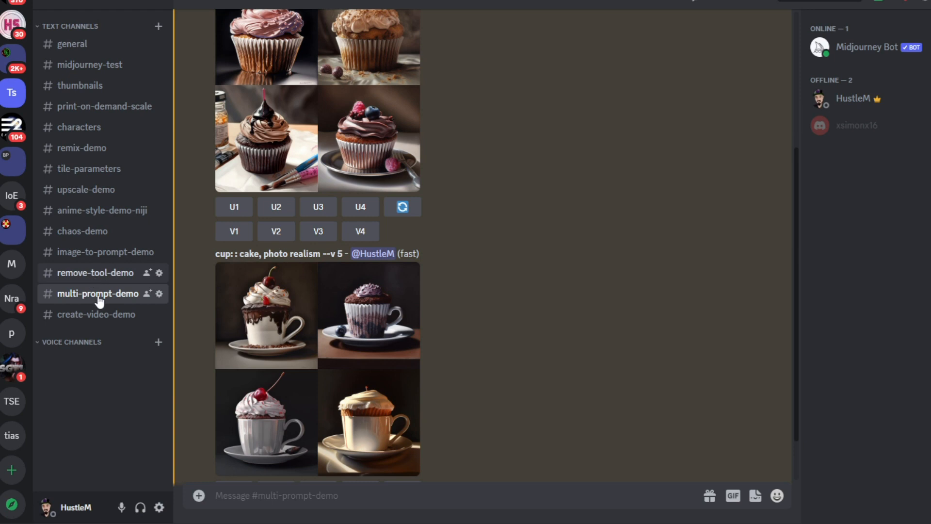
scroll("up", 3)
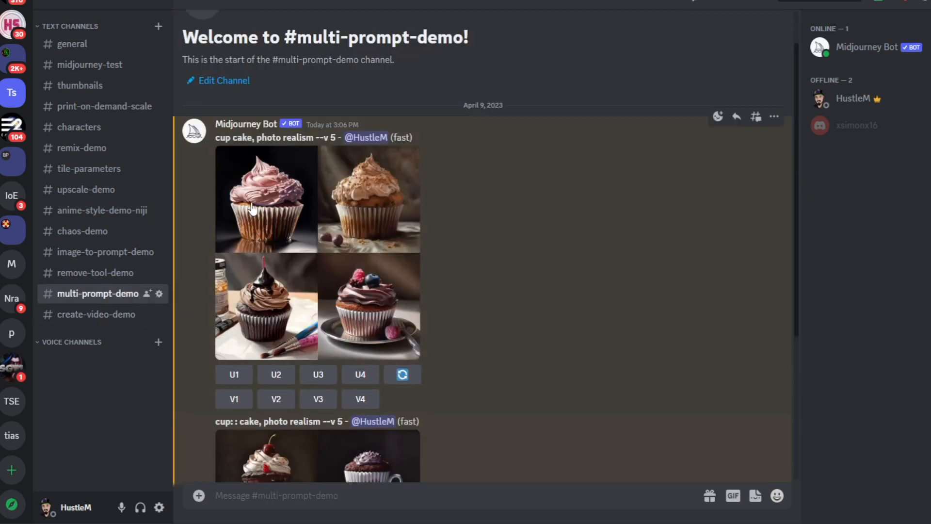
- Type 'cup:: cake:: blue::-.5' in the message box and highlight the blue::-.5 weight
left_click(267, 199)
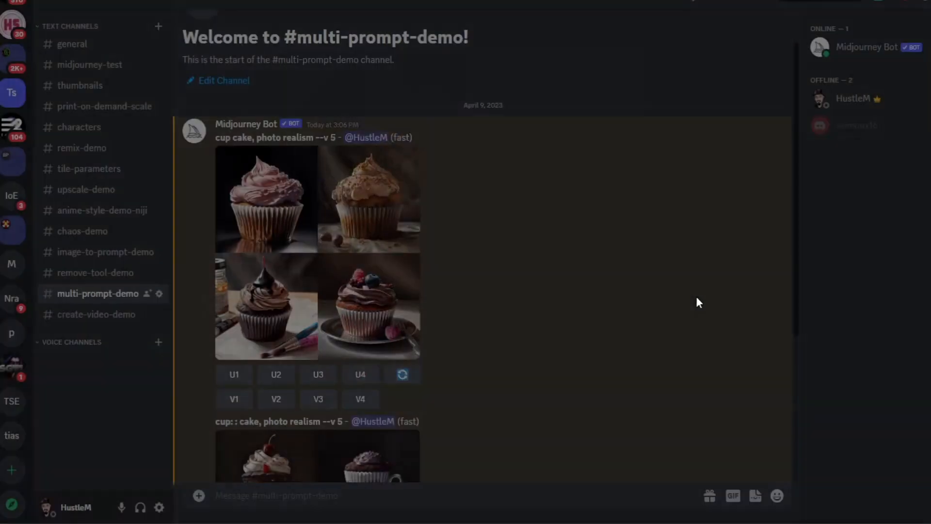
type("c")
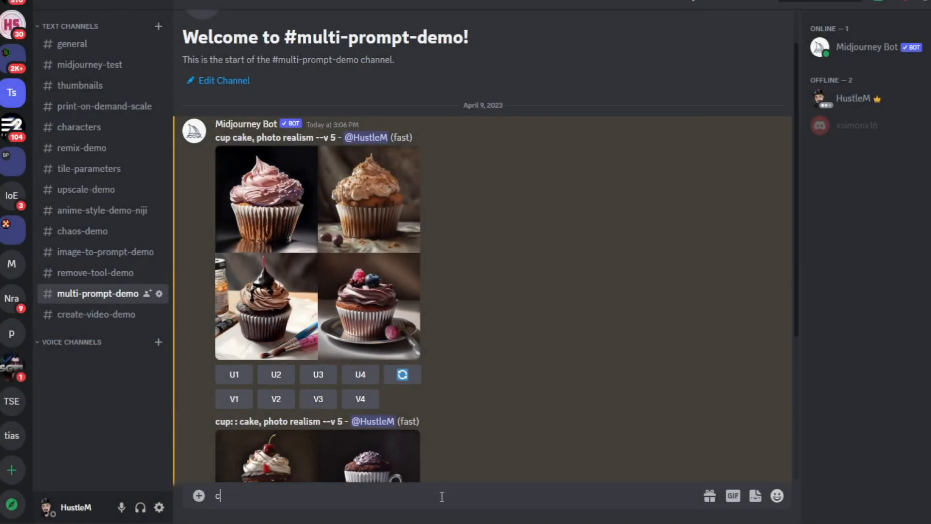
type("up")
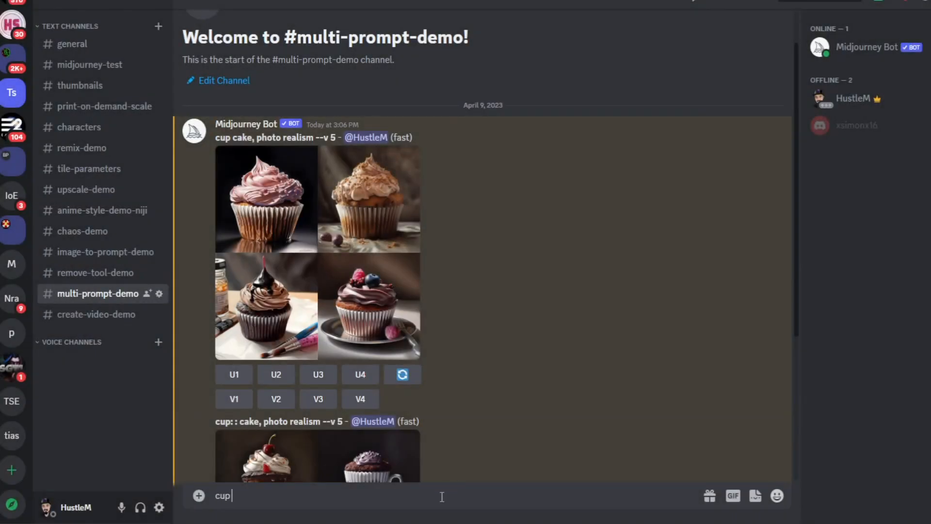
type(":")
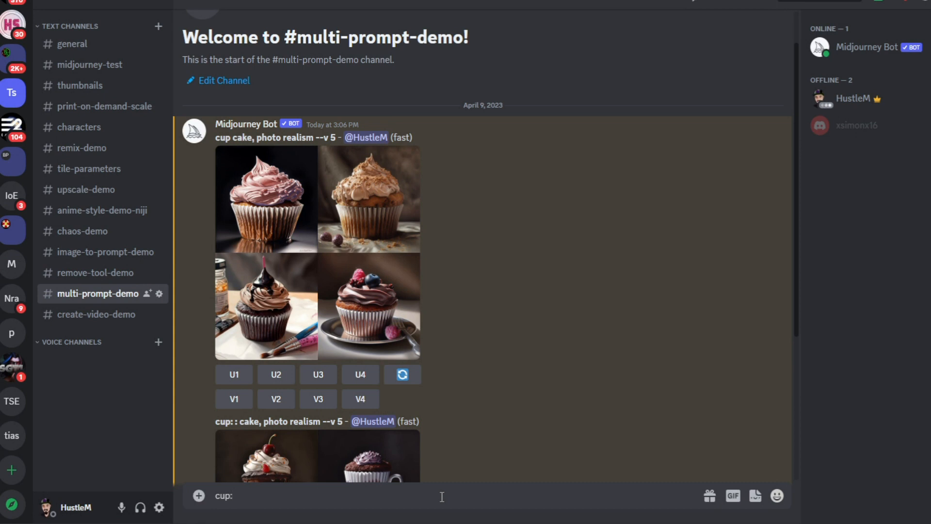
type(": c")
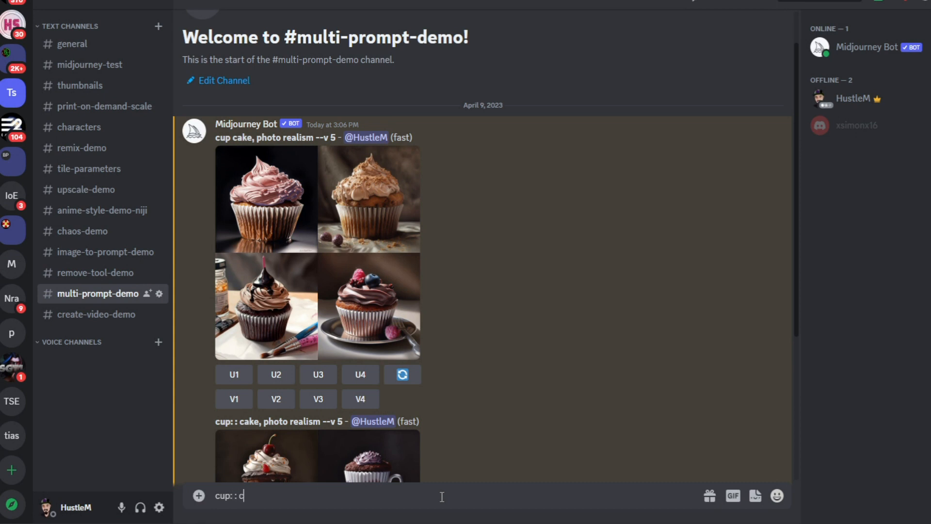
type("ake")
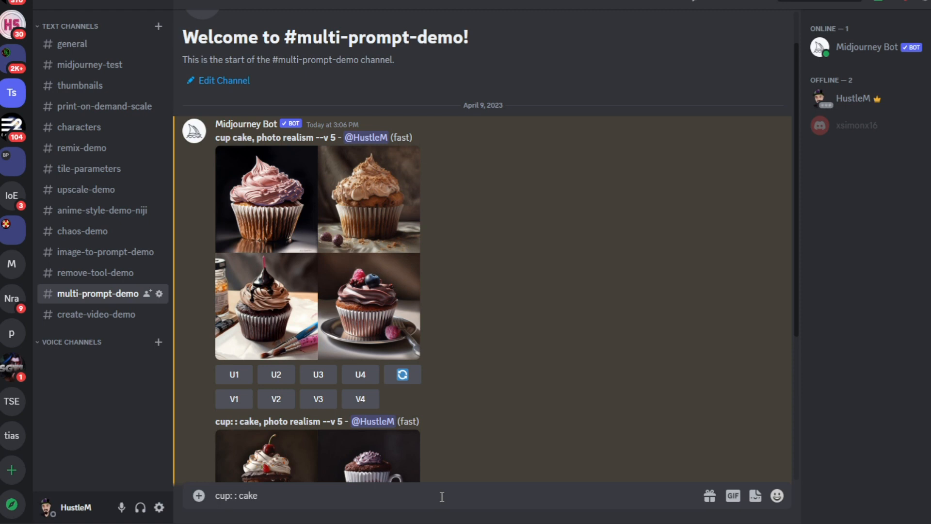
type(": :")
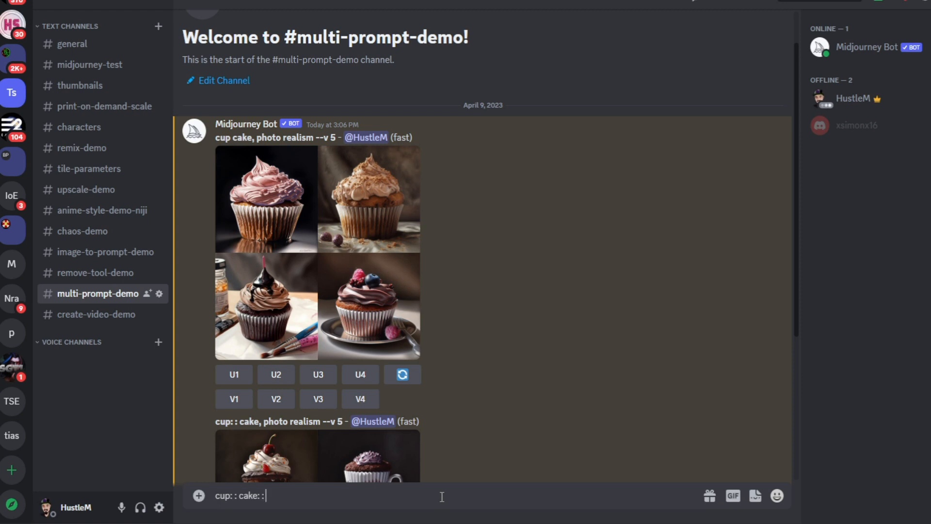
type("blu")
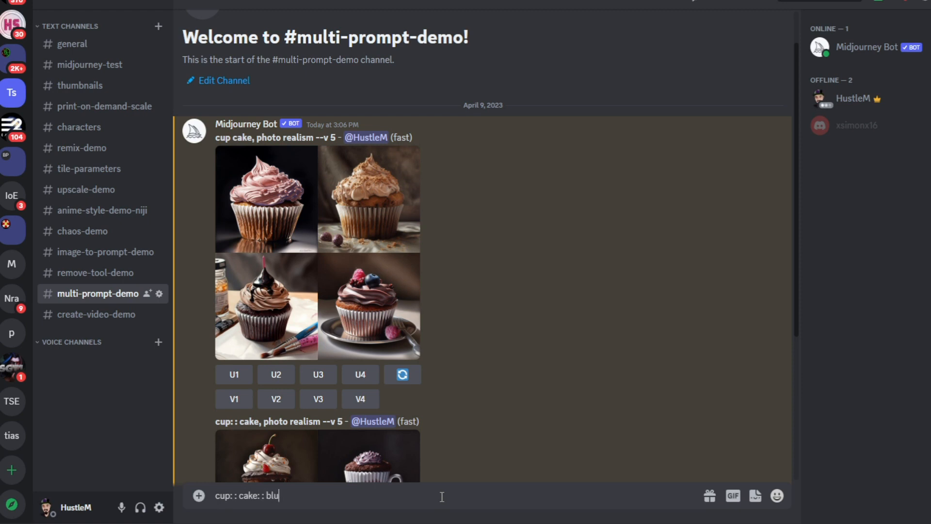
type("e:")
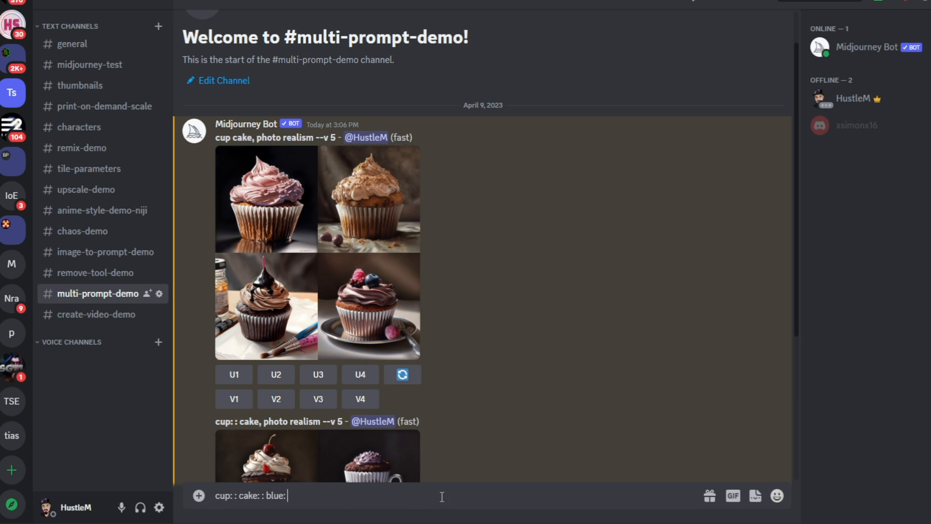
type("-")
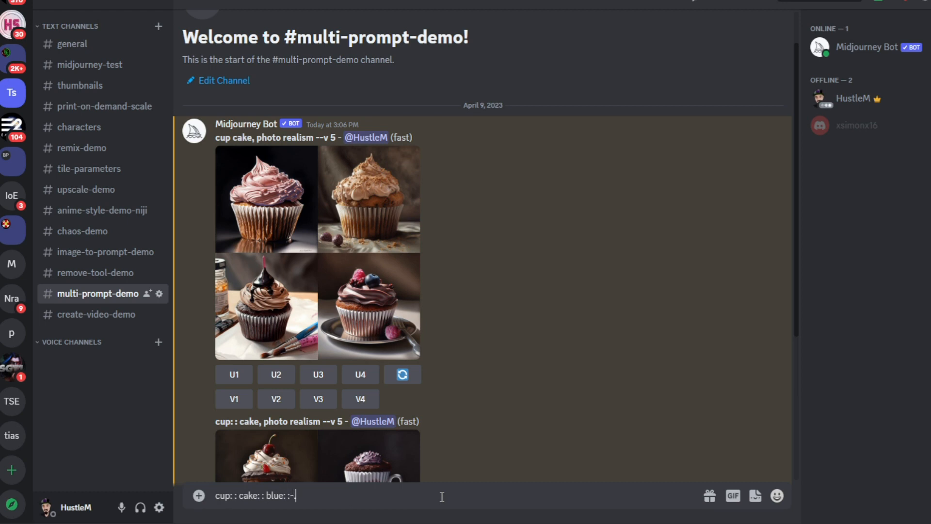
type(".5")
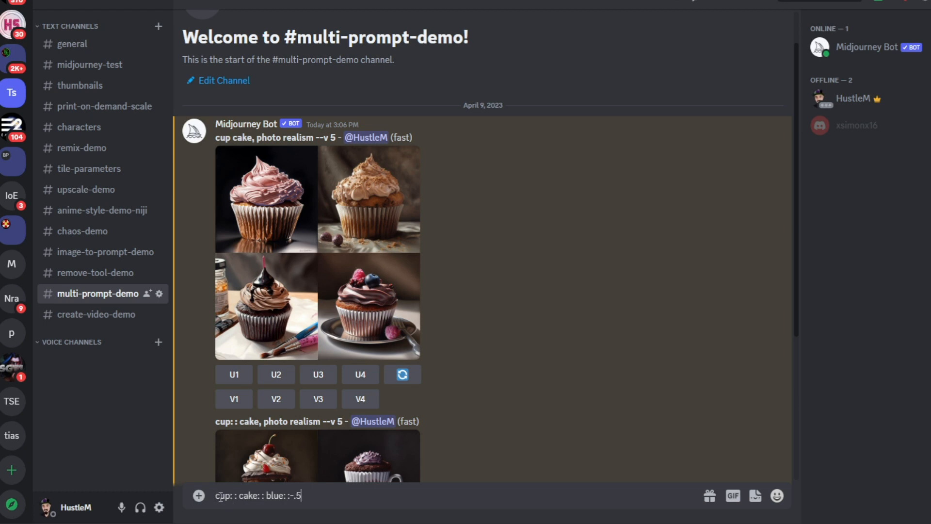
double_click(249, 495)
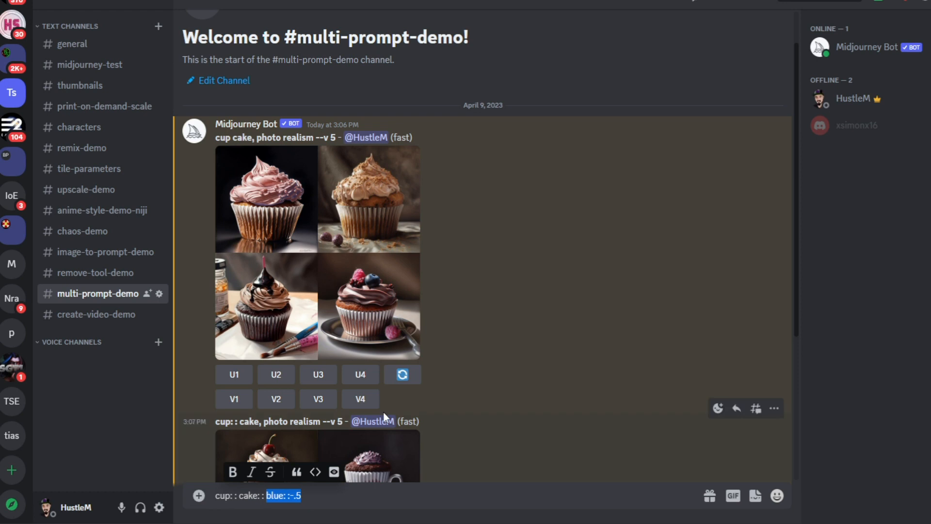
mouse_move(327, 445)
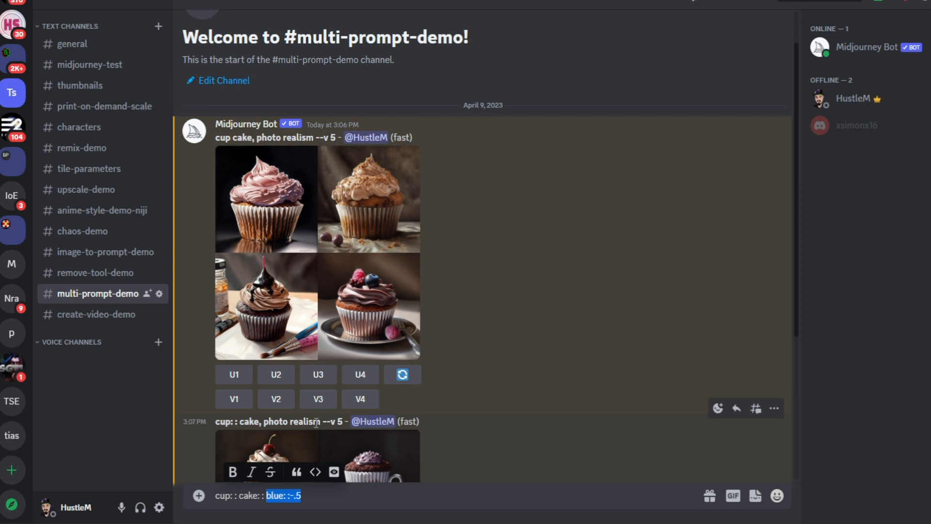
mouse_move(119, 321)
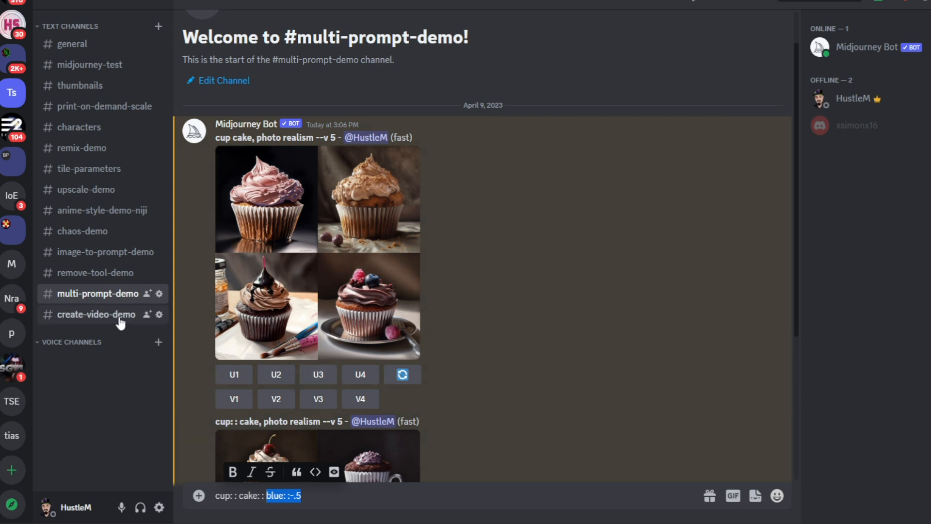
mouse_move(76, 326)
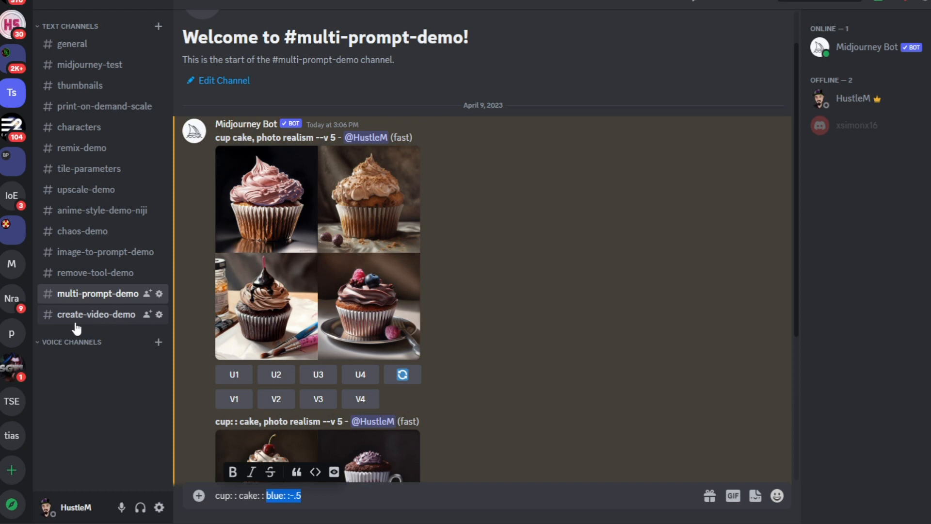
mouse_move(83, 326)
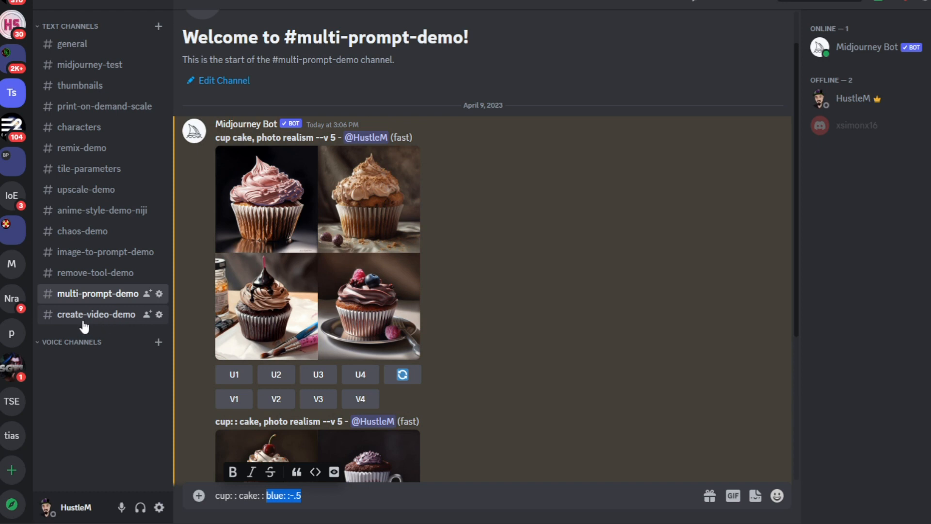
- Open #create-video-demo and preview the 'beautiful rose assortment --video --v 3' grid
left_click(97, 315)
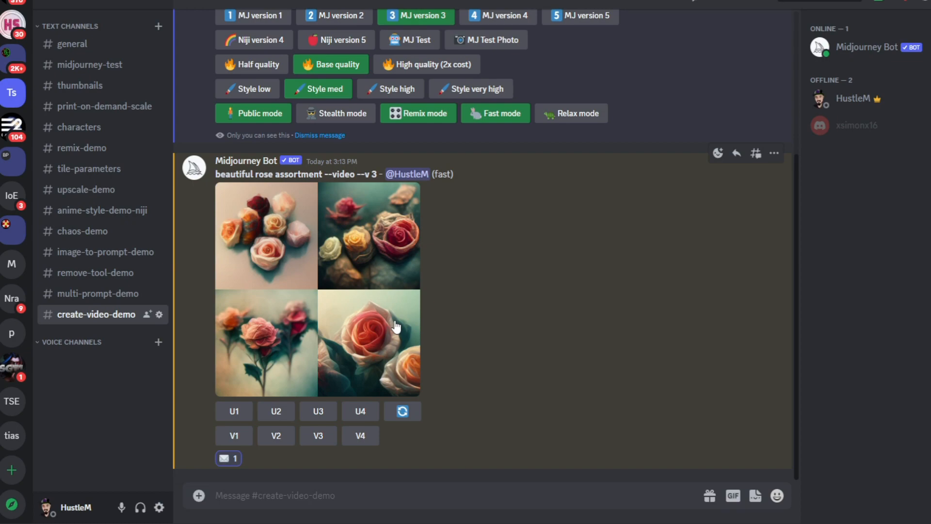
left_click(369, 343)
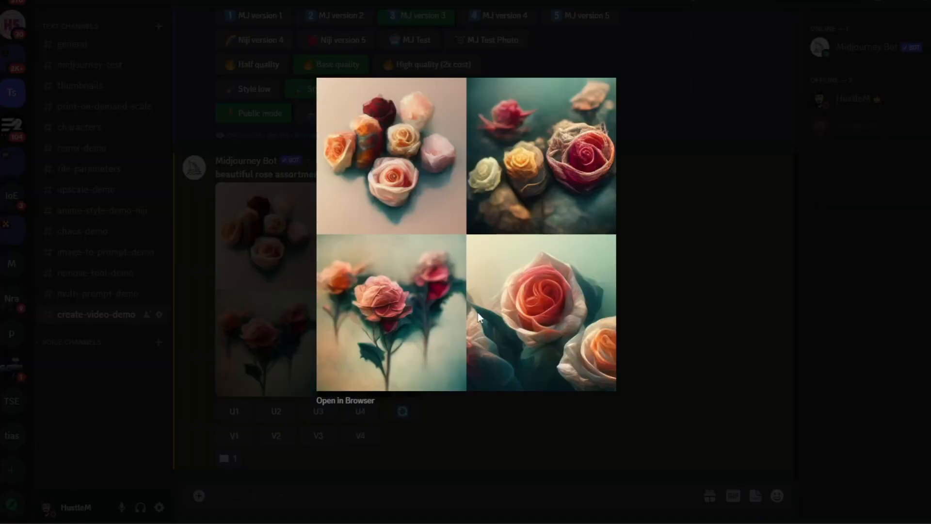
mouse_move(350, 404)
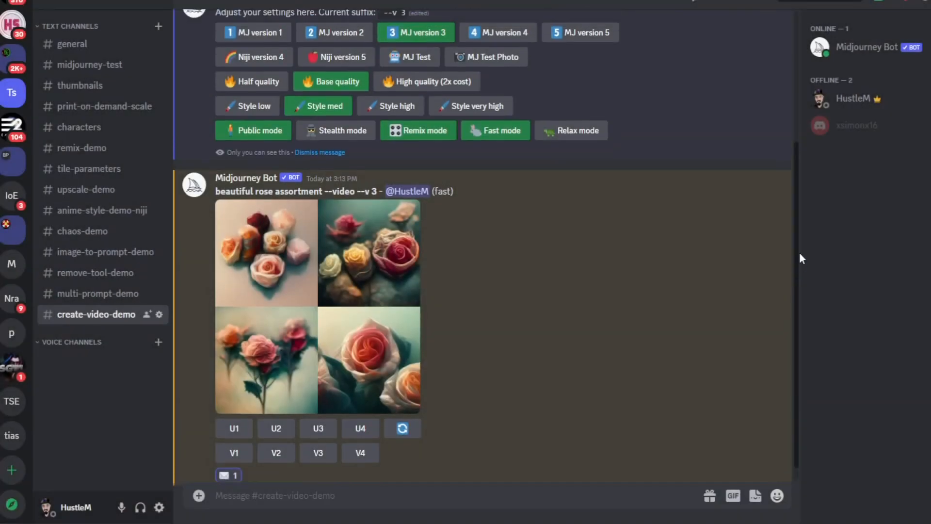
scroll("up", 3)
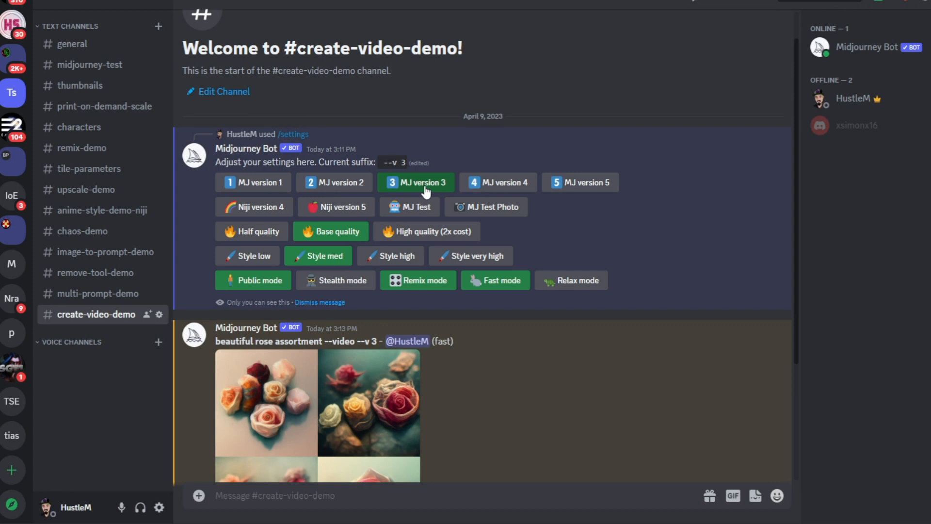
mouse_move(580, 183)
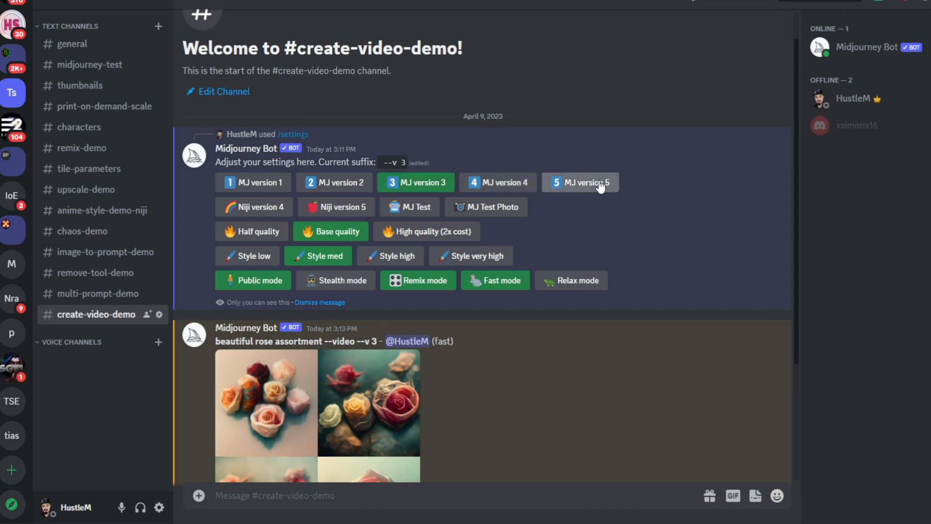
mouse_move(253, 182)
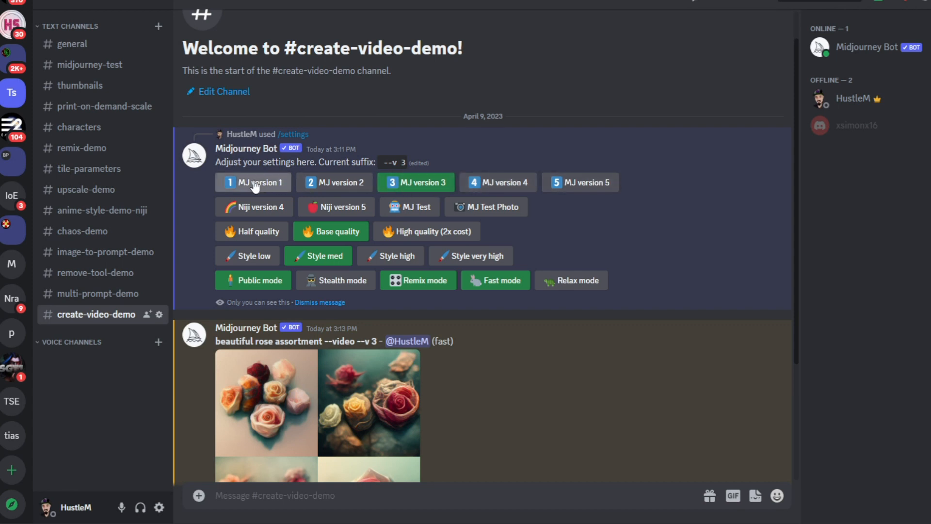
mouse_move(425, 187)
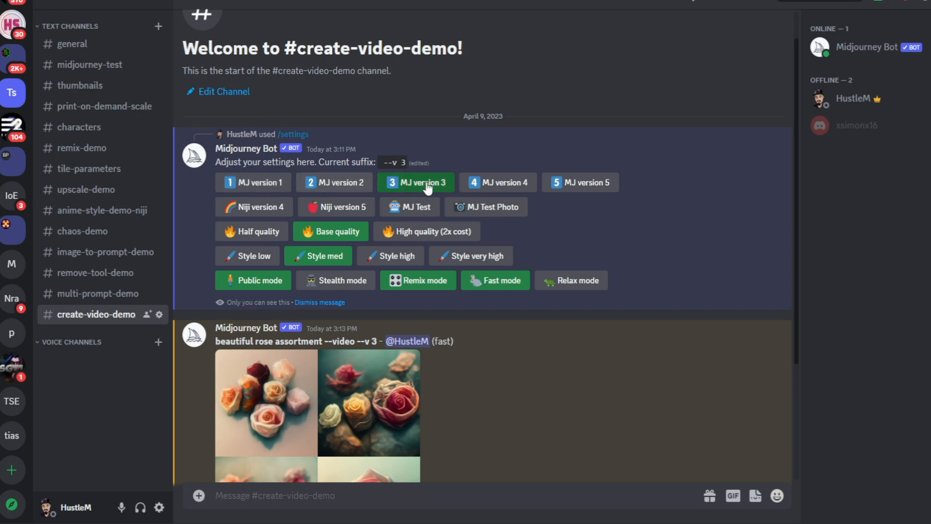
scroll("down", 3)
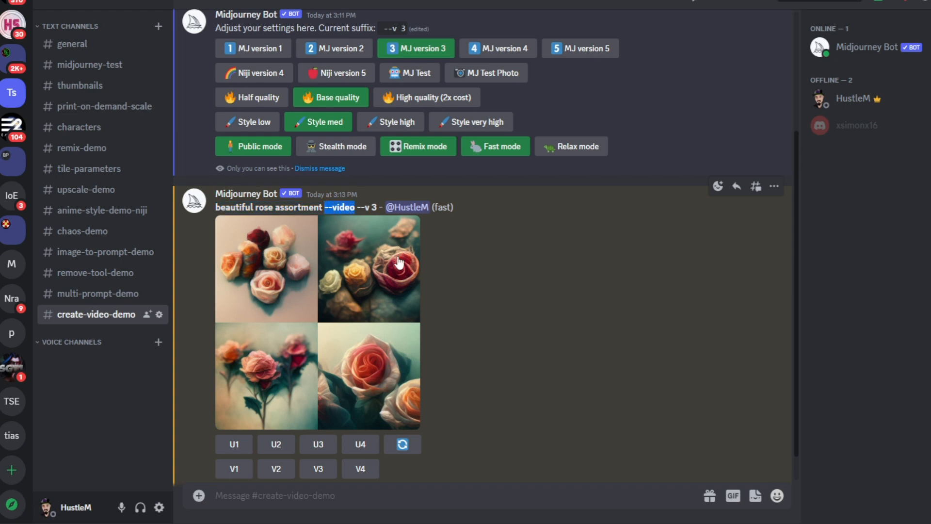
scroll("down", 3)
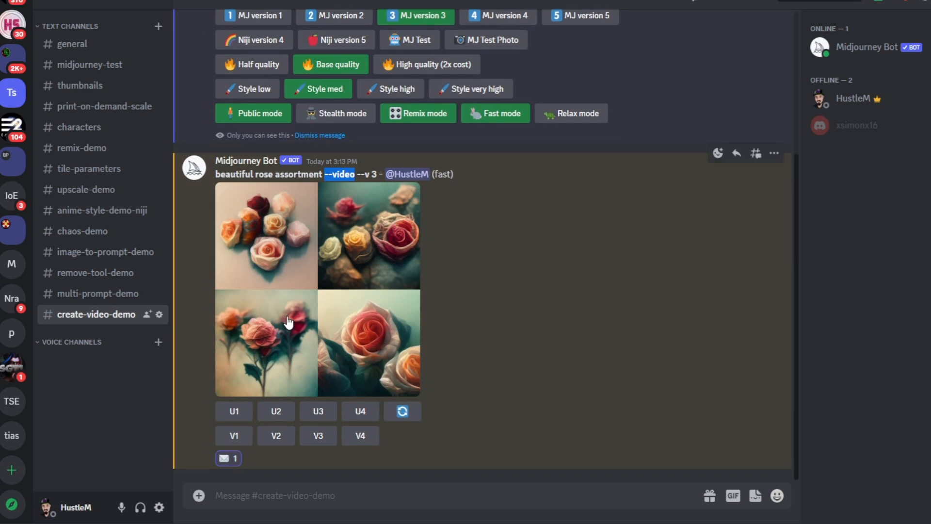
mouse_move(490, 414)
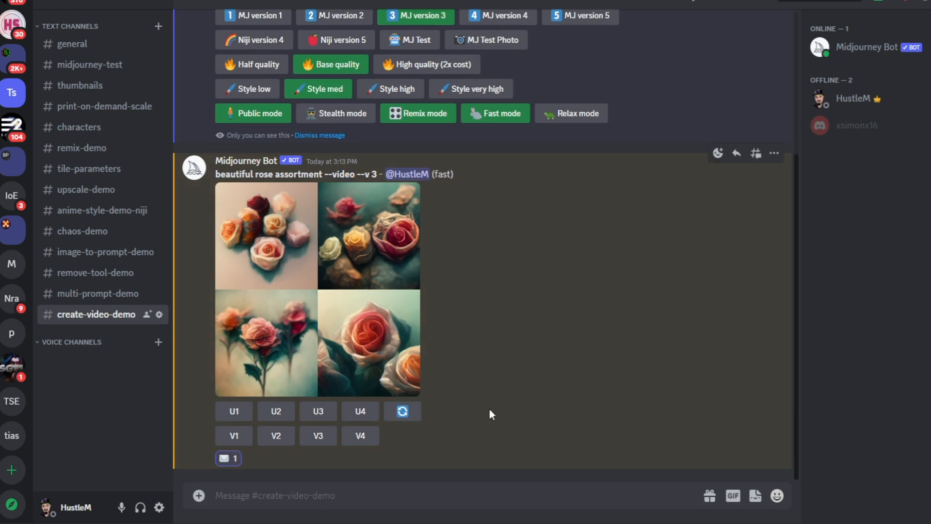
mouse_move(228, 458)
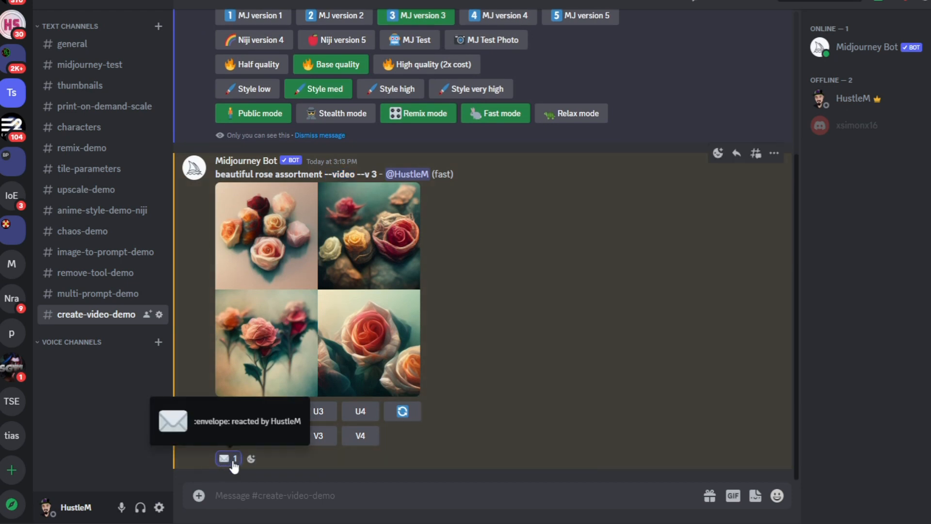
mouse_move(339, 280)
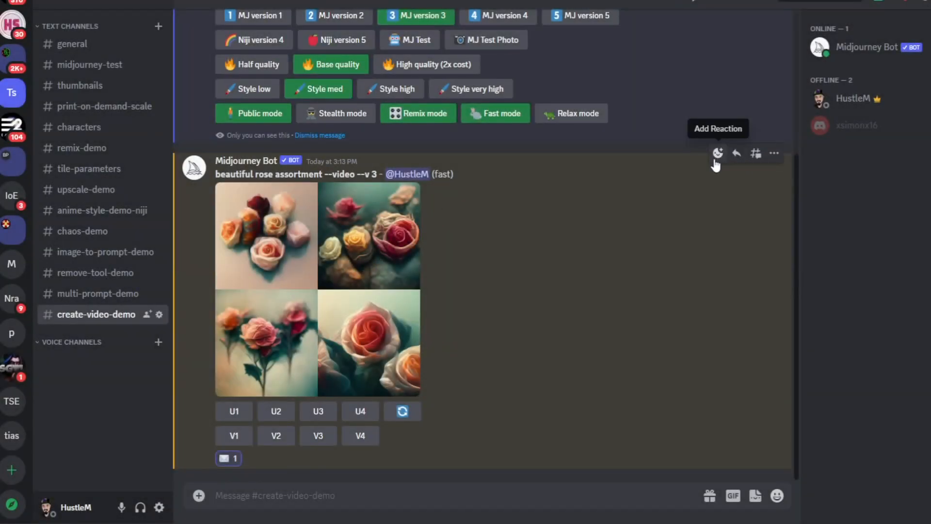
- Add a reaction to the rose grid message, searching 'envelop' for the envelope emoji
left_click(717, 153)
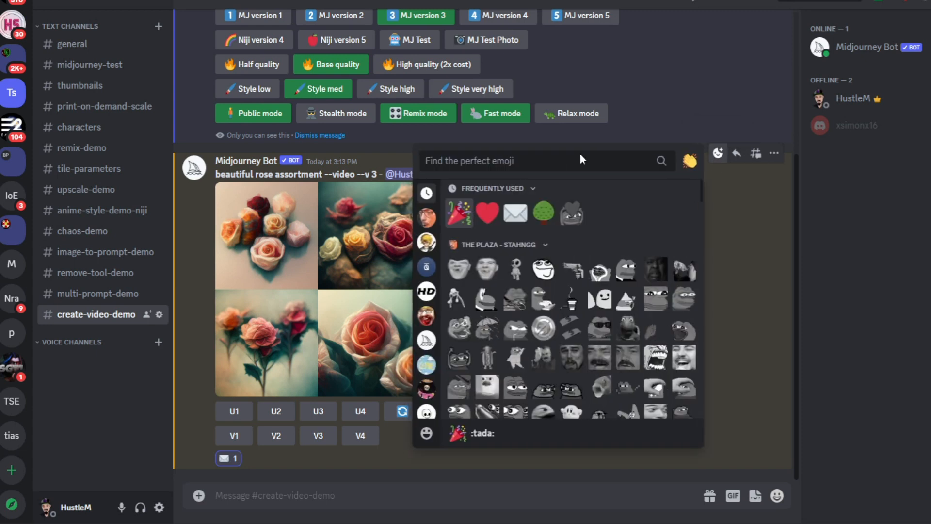
type("e")
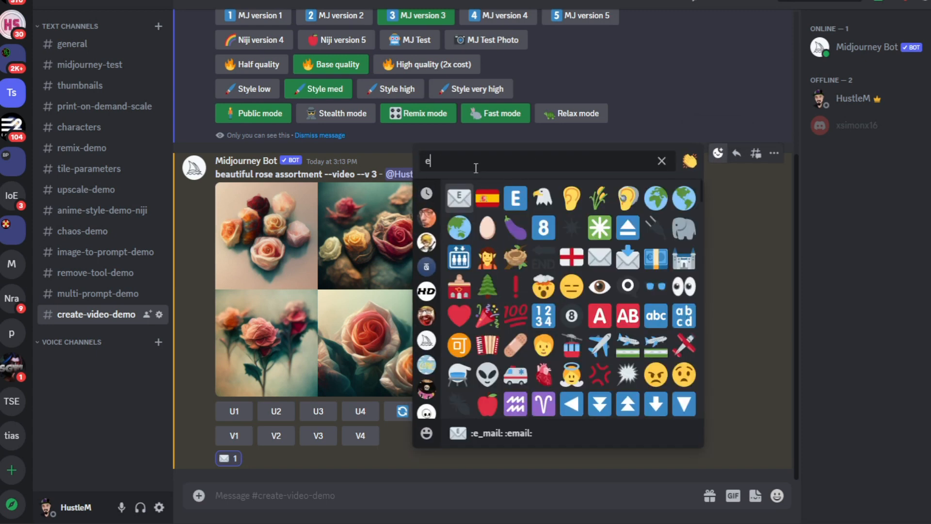
type("nvelop")
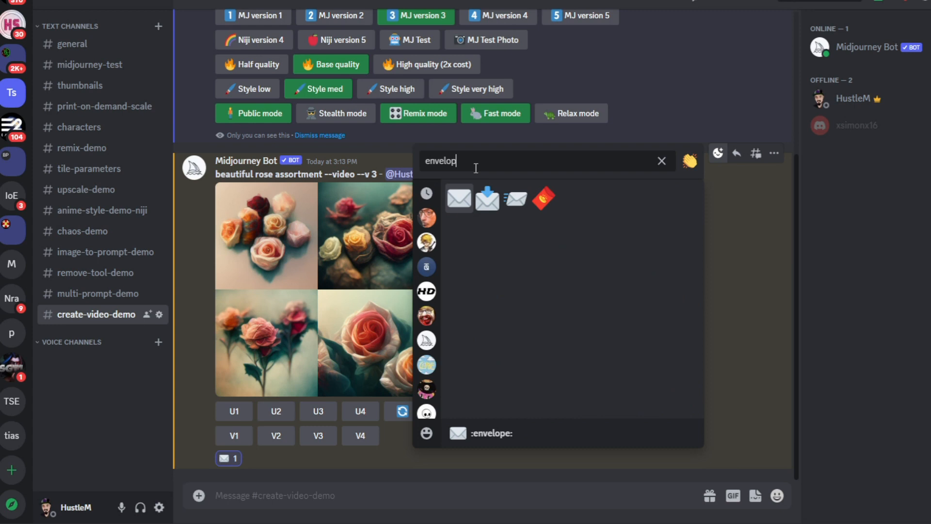
mouse_move(460, 199)
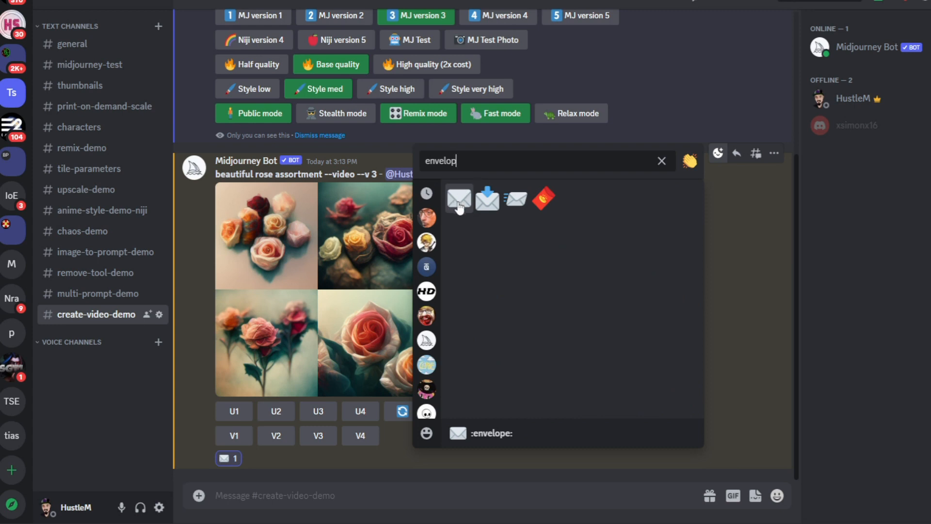
mouse_move(318, 435)
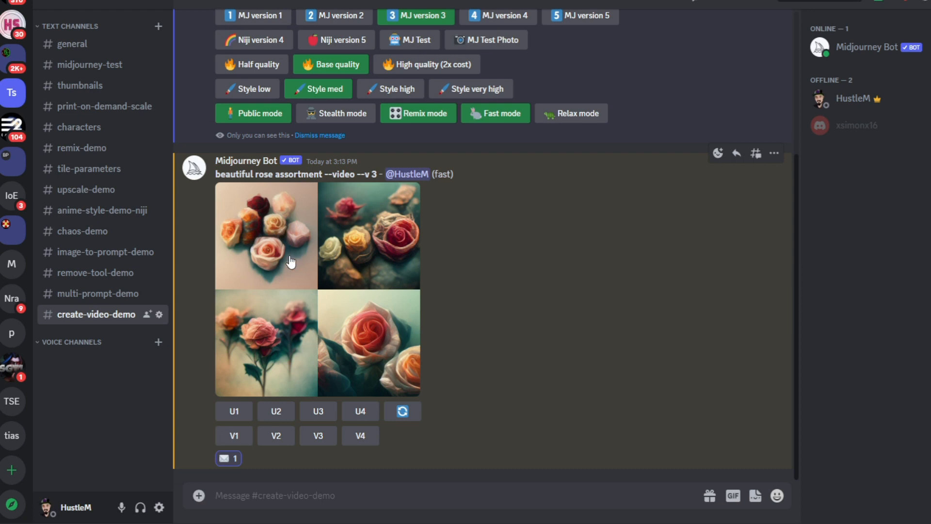
mouse_move(228, 458)
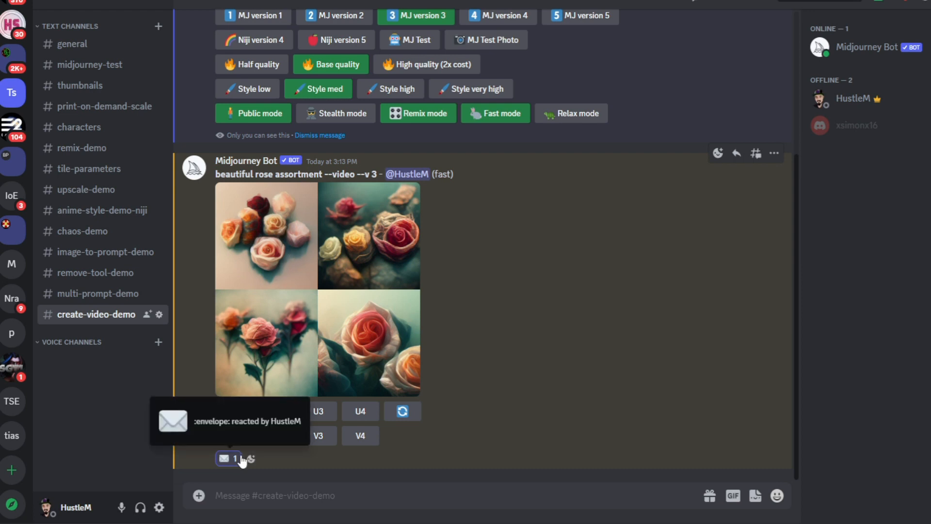
mouse_move(841, 53)
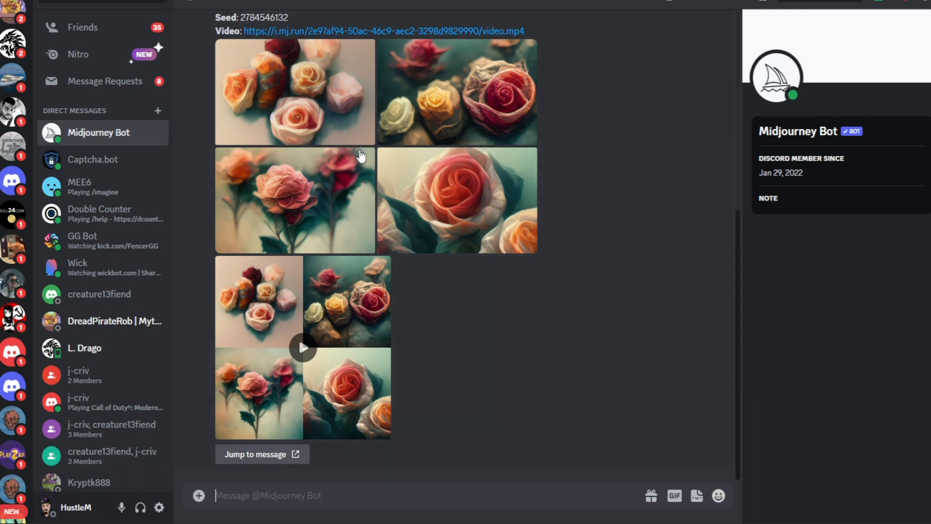
mouse_move(303, 348)
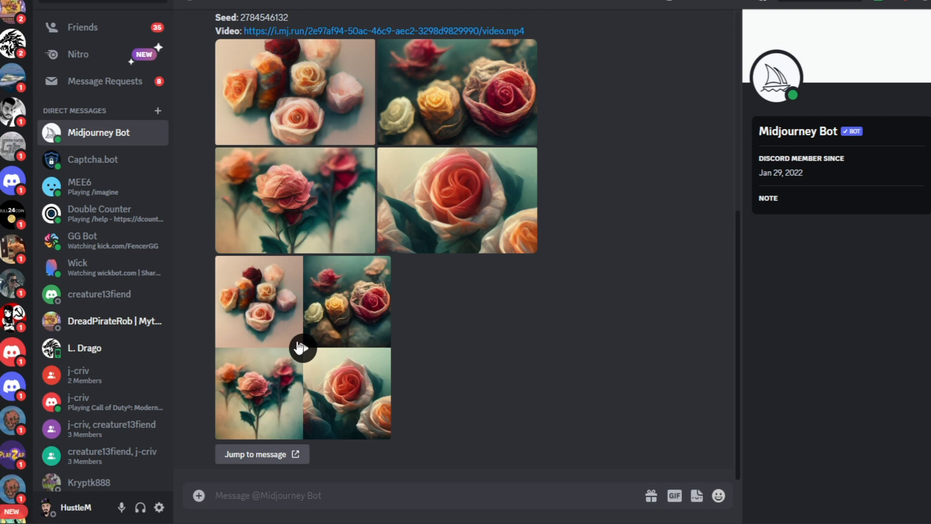
- Play the rose assortment video in the Midjourney Bot DM
left_click(302, 349)
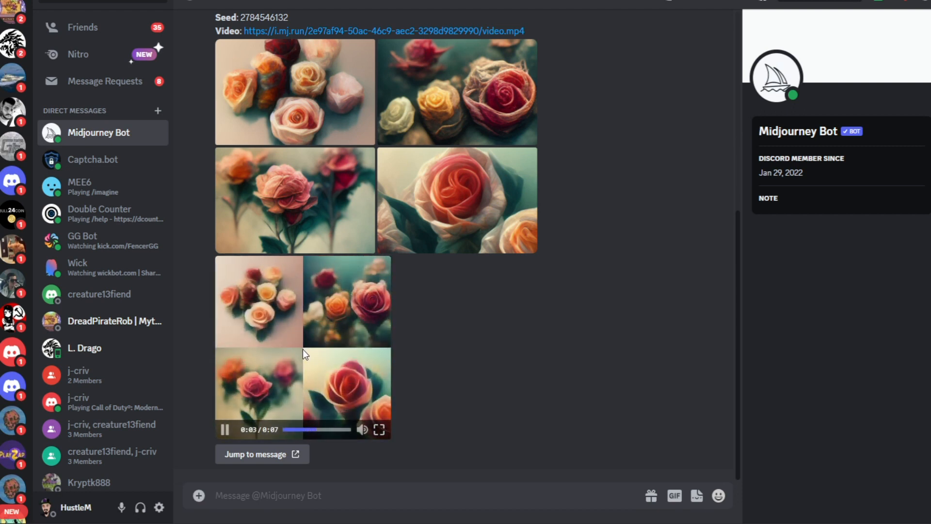
mouse_move(296, 362)
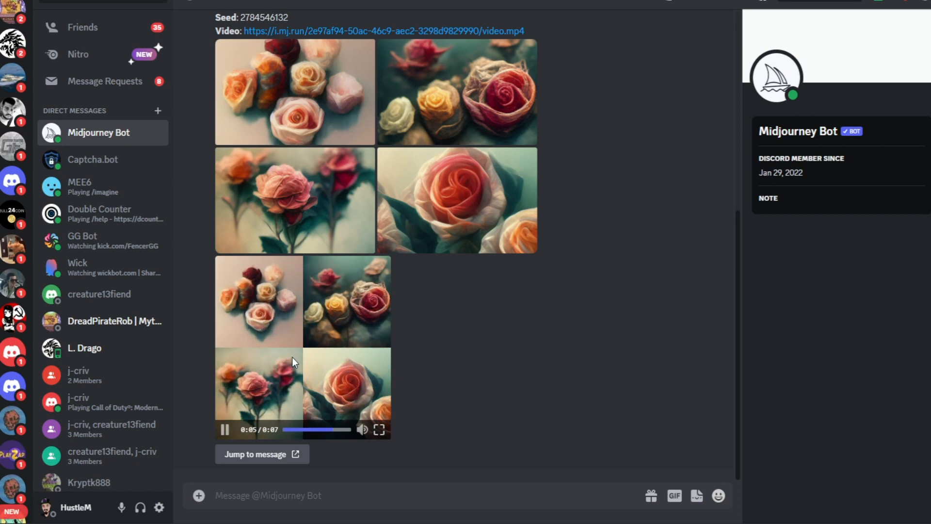